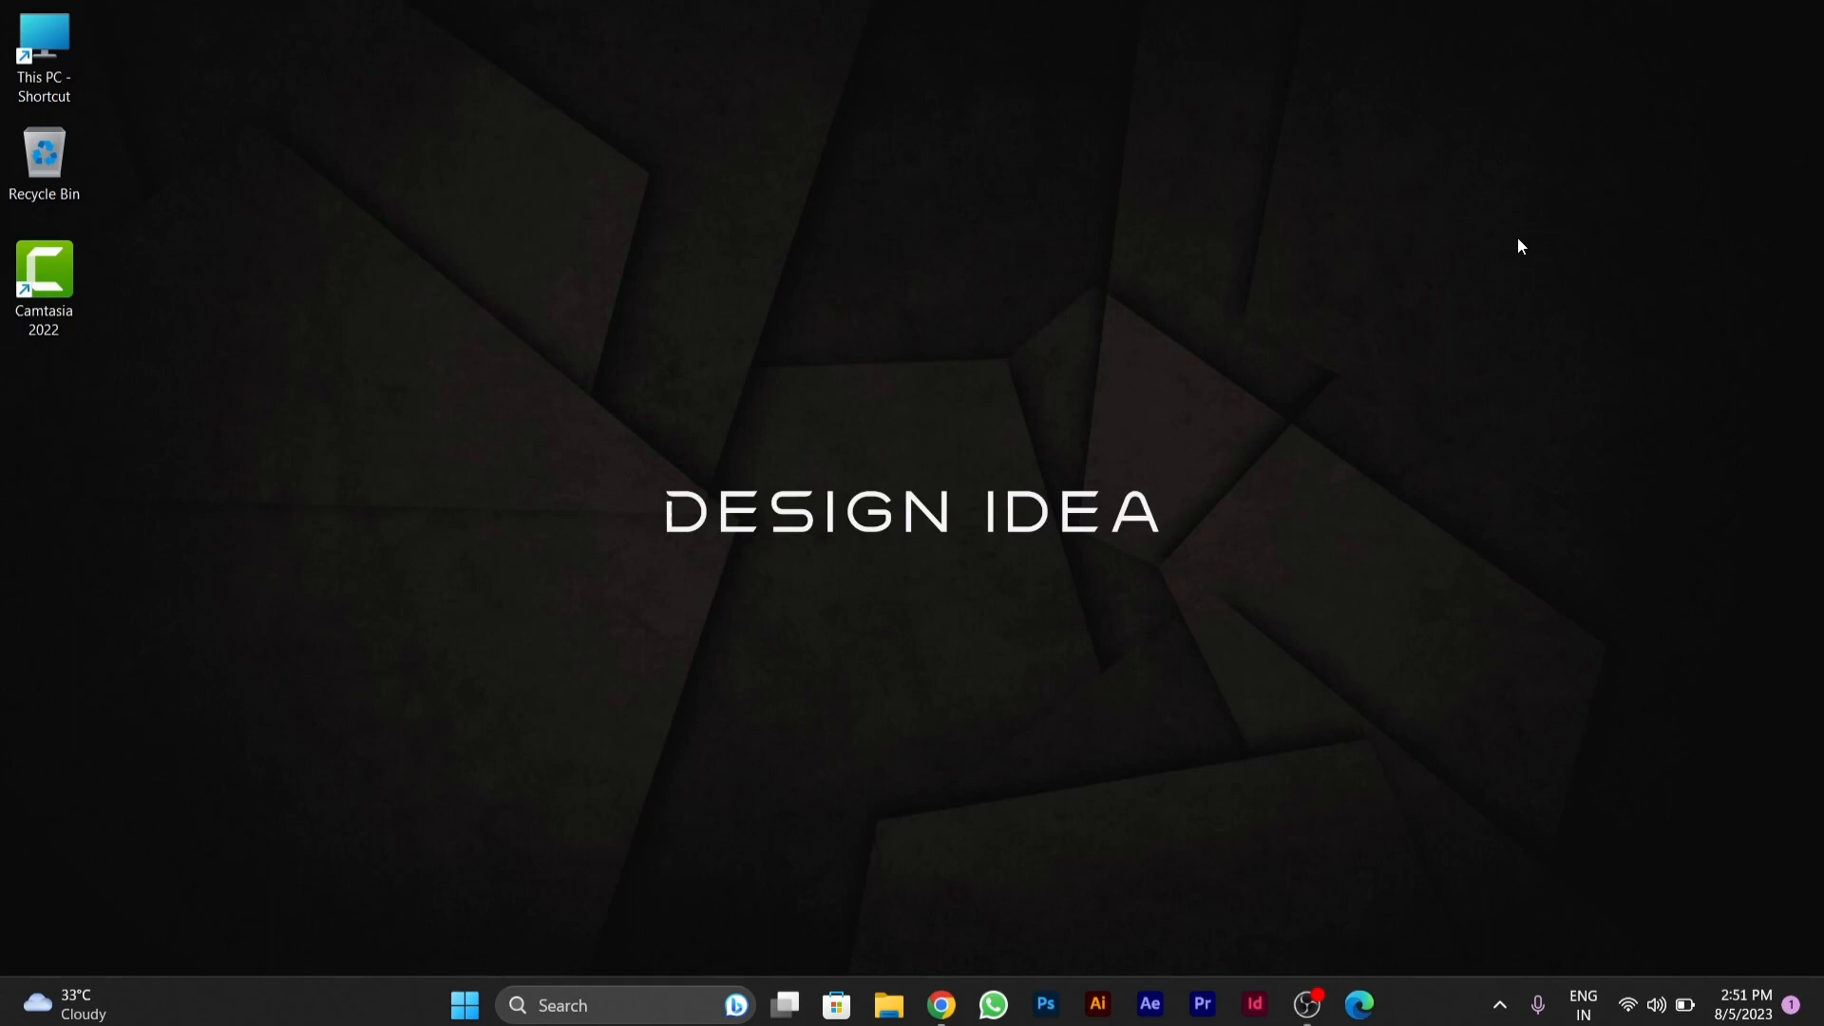
Step: Launch Microsoft Edge from the taskbar icon
click(1359, 1005)
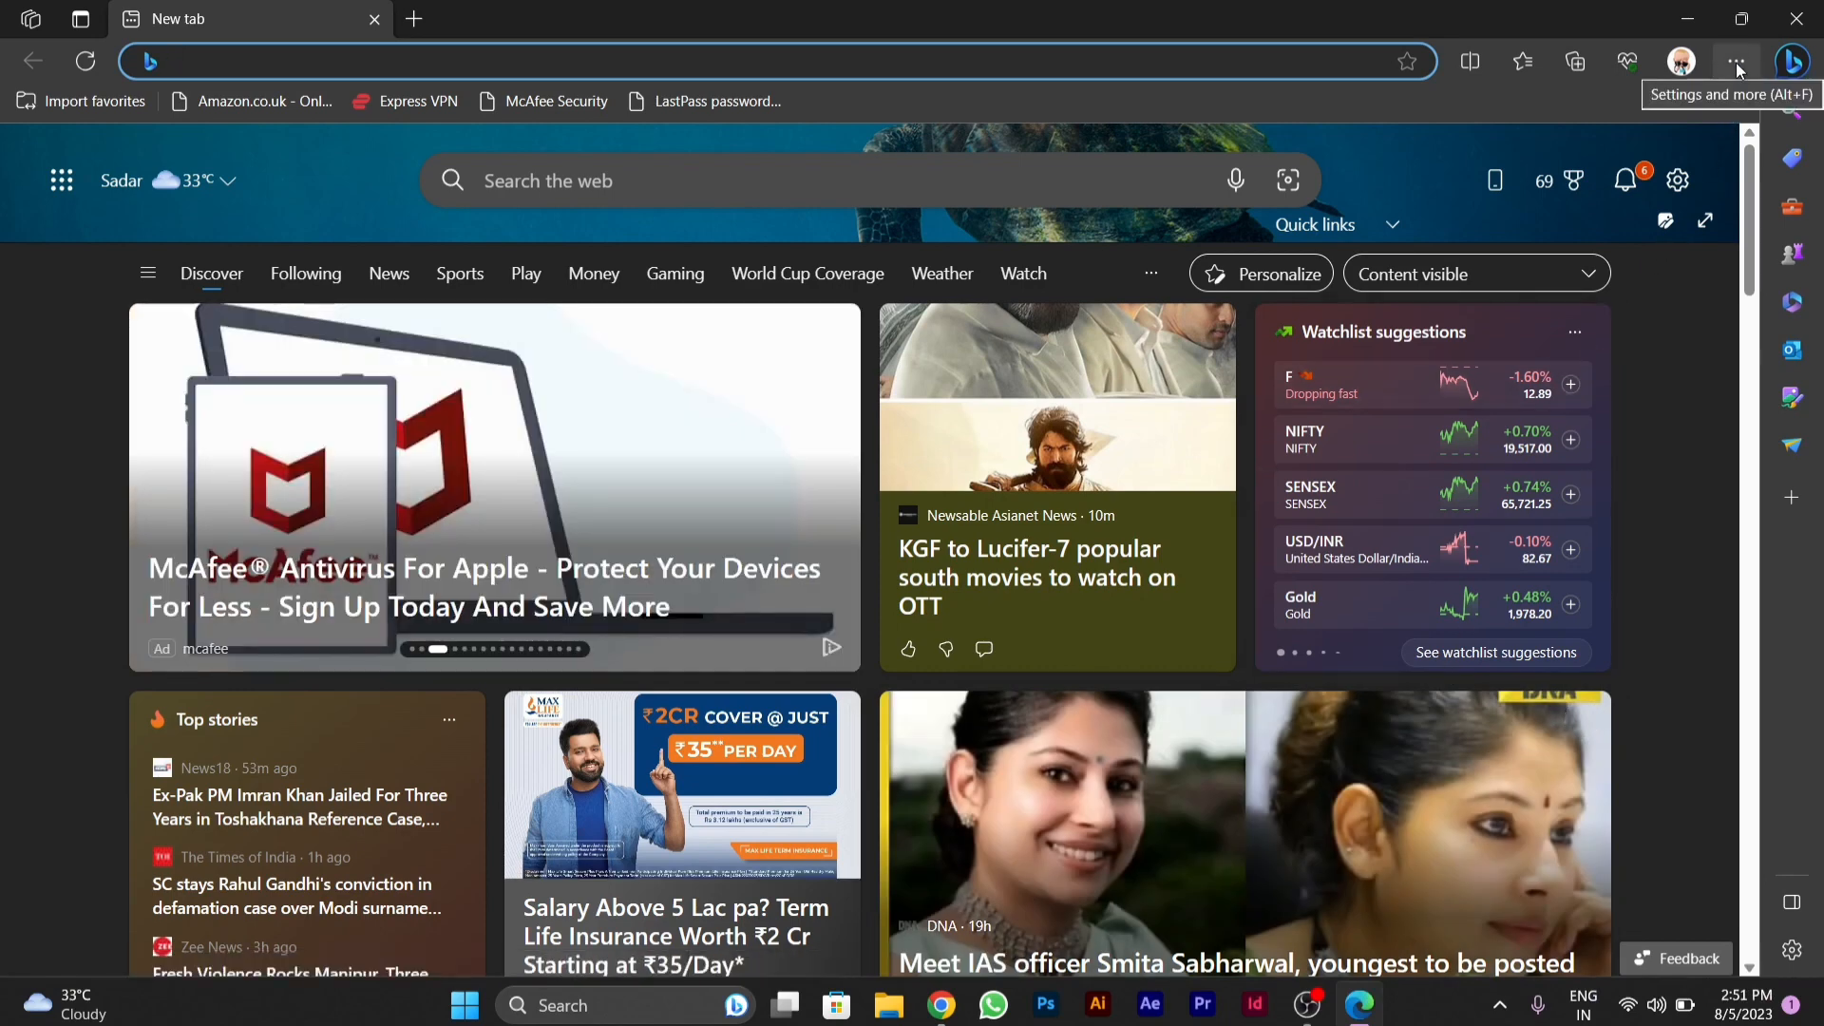
Step: Show the Extensions flyout from the Settings and more menu
click(1735, 62)
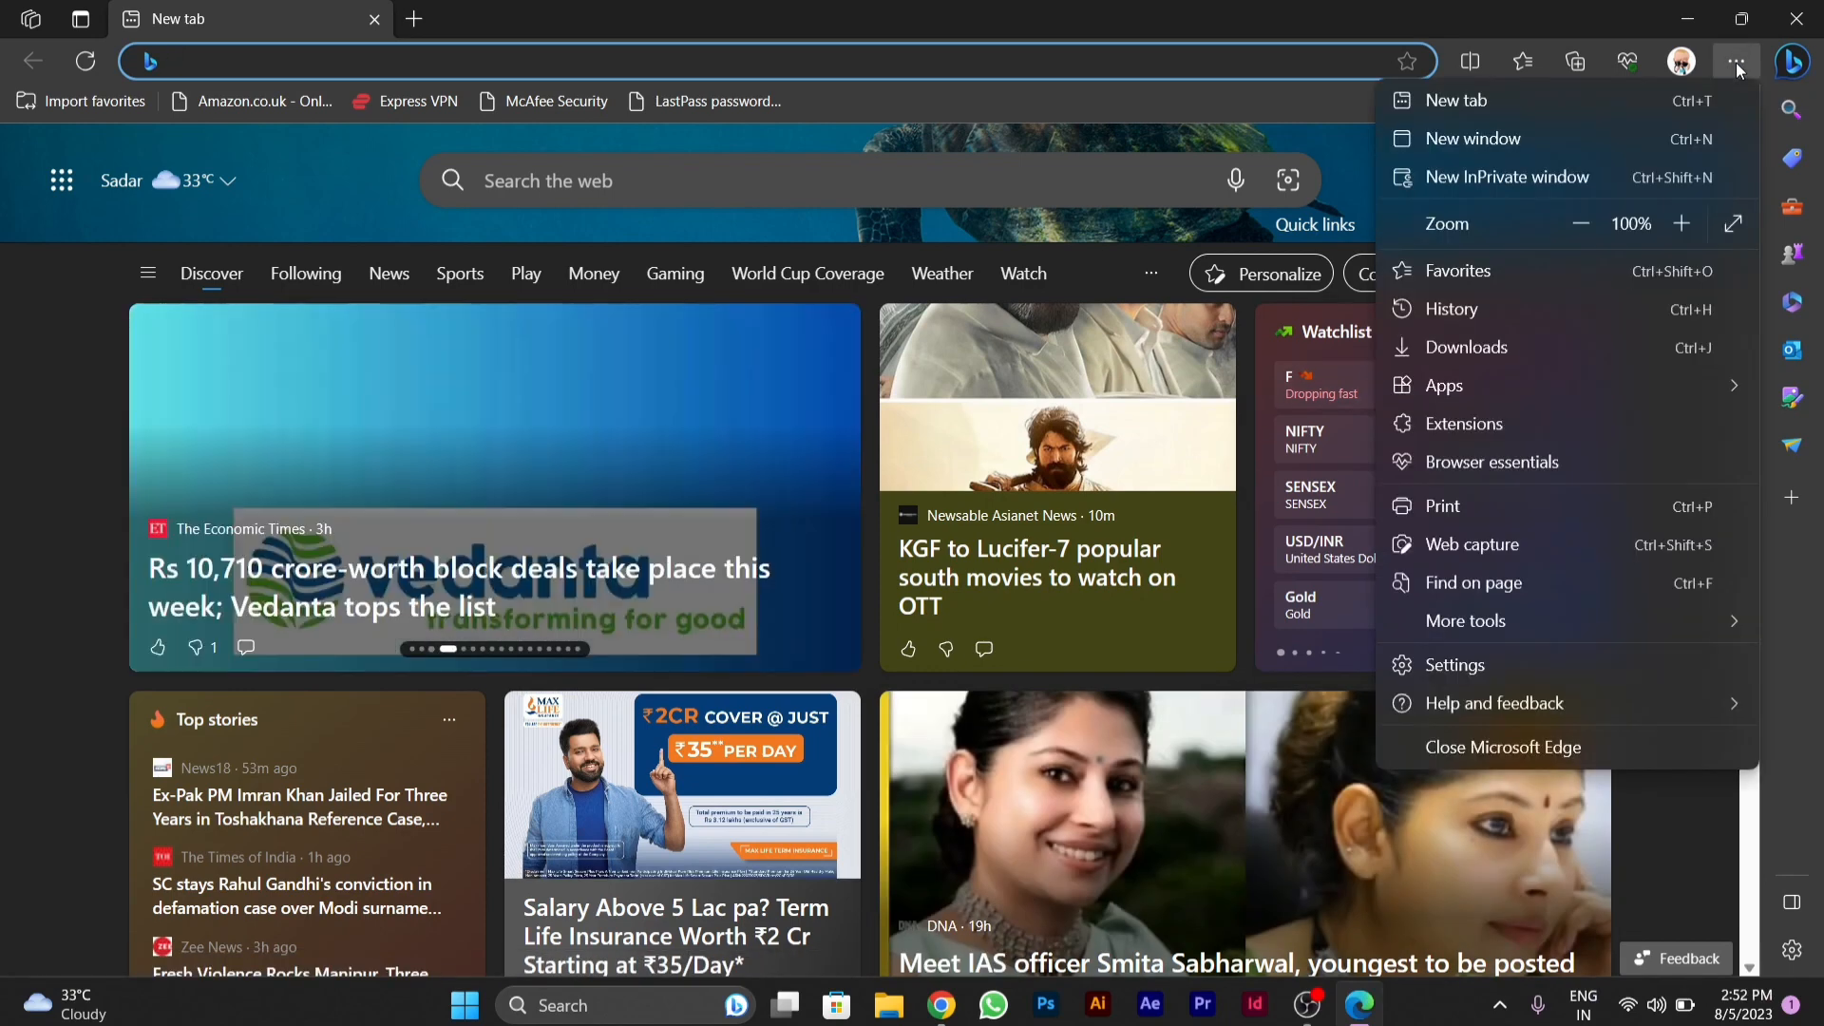
mouse_move(1606, 206)
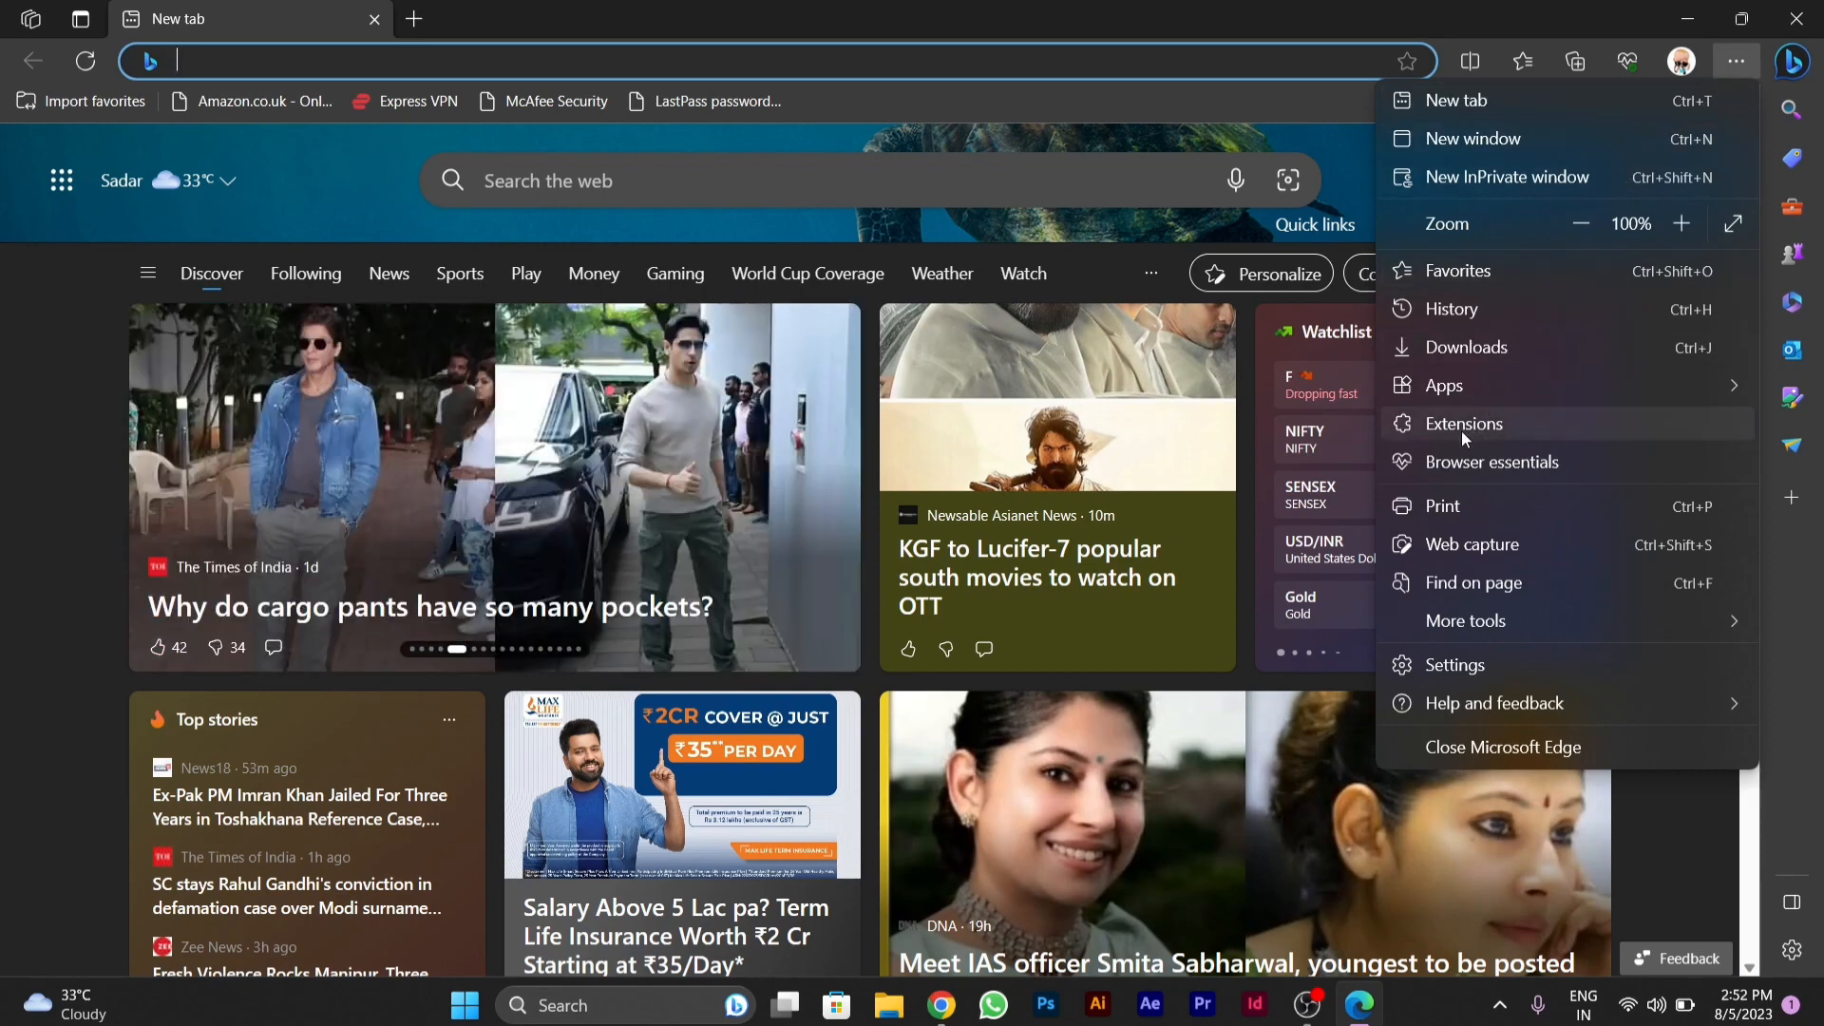
click(1463, 424)
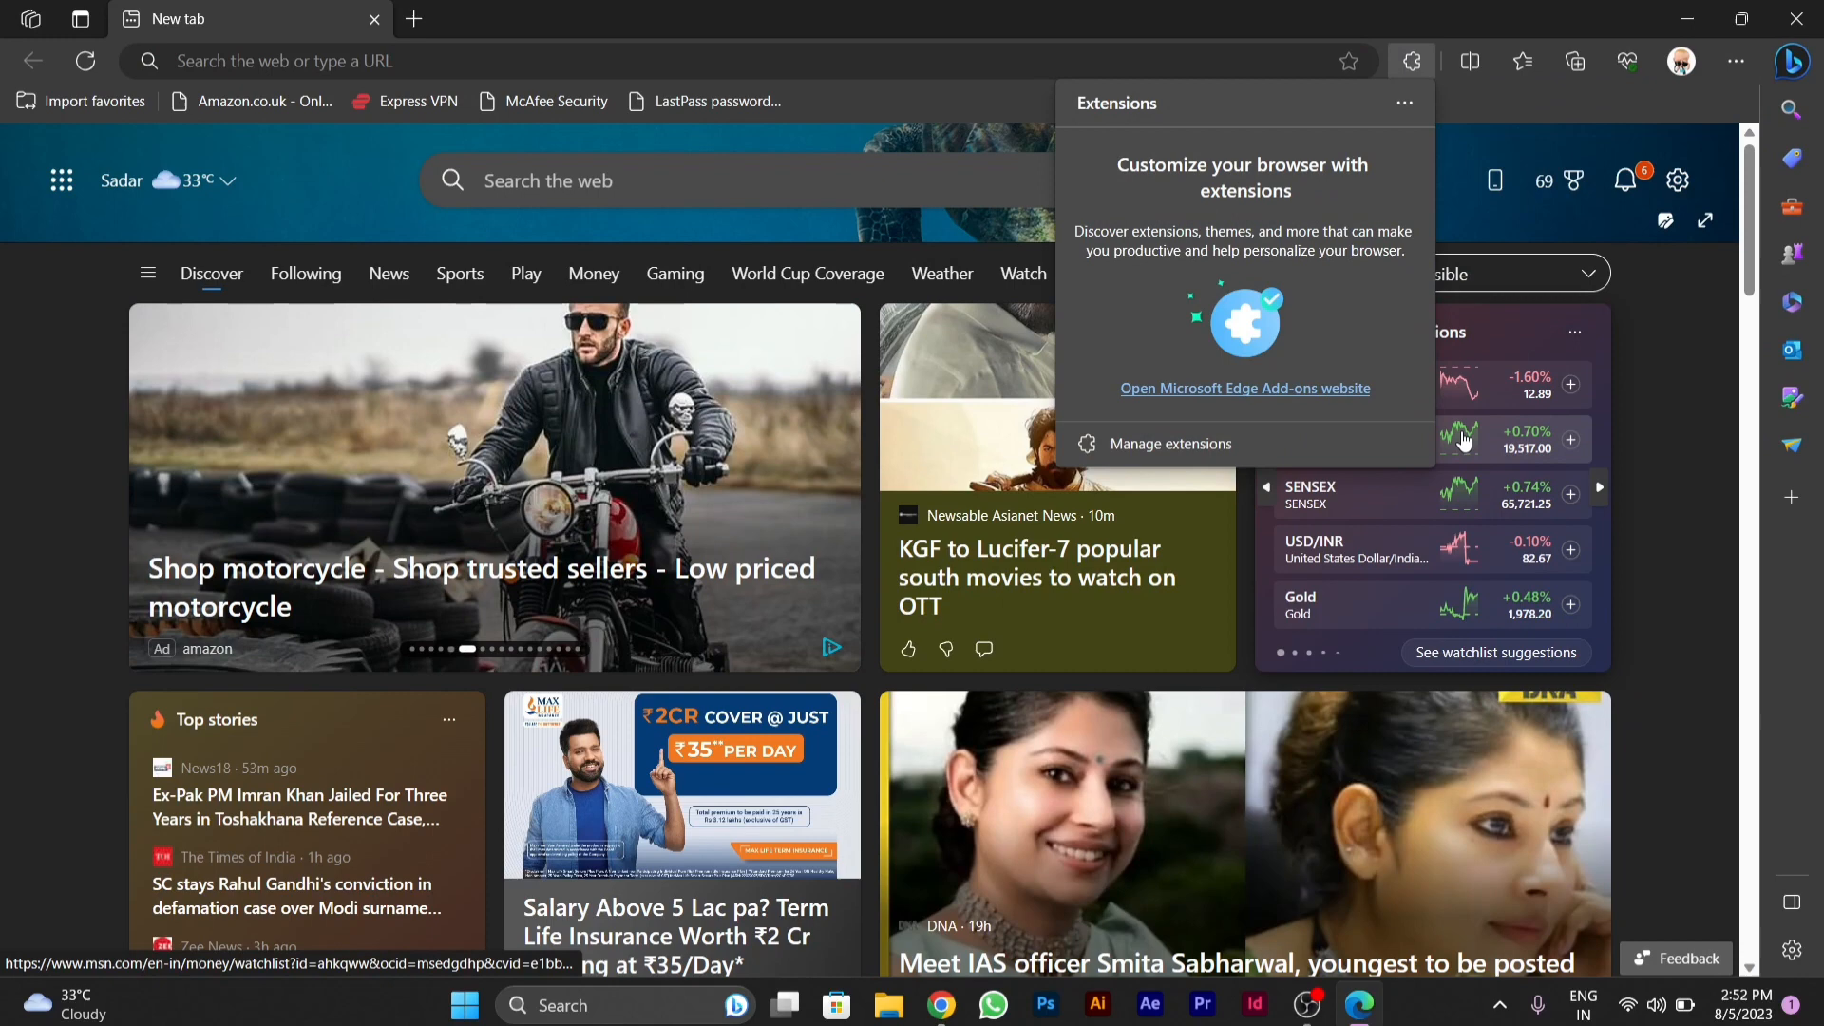
mouse_move(1167, 444)
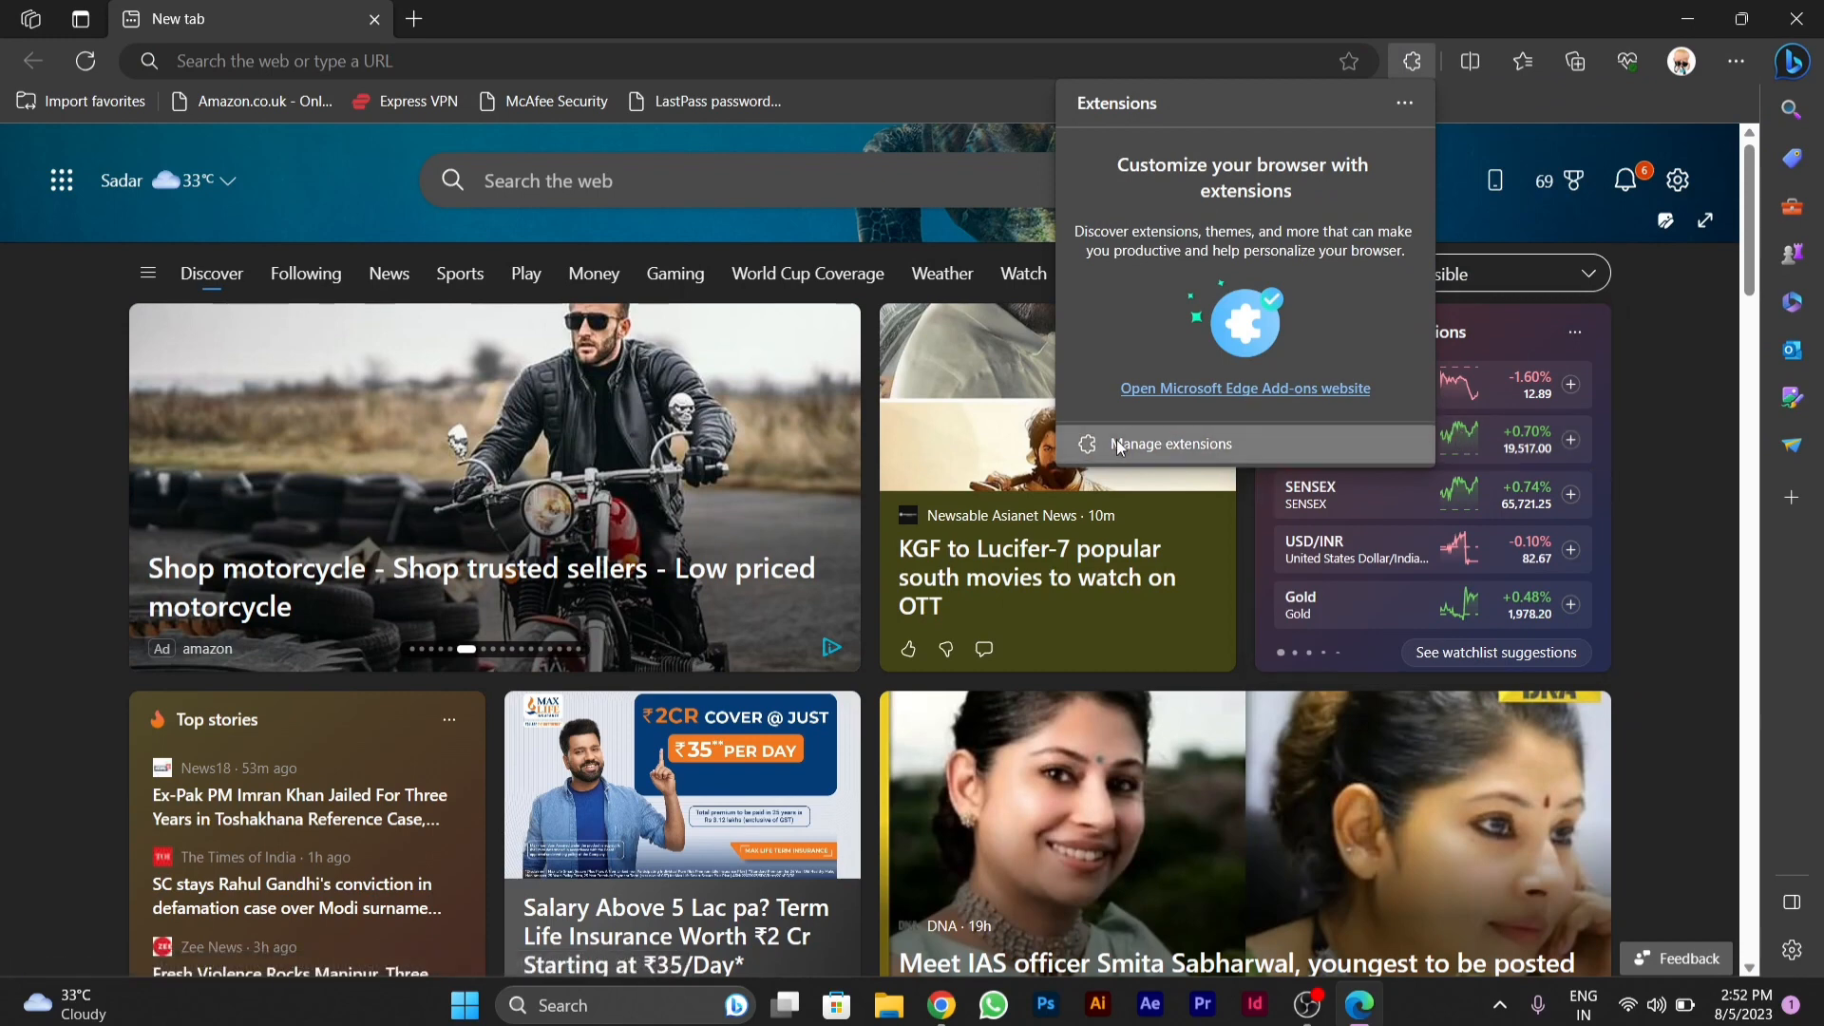
Step: Go to the full extension management page listing IDM Integration Module and Google Docs Offline
click(1167, 444)
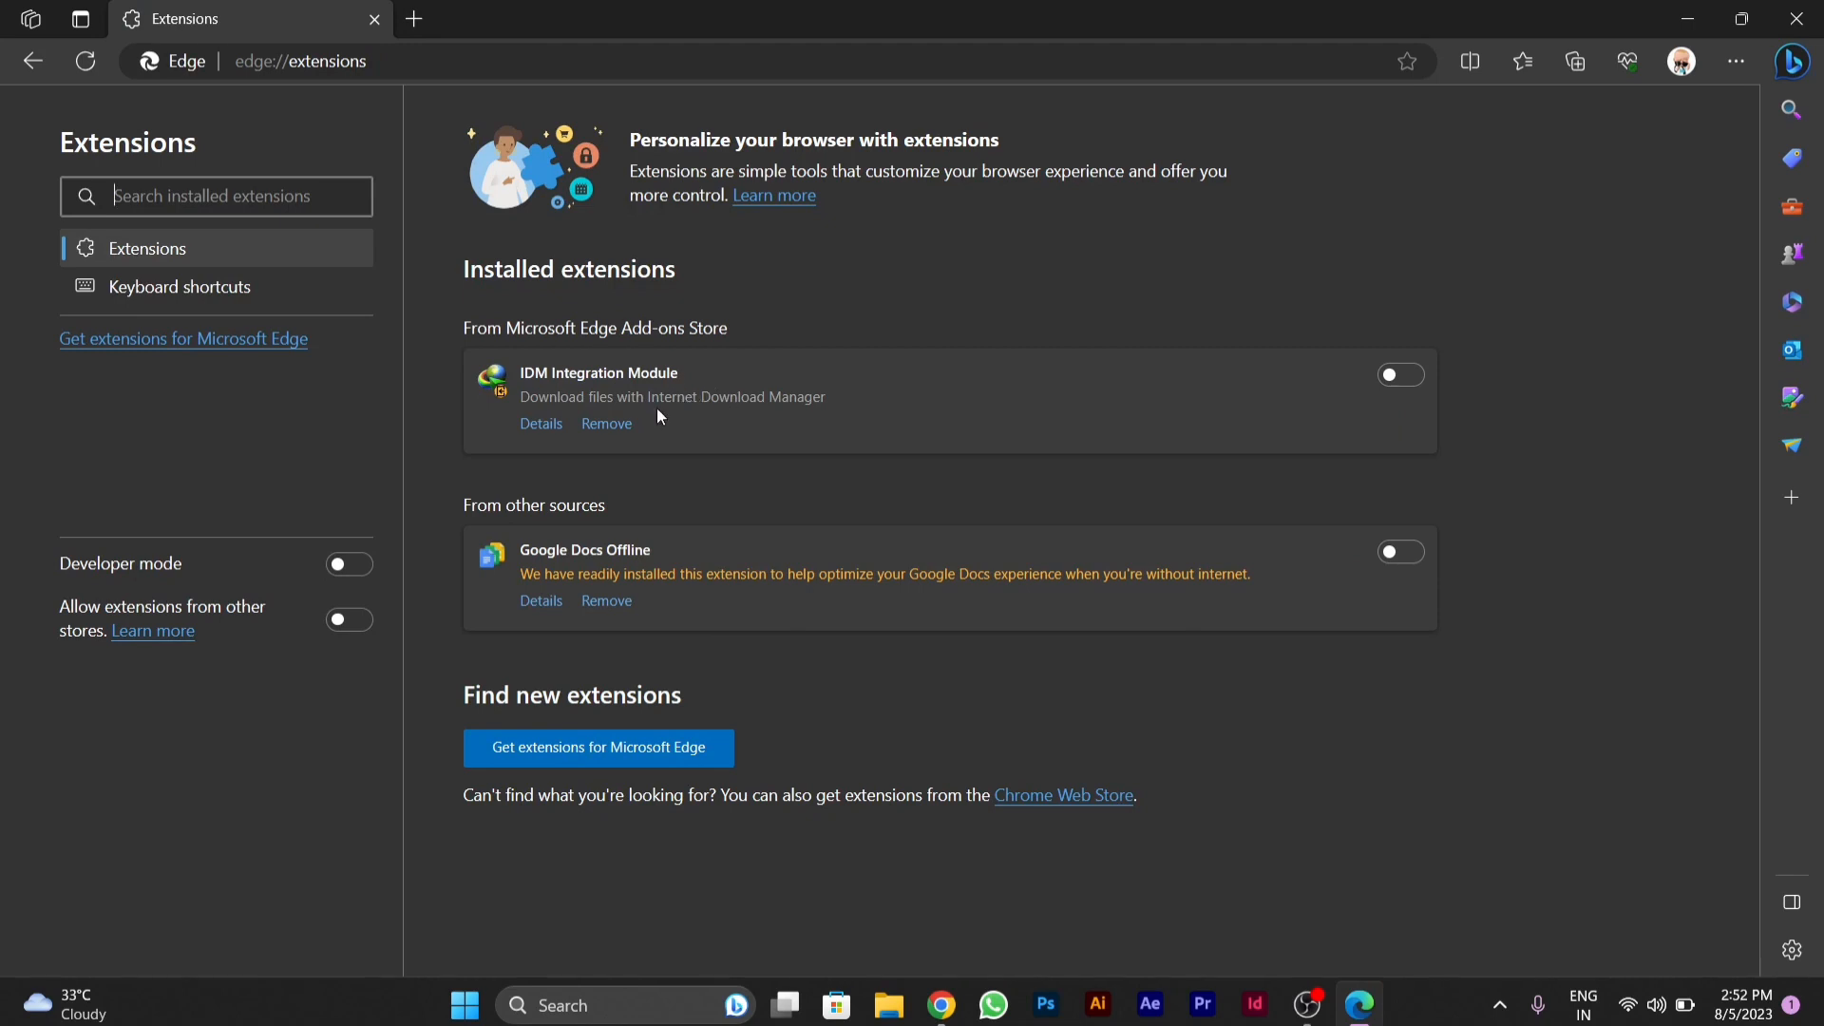
mouse_move(1509, 454)
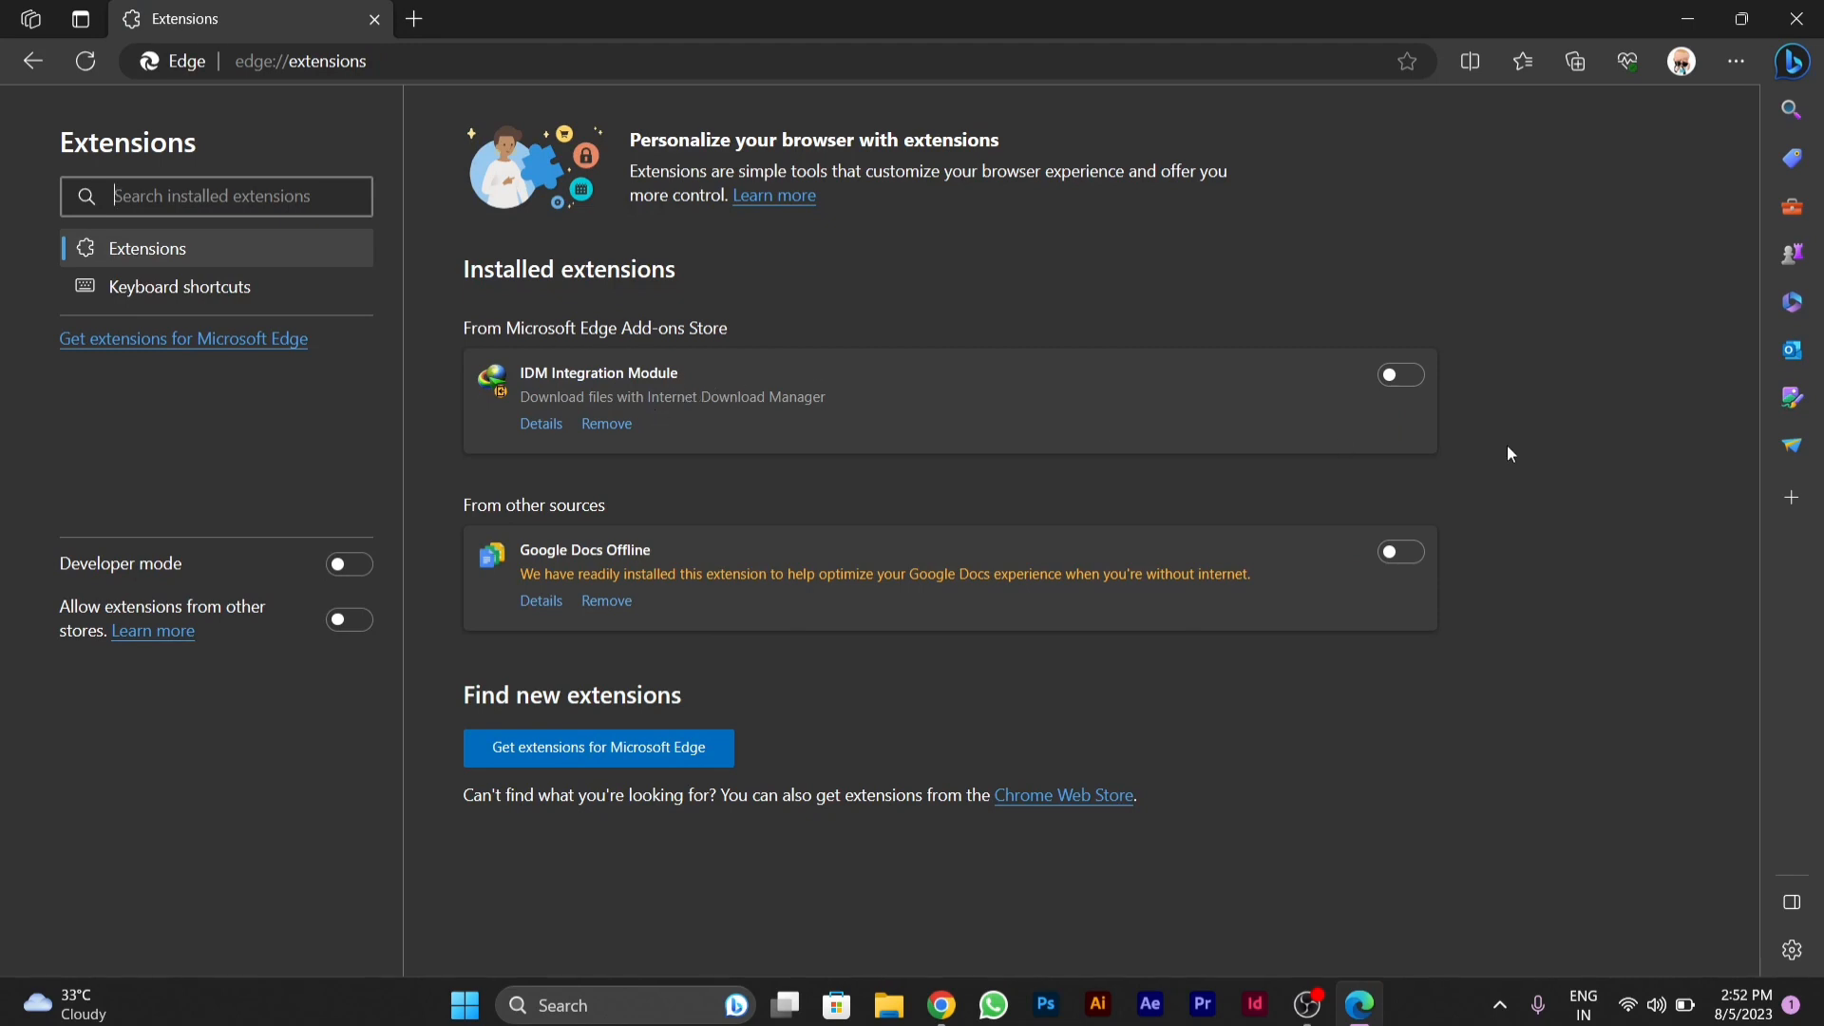
mouse_move(1401, 428)
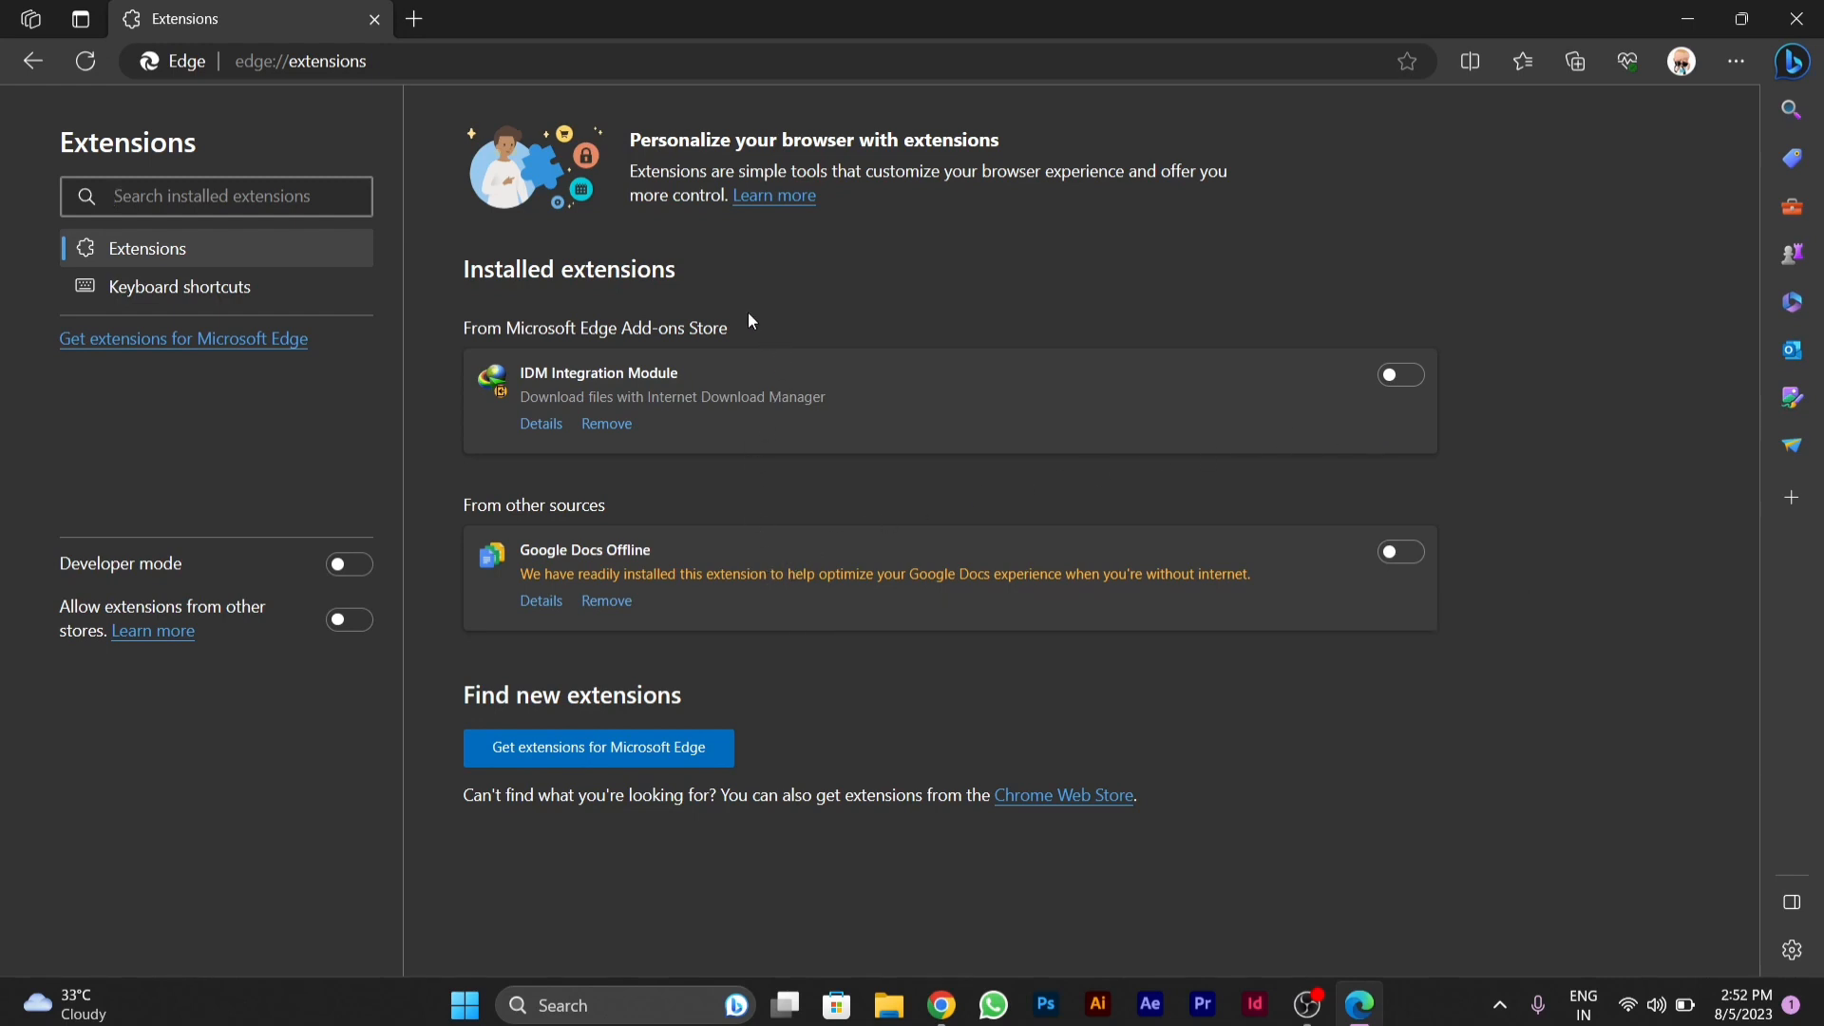
mouse_move(853, 397)
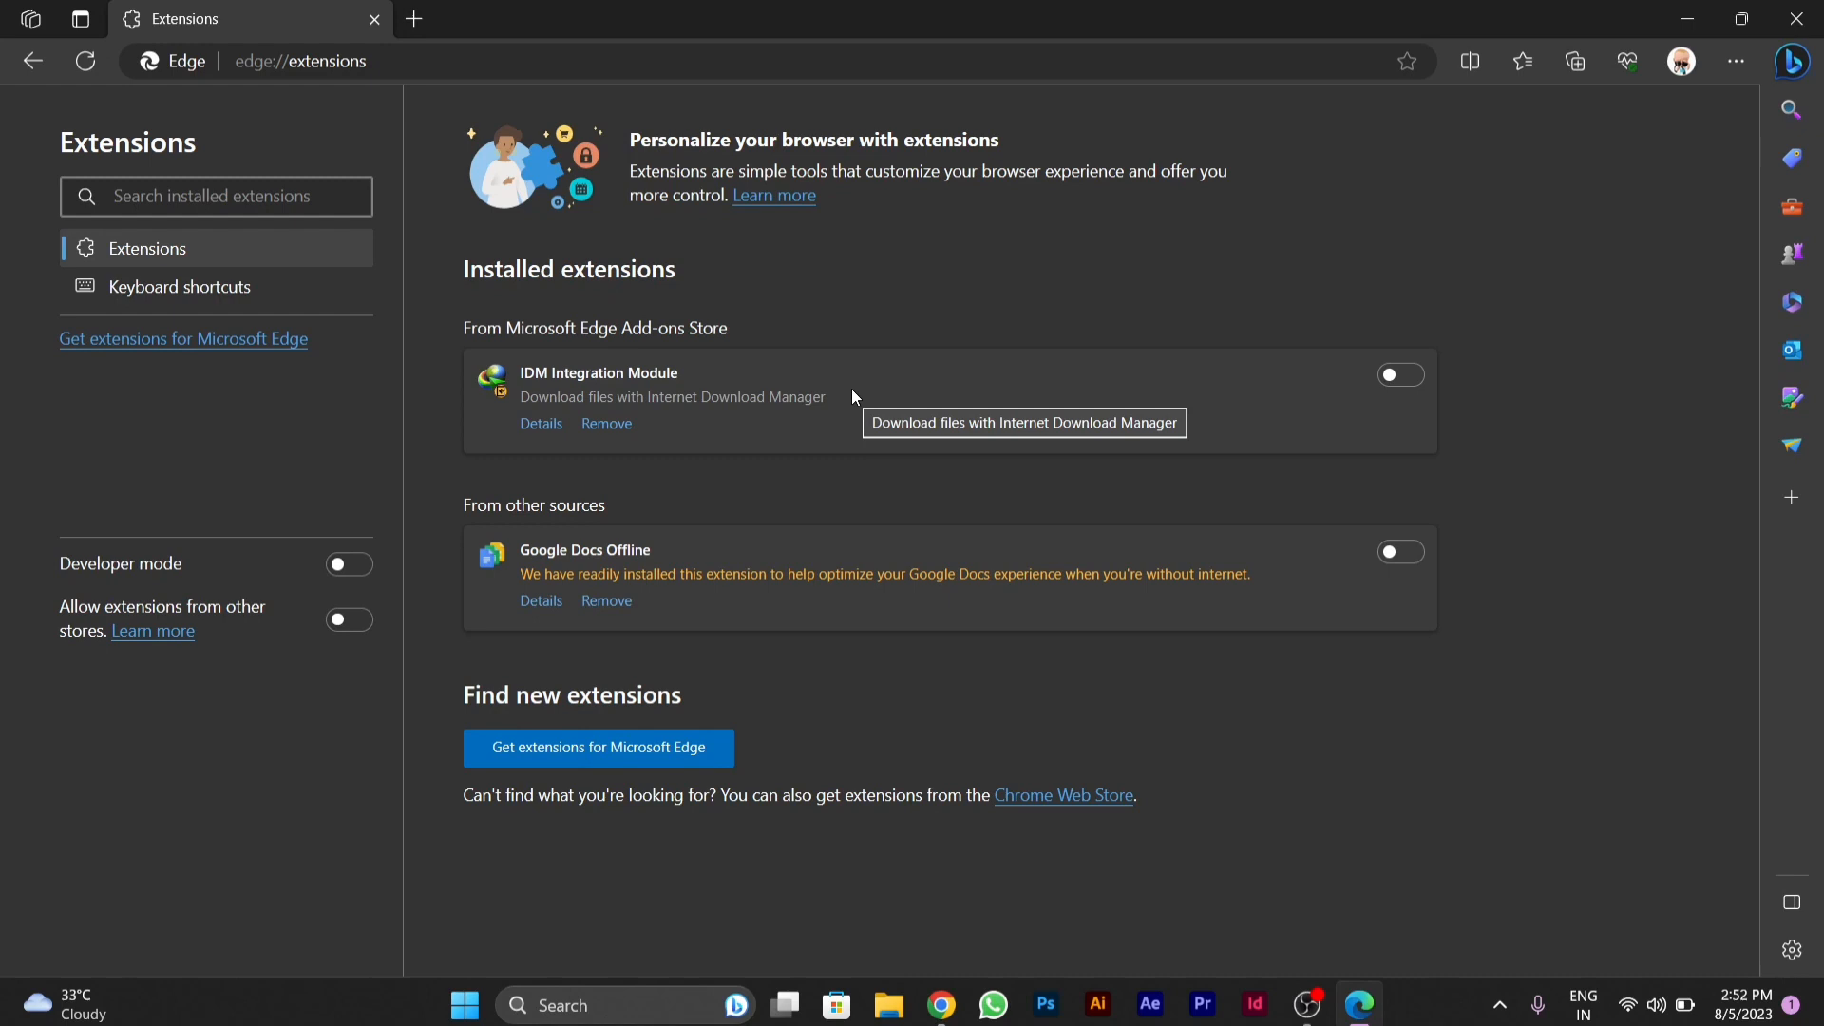
mouse_move(843, 502)
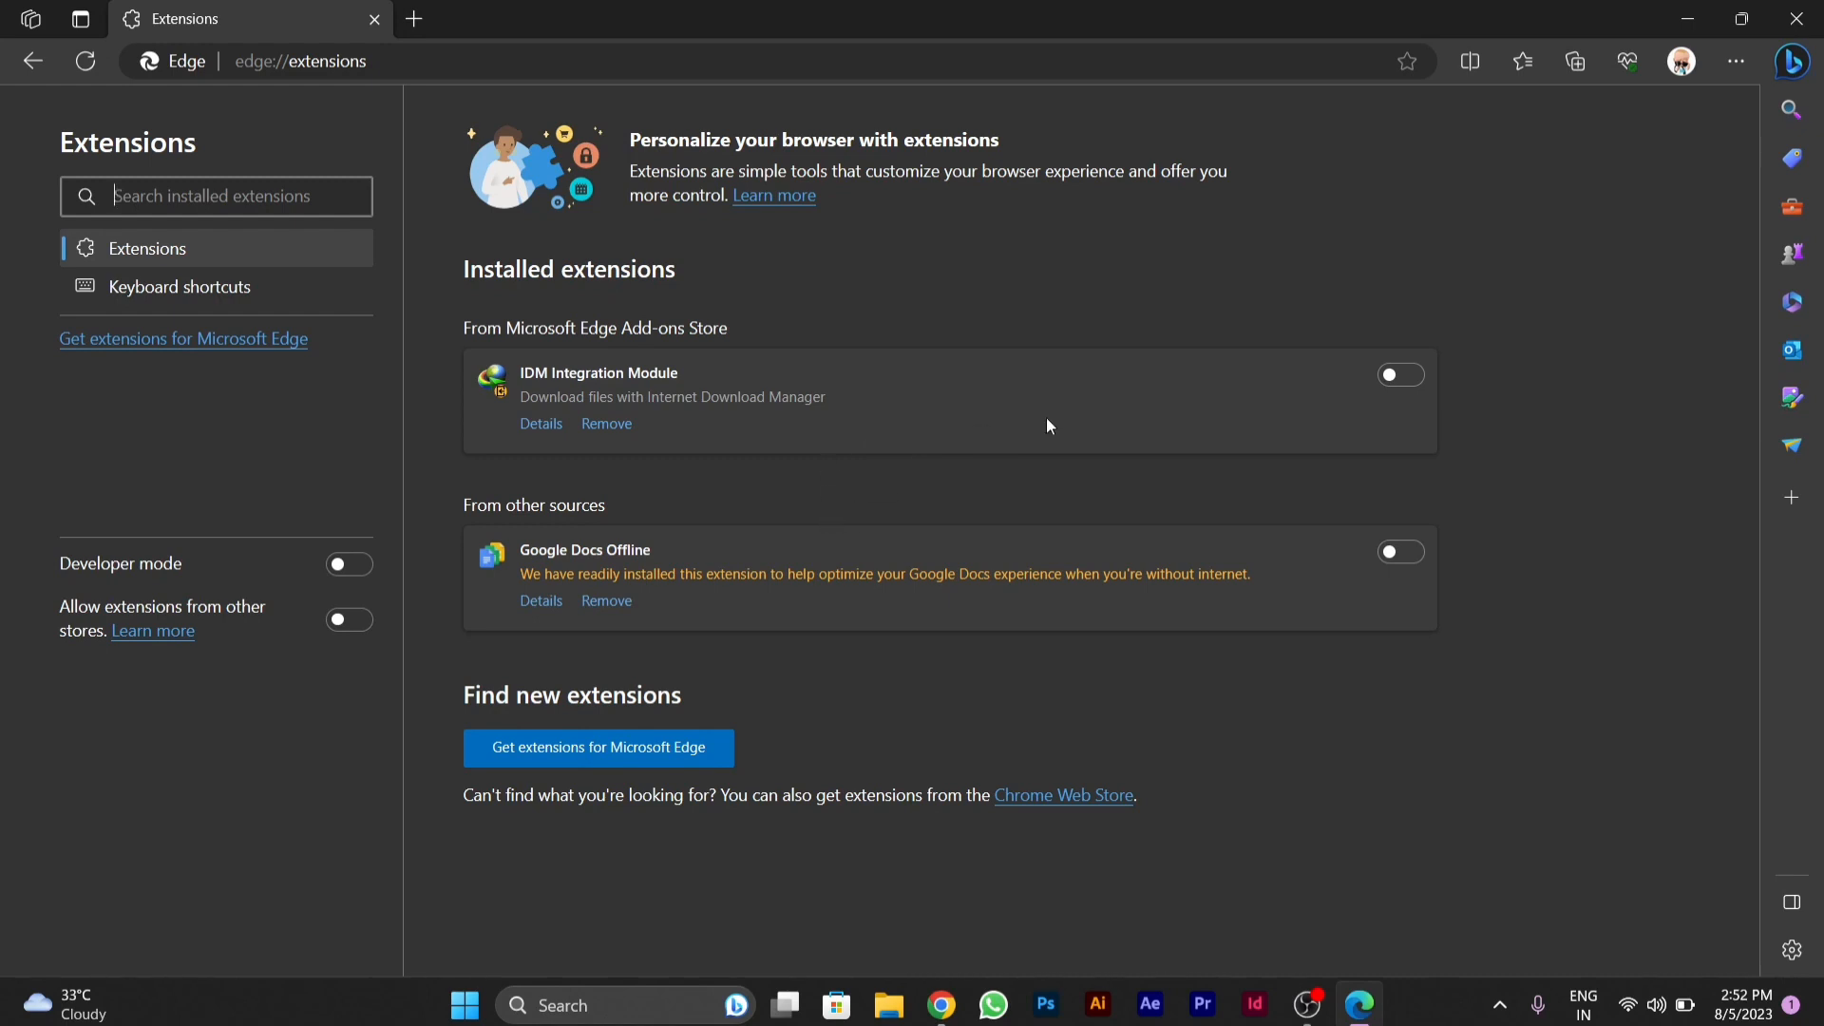
Step: Go to Edge Settings and show the 'Start, home, and new tabs' section
click(1735, 61)
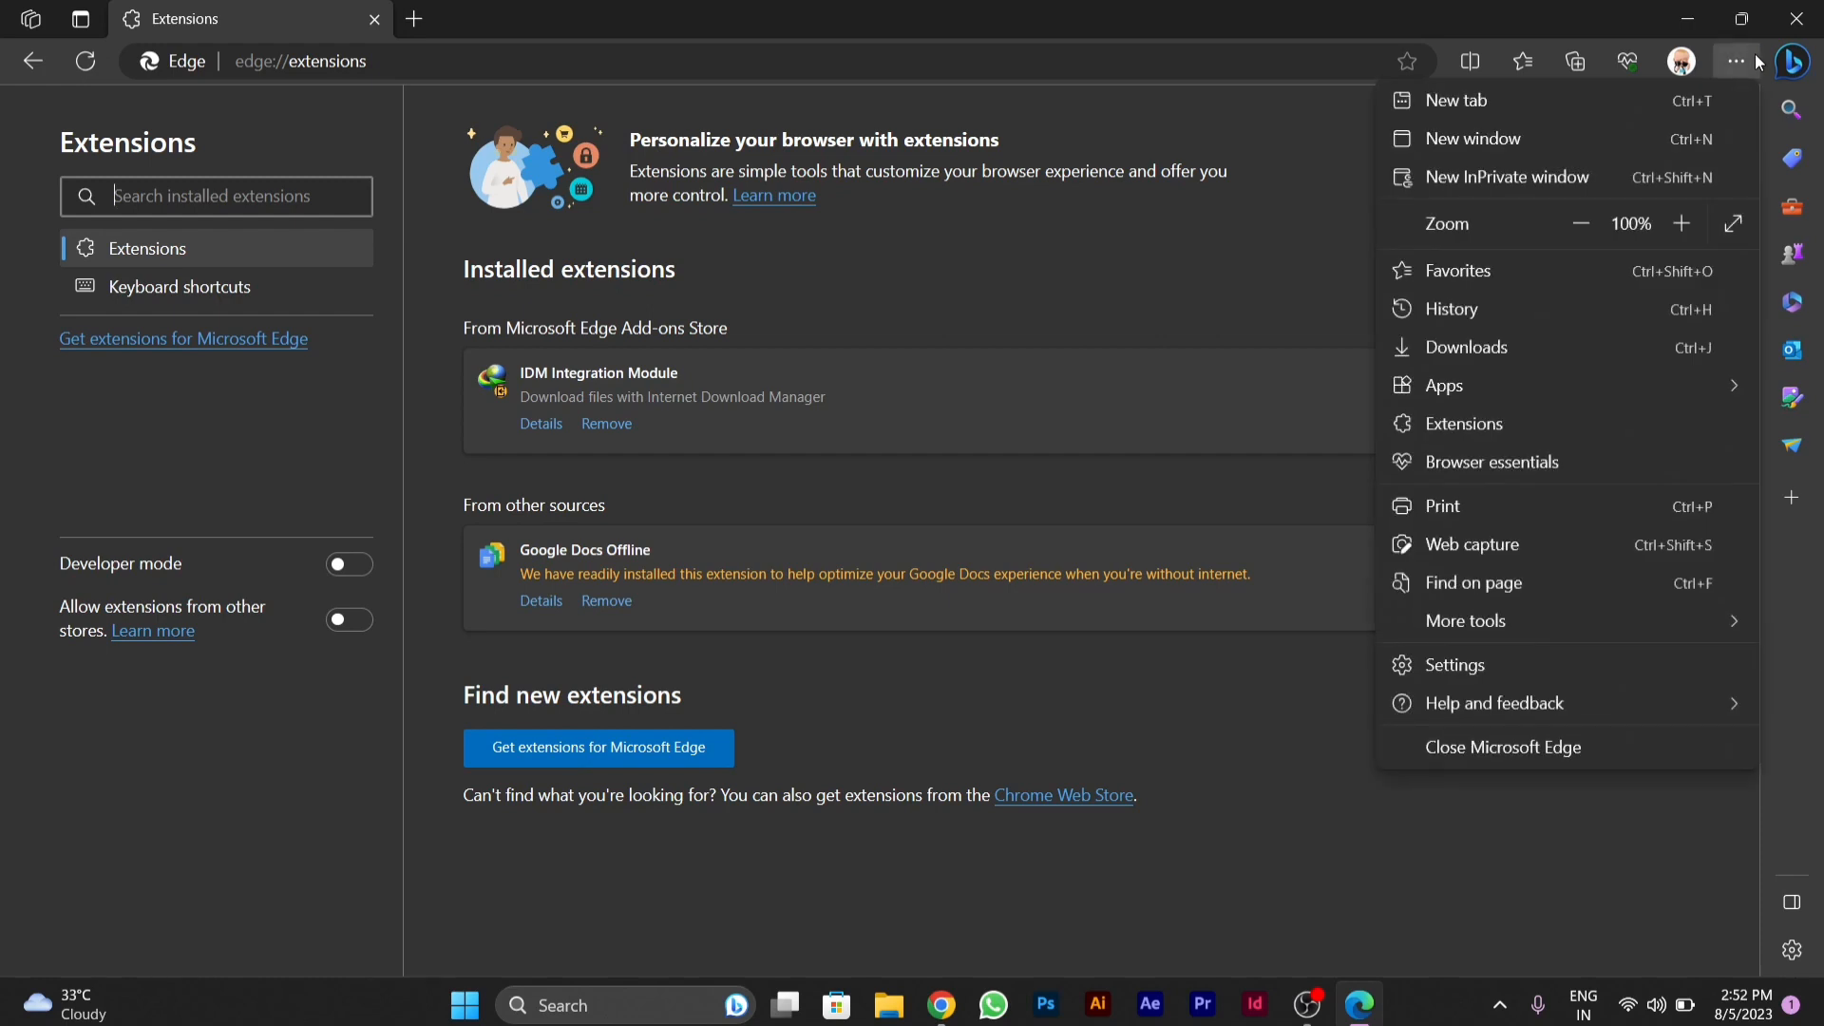
mouse_move(1591, 483)
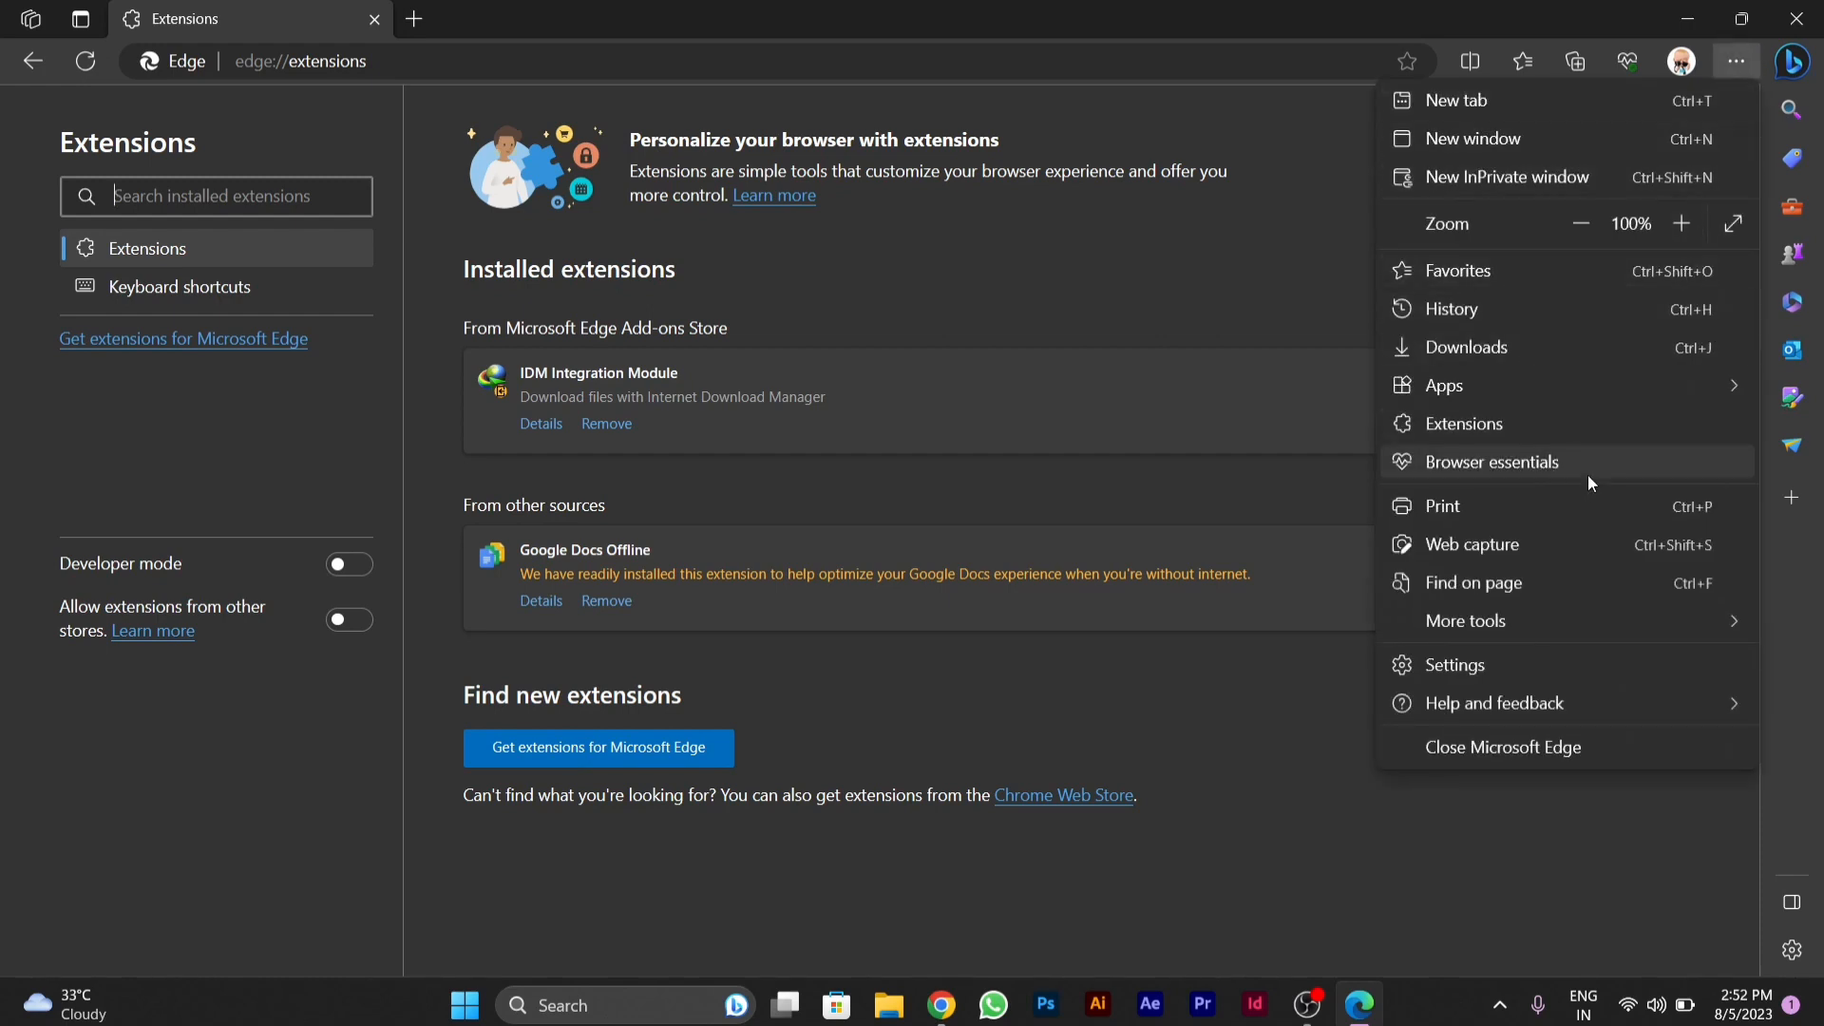
mouse_move(1453, 664)
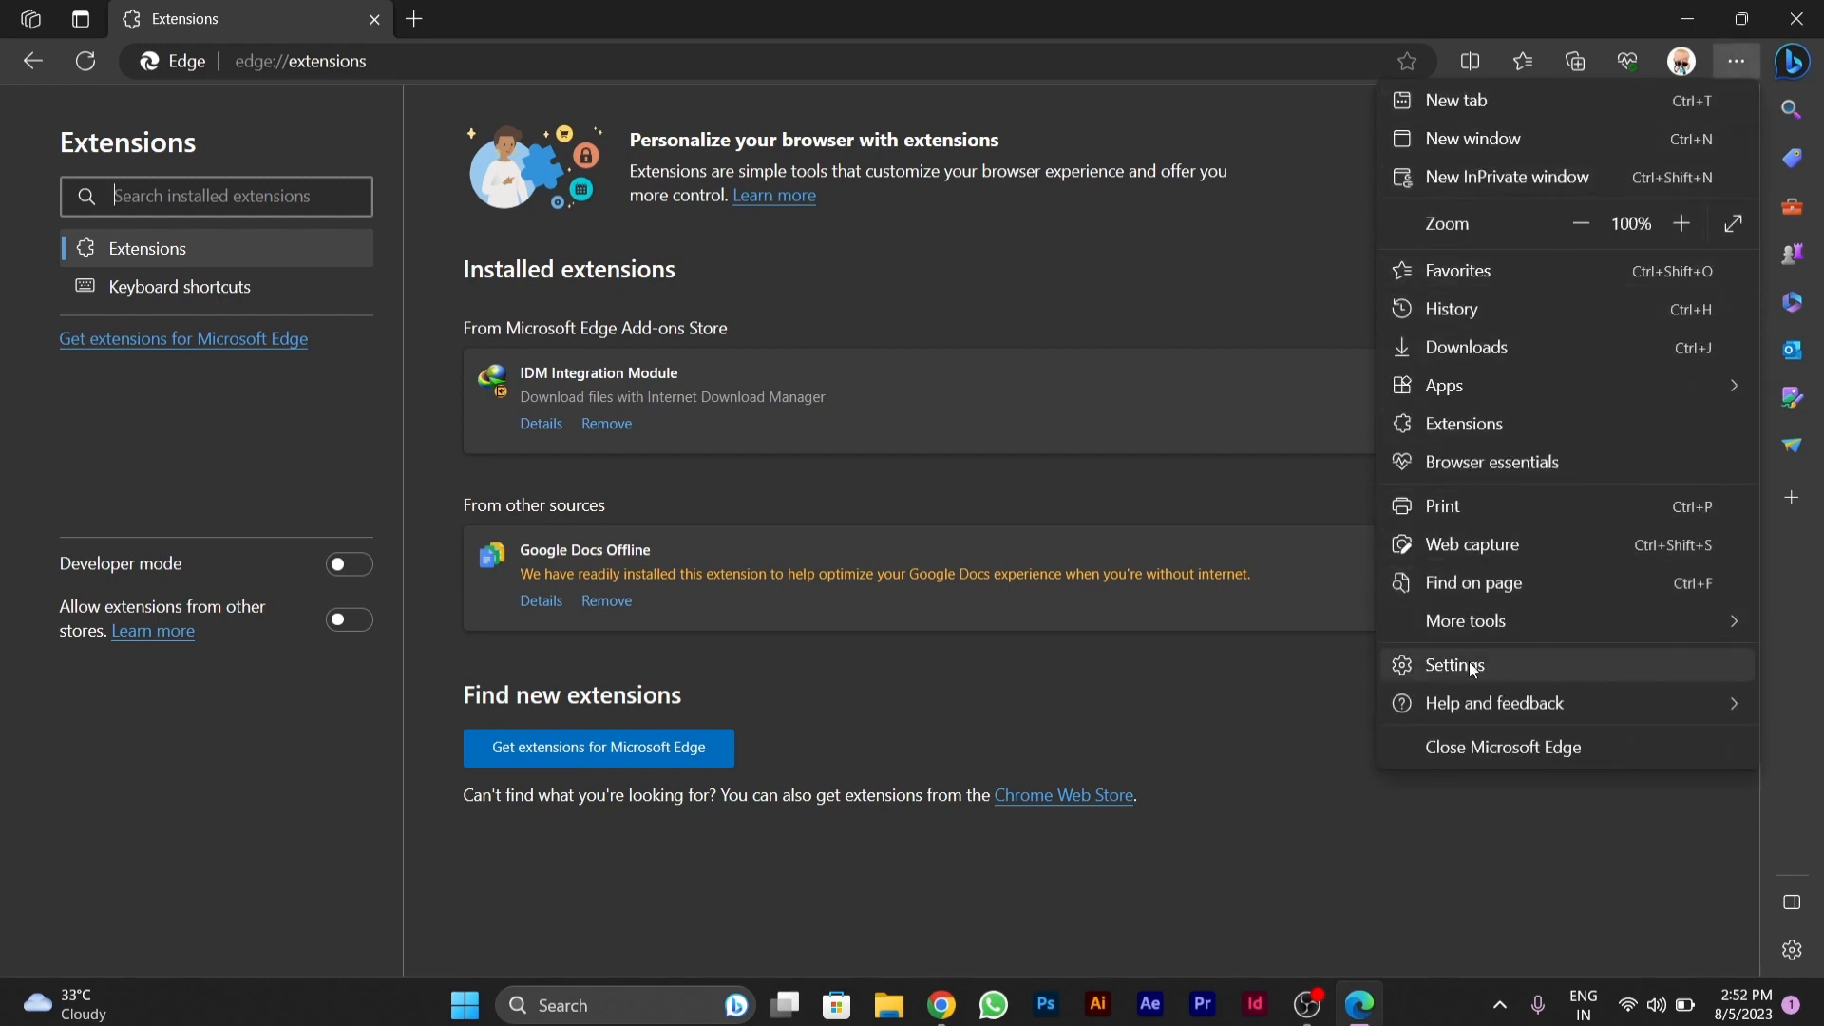
click(1452, 664)
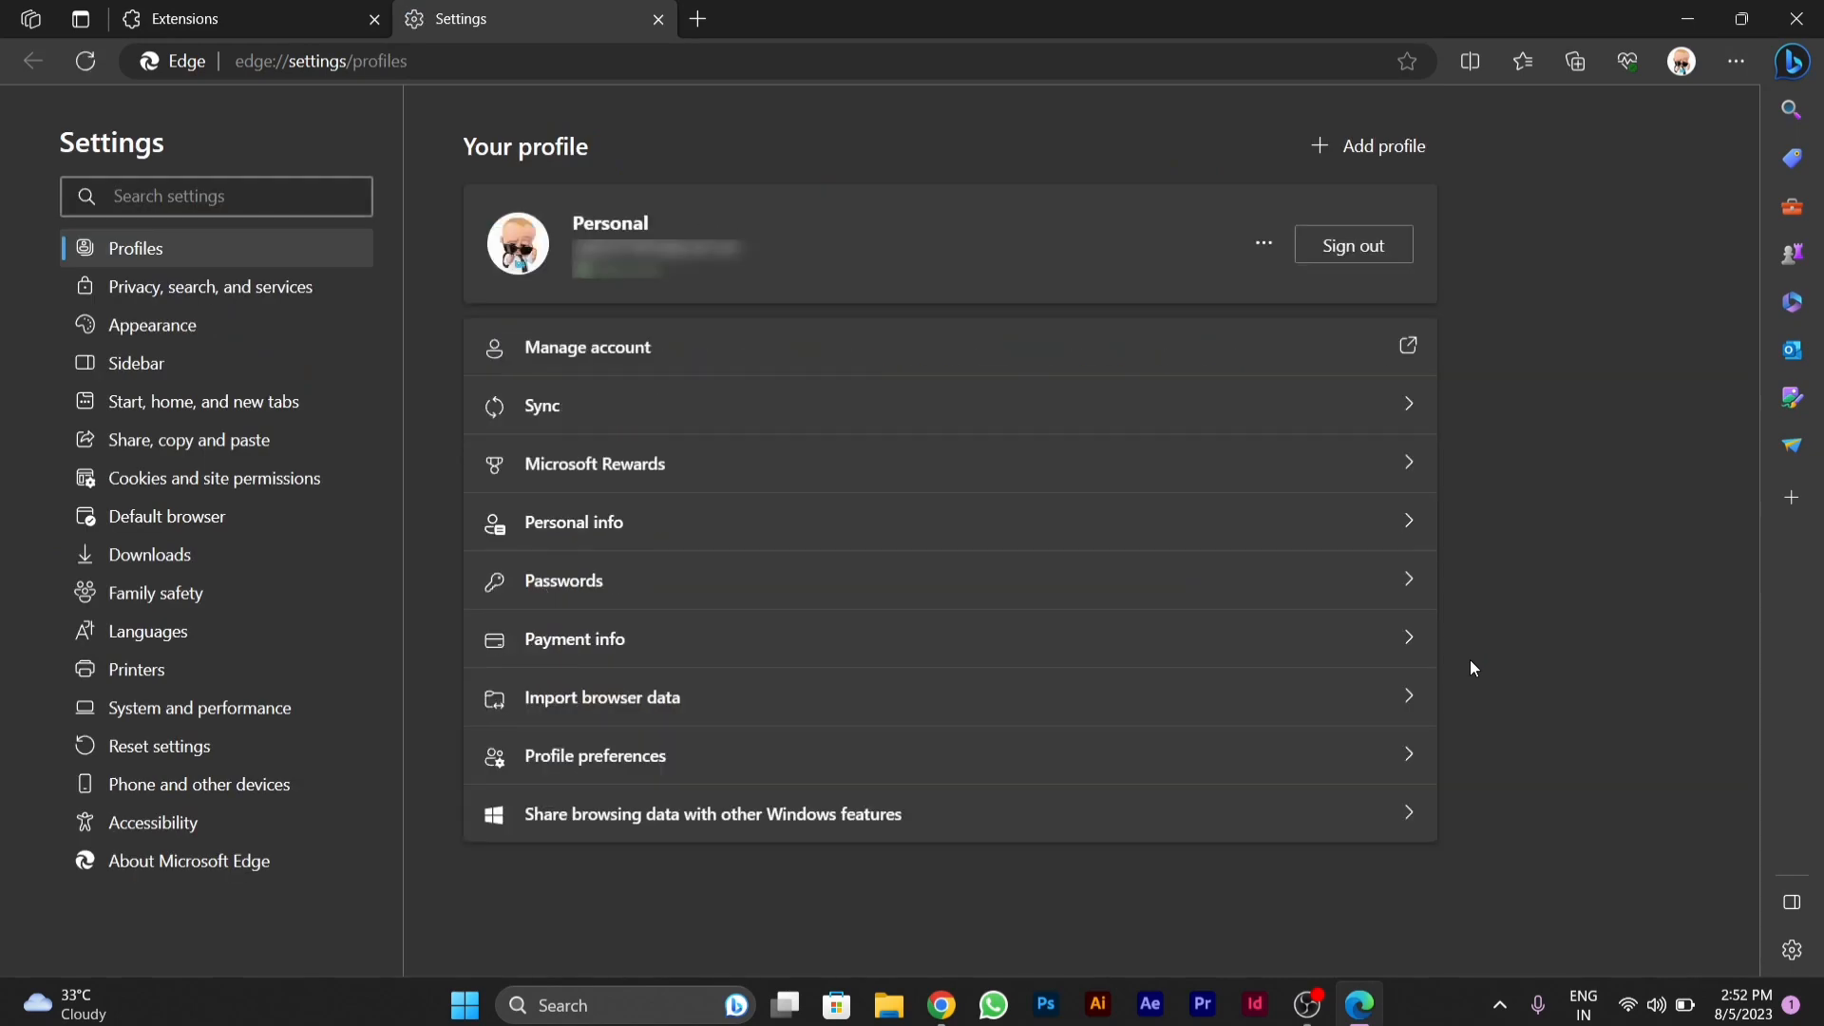
mouse_move(244, 409)
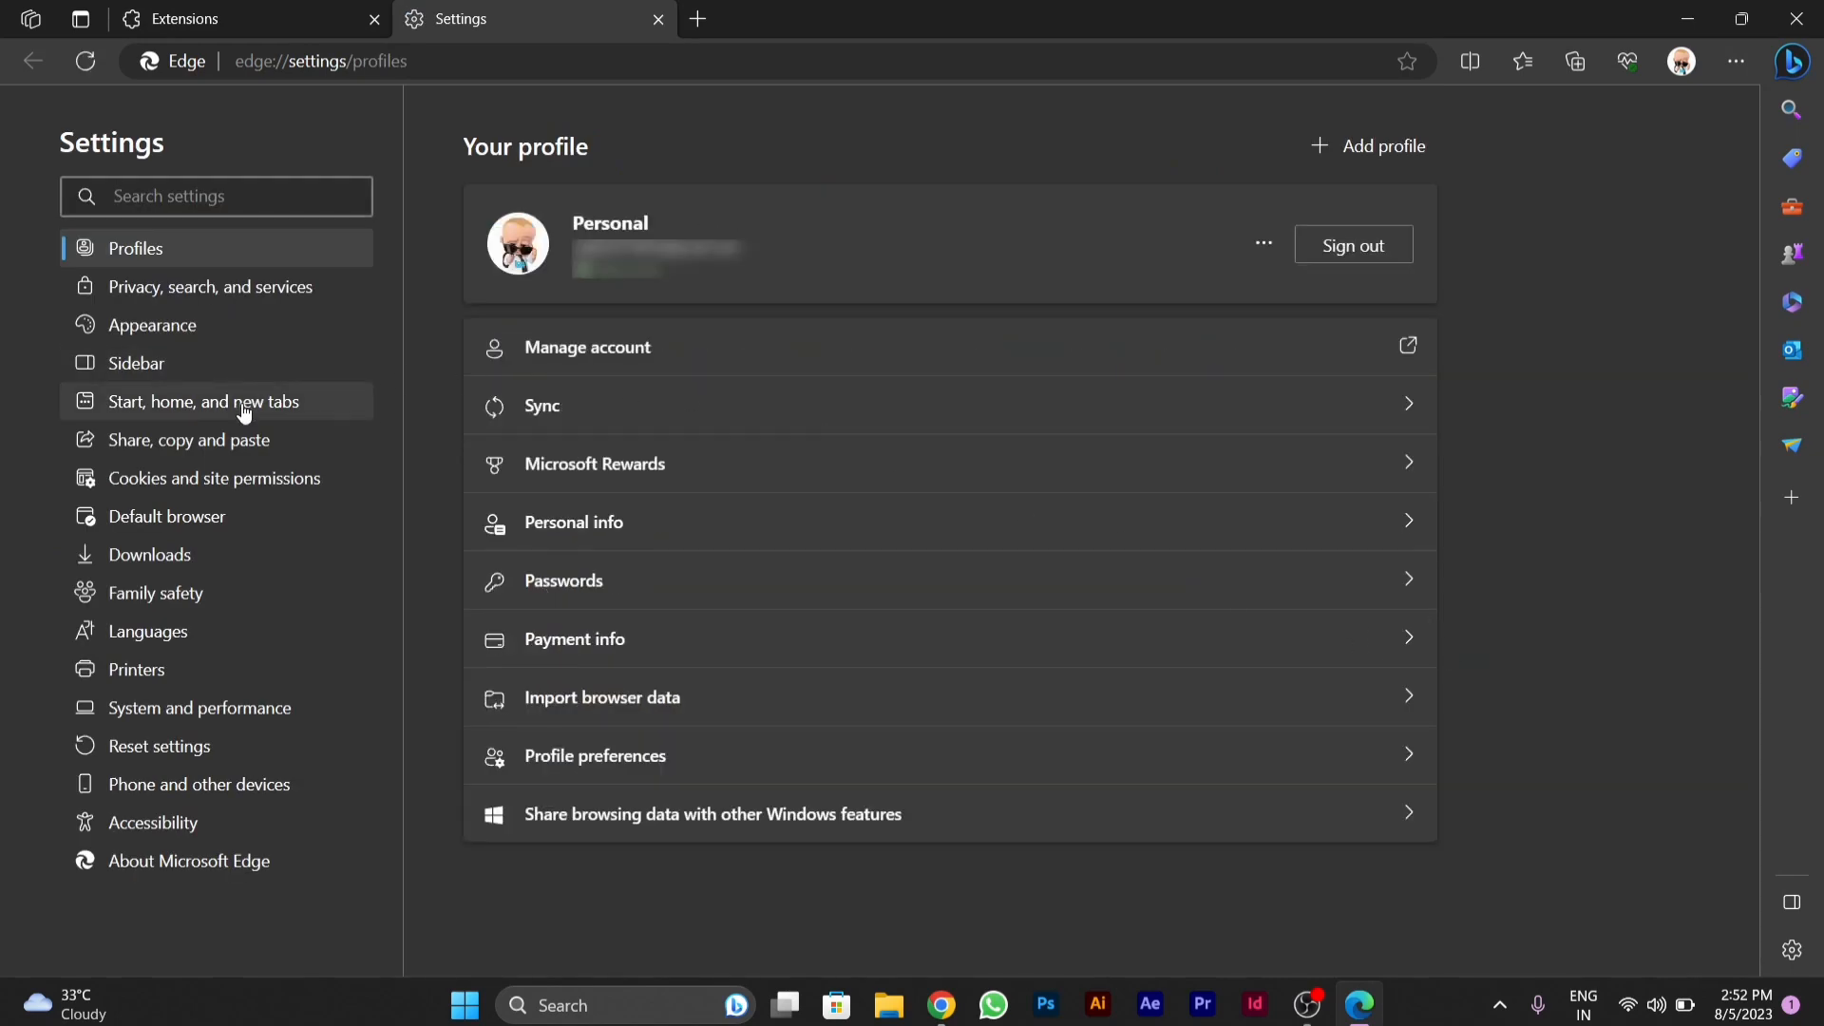
click(201, 400)
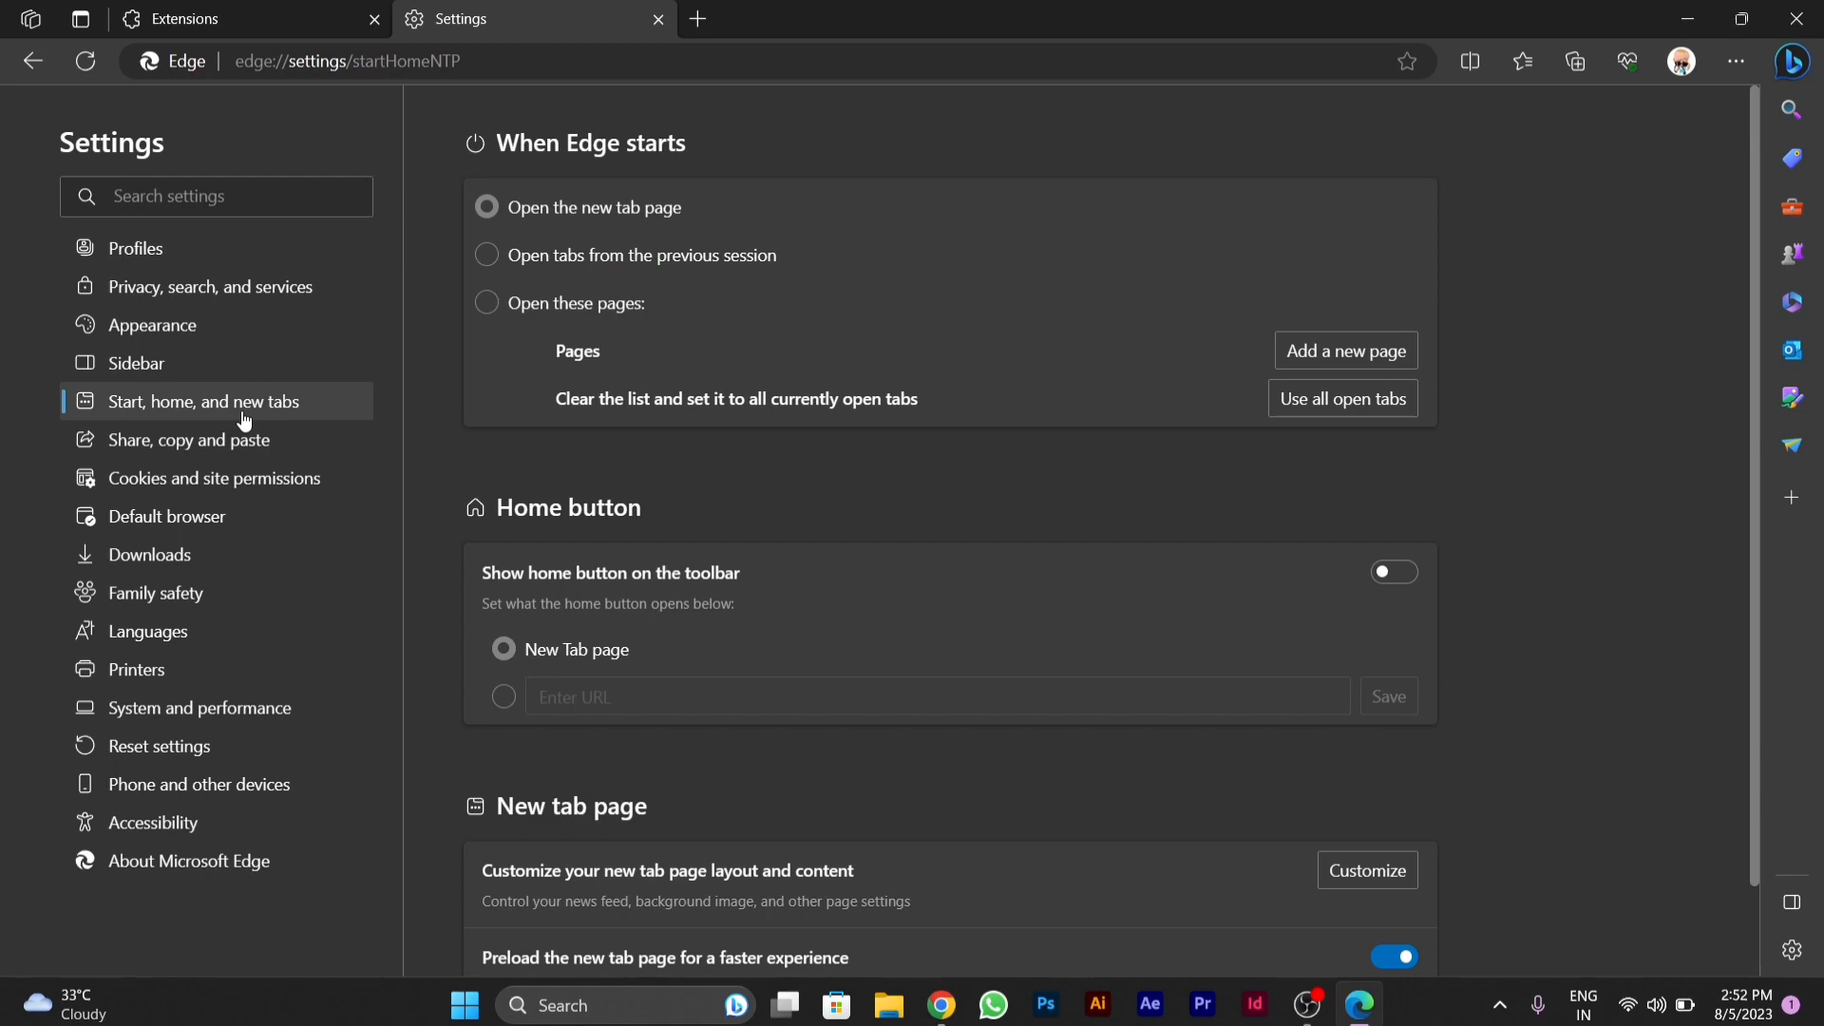
mouse_move(361, 358)
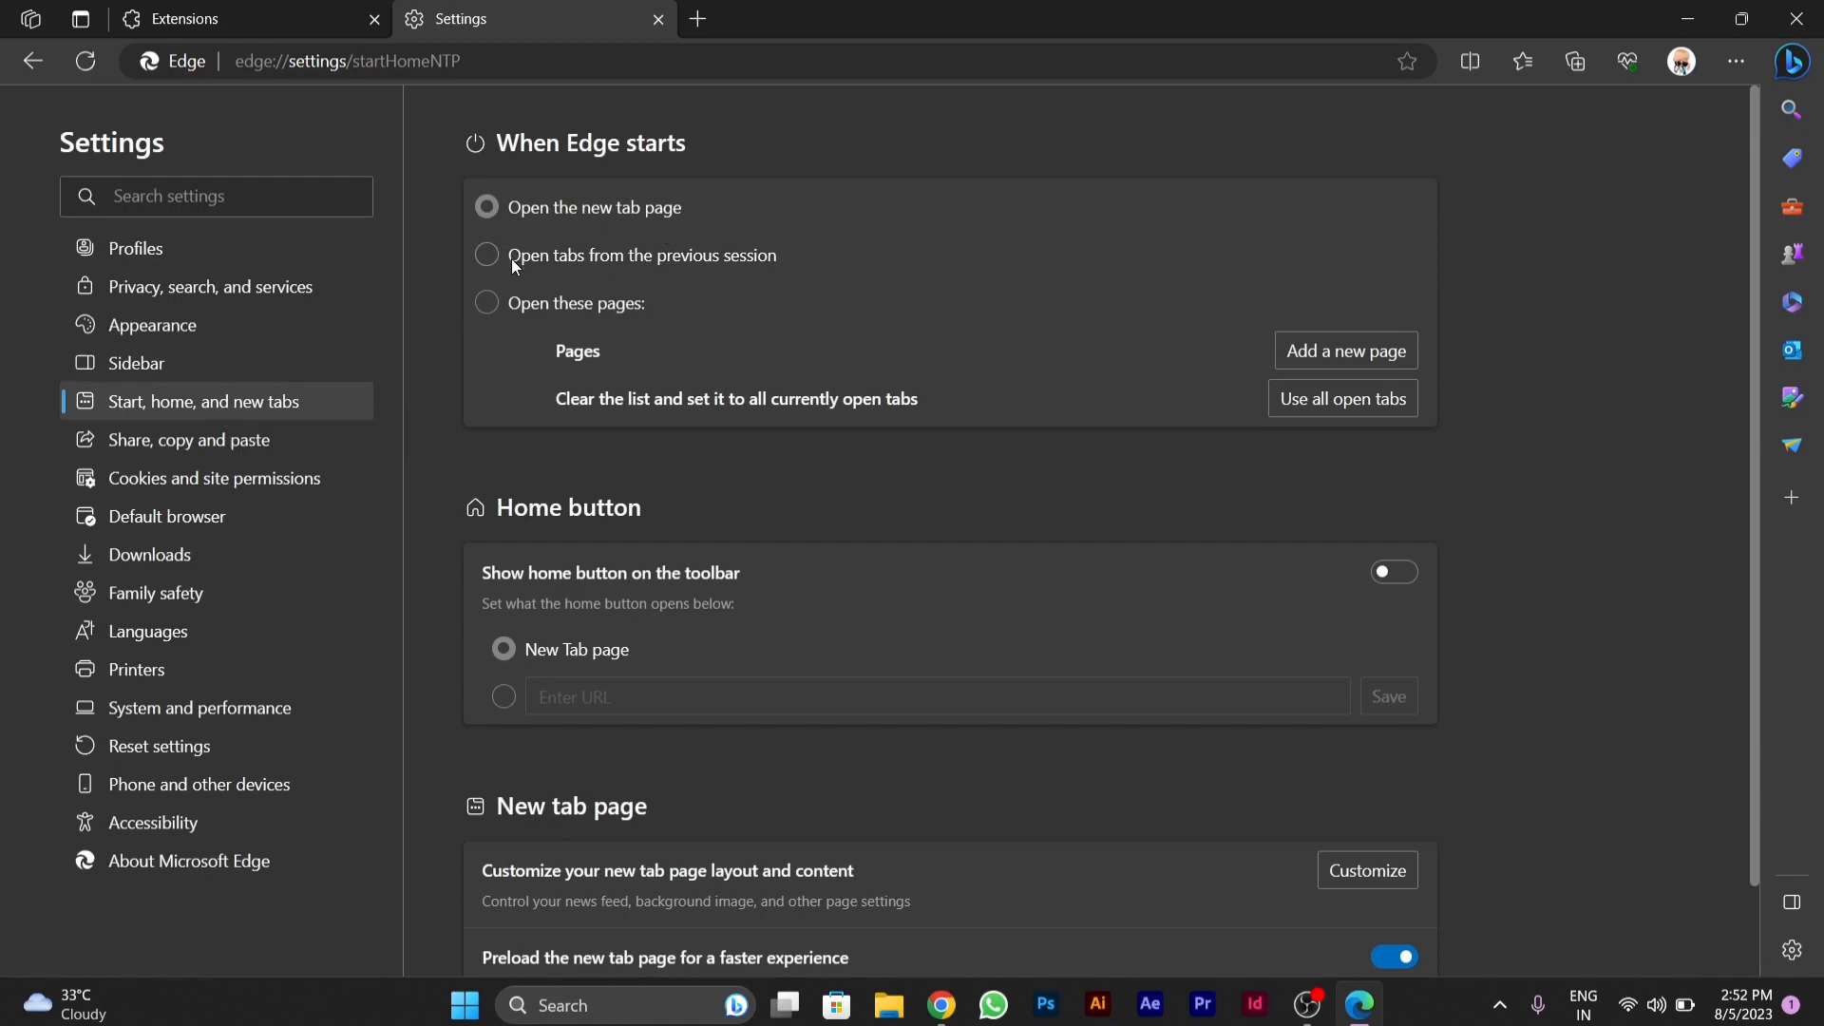
mouse_move(757, 285)
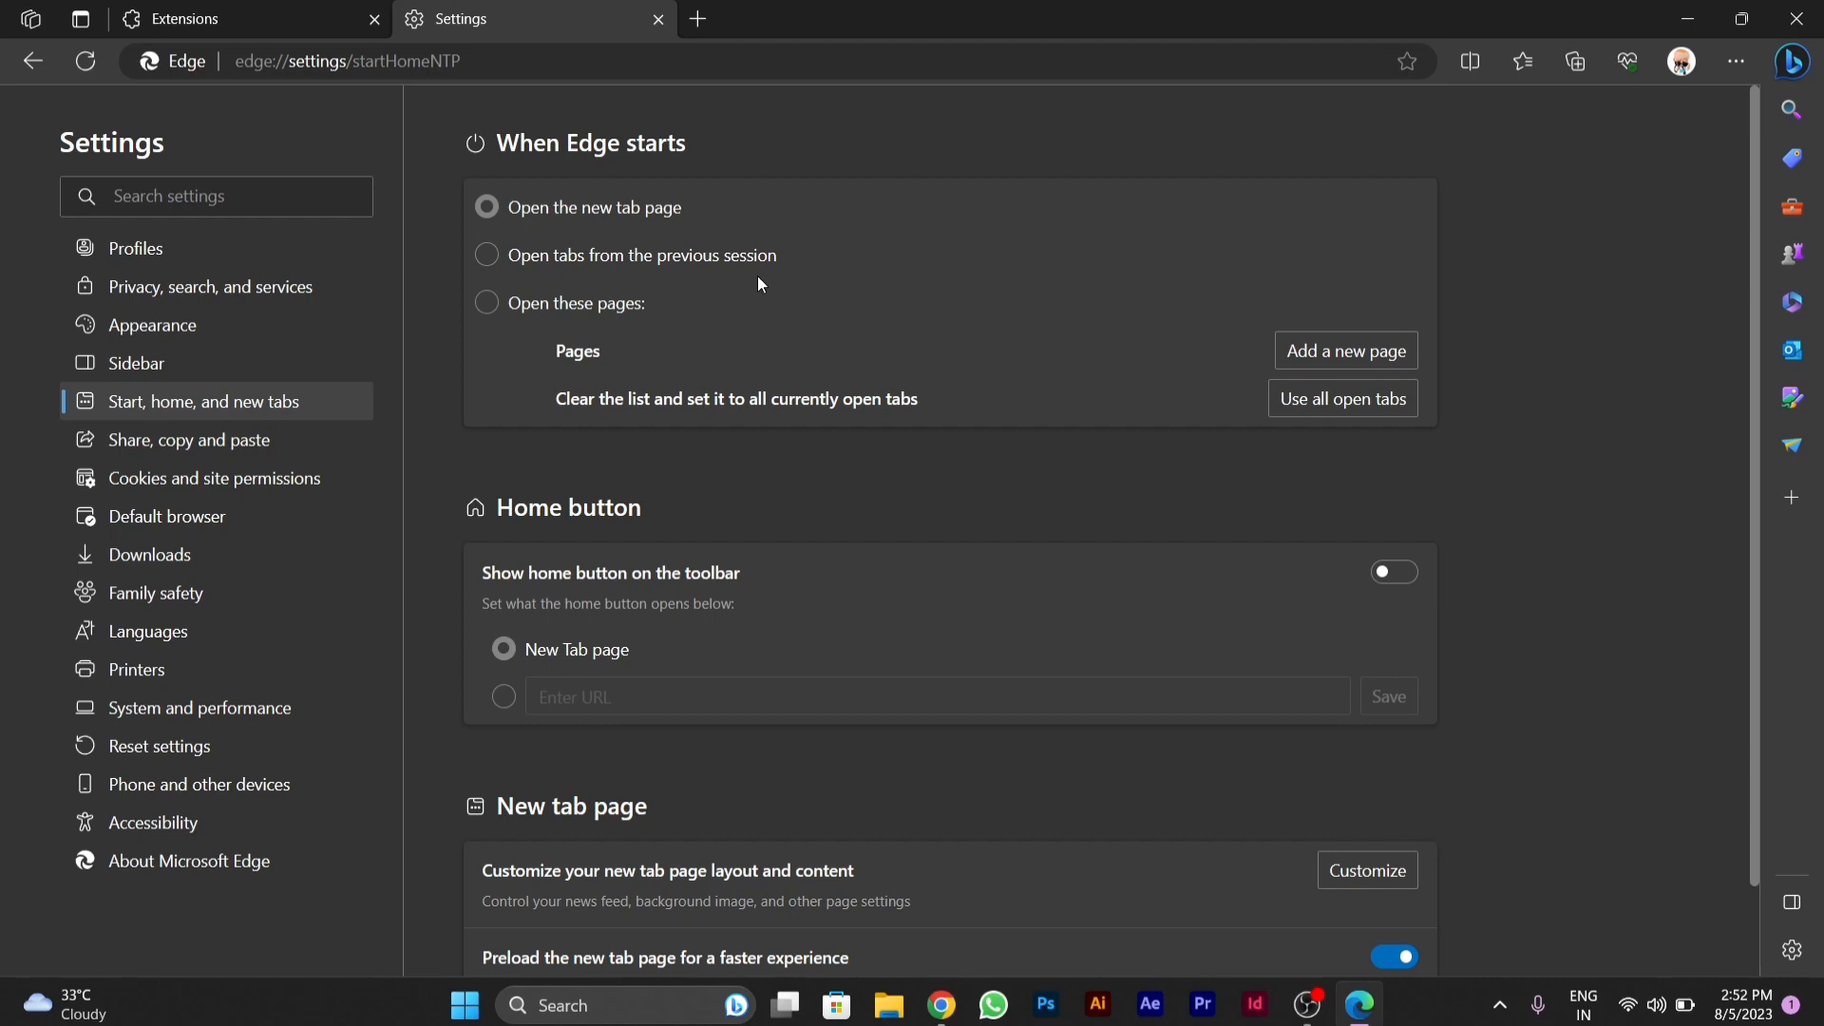
mouse_move(523, 316)
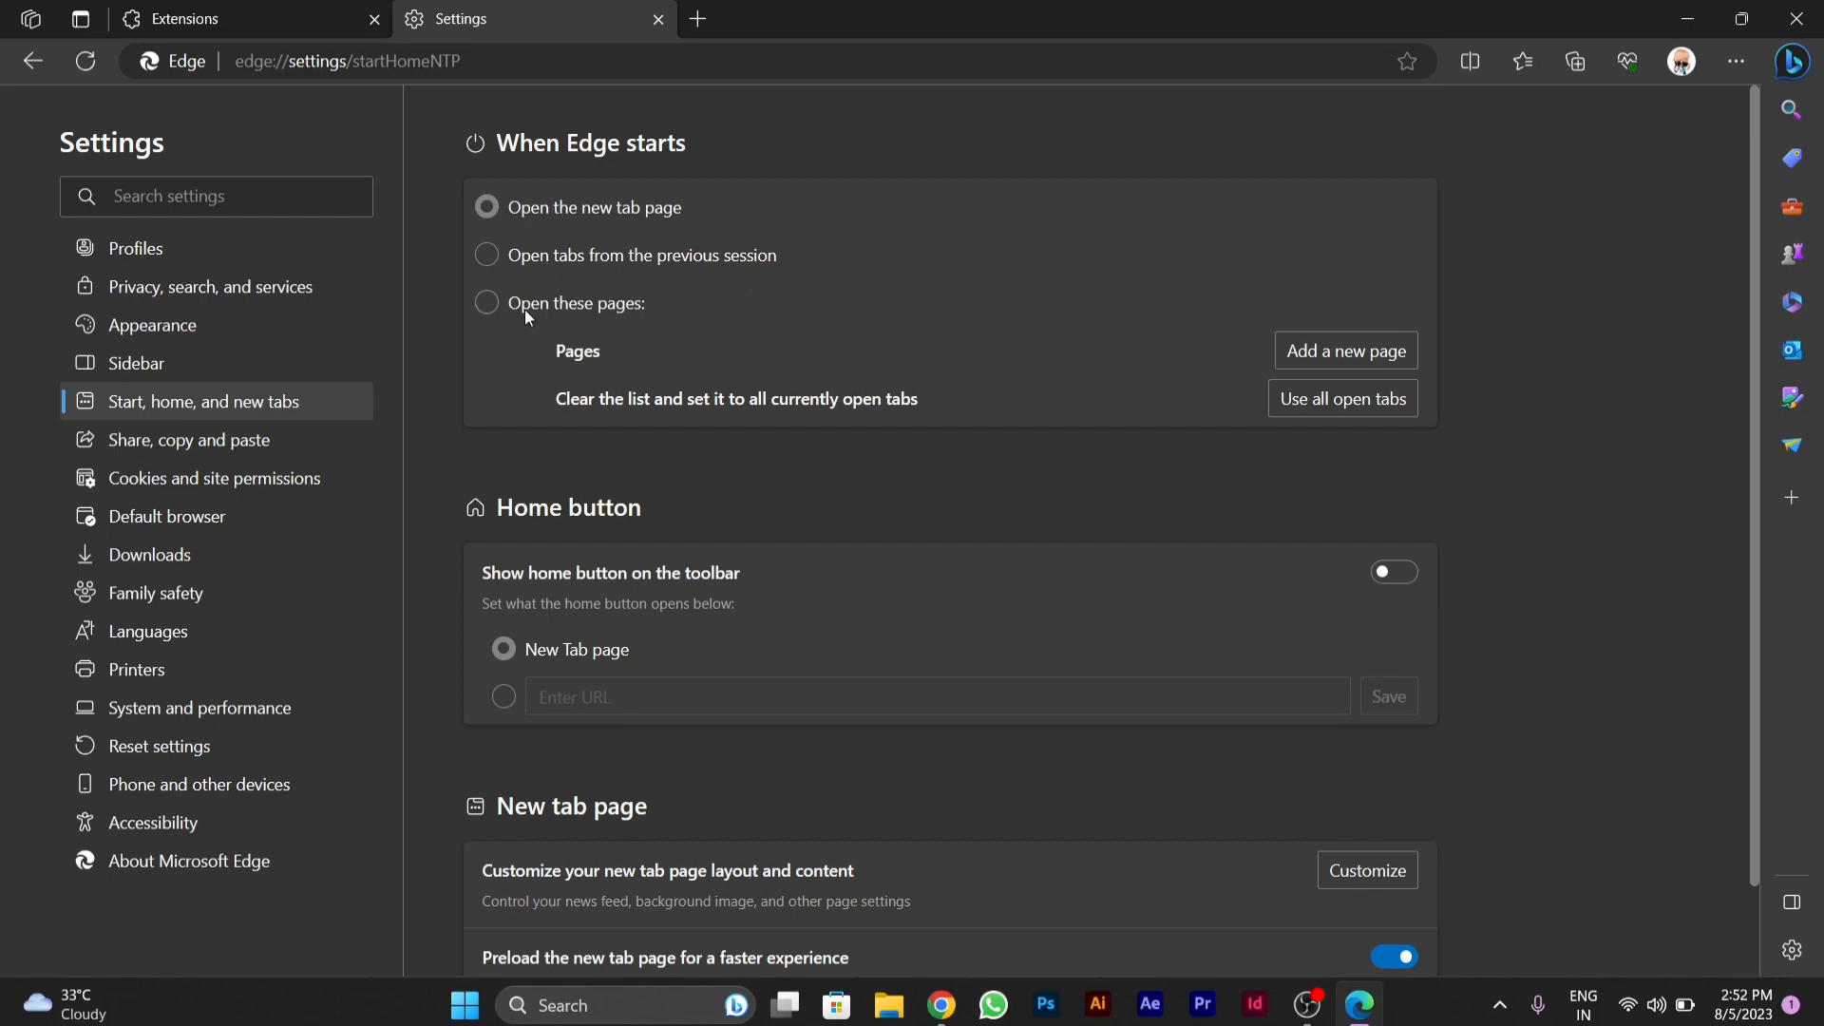
click(486, 302)
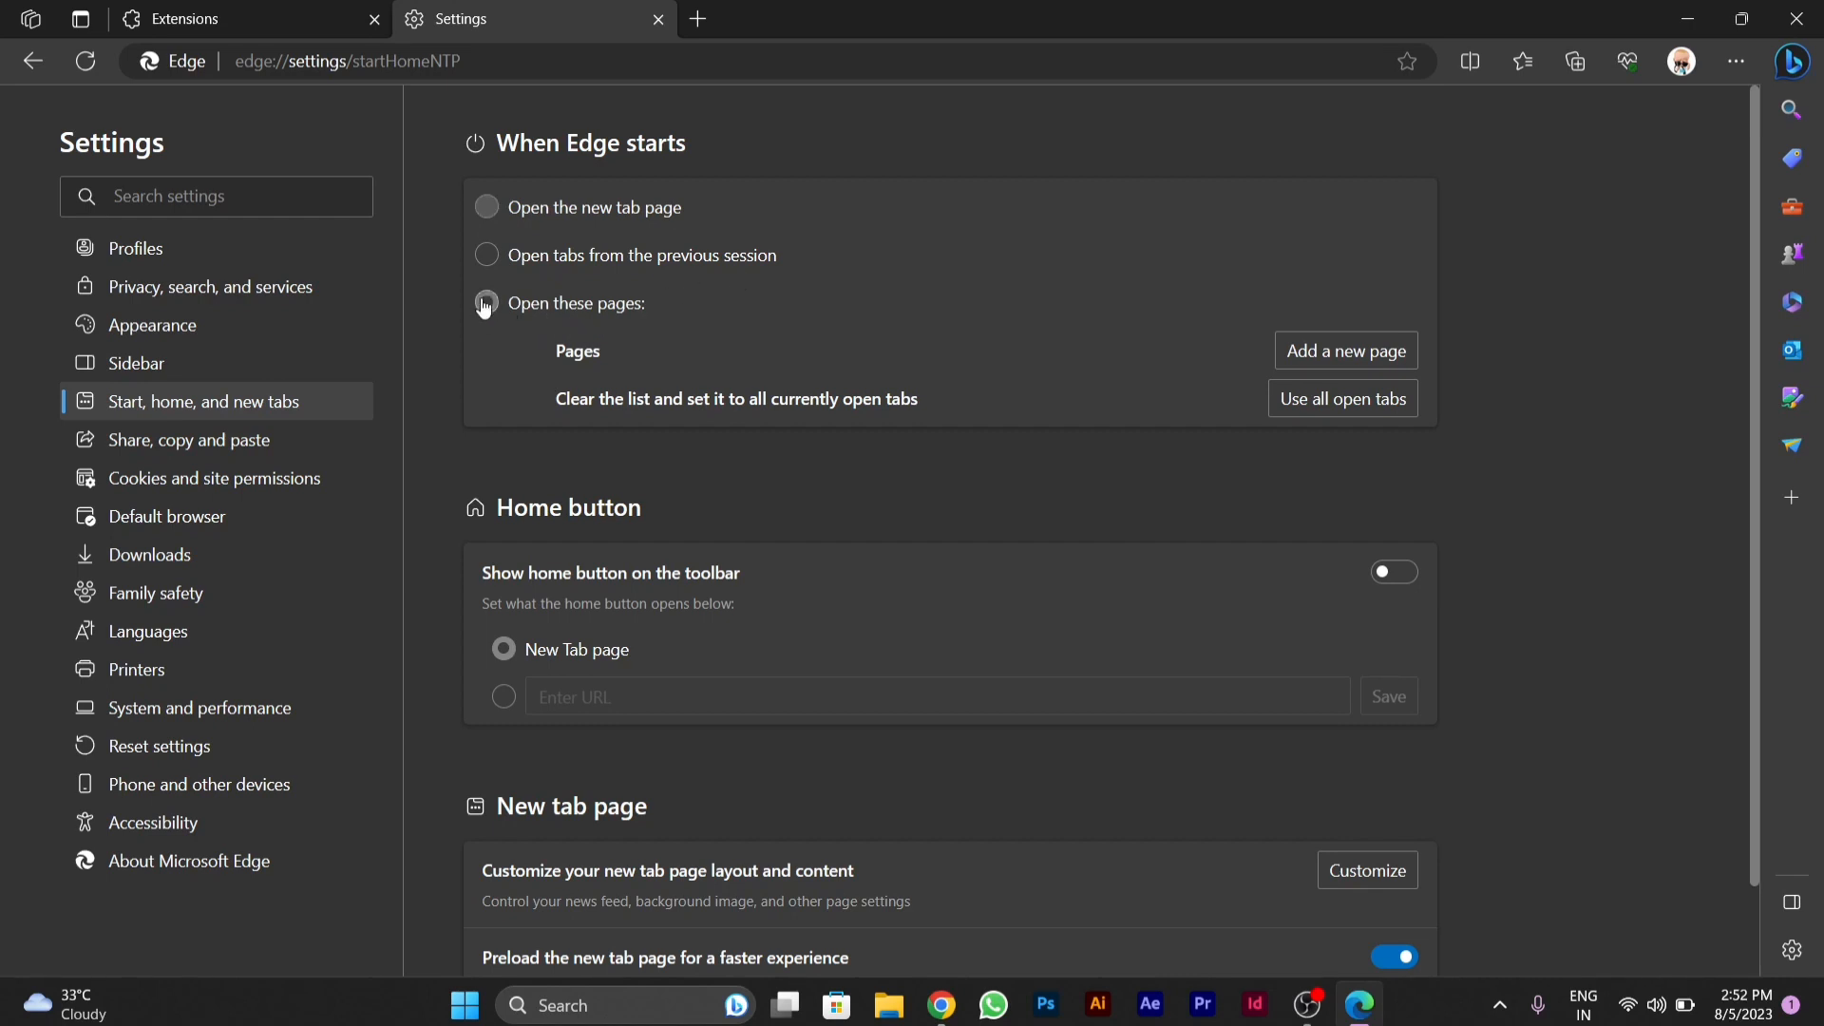
click(486, 302)
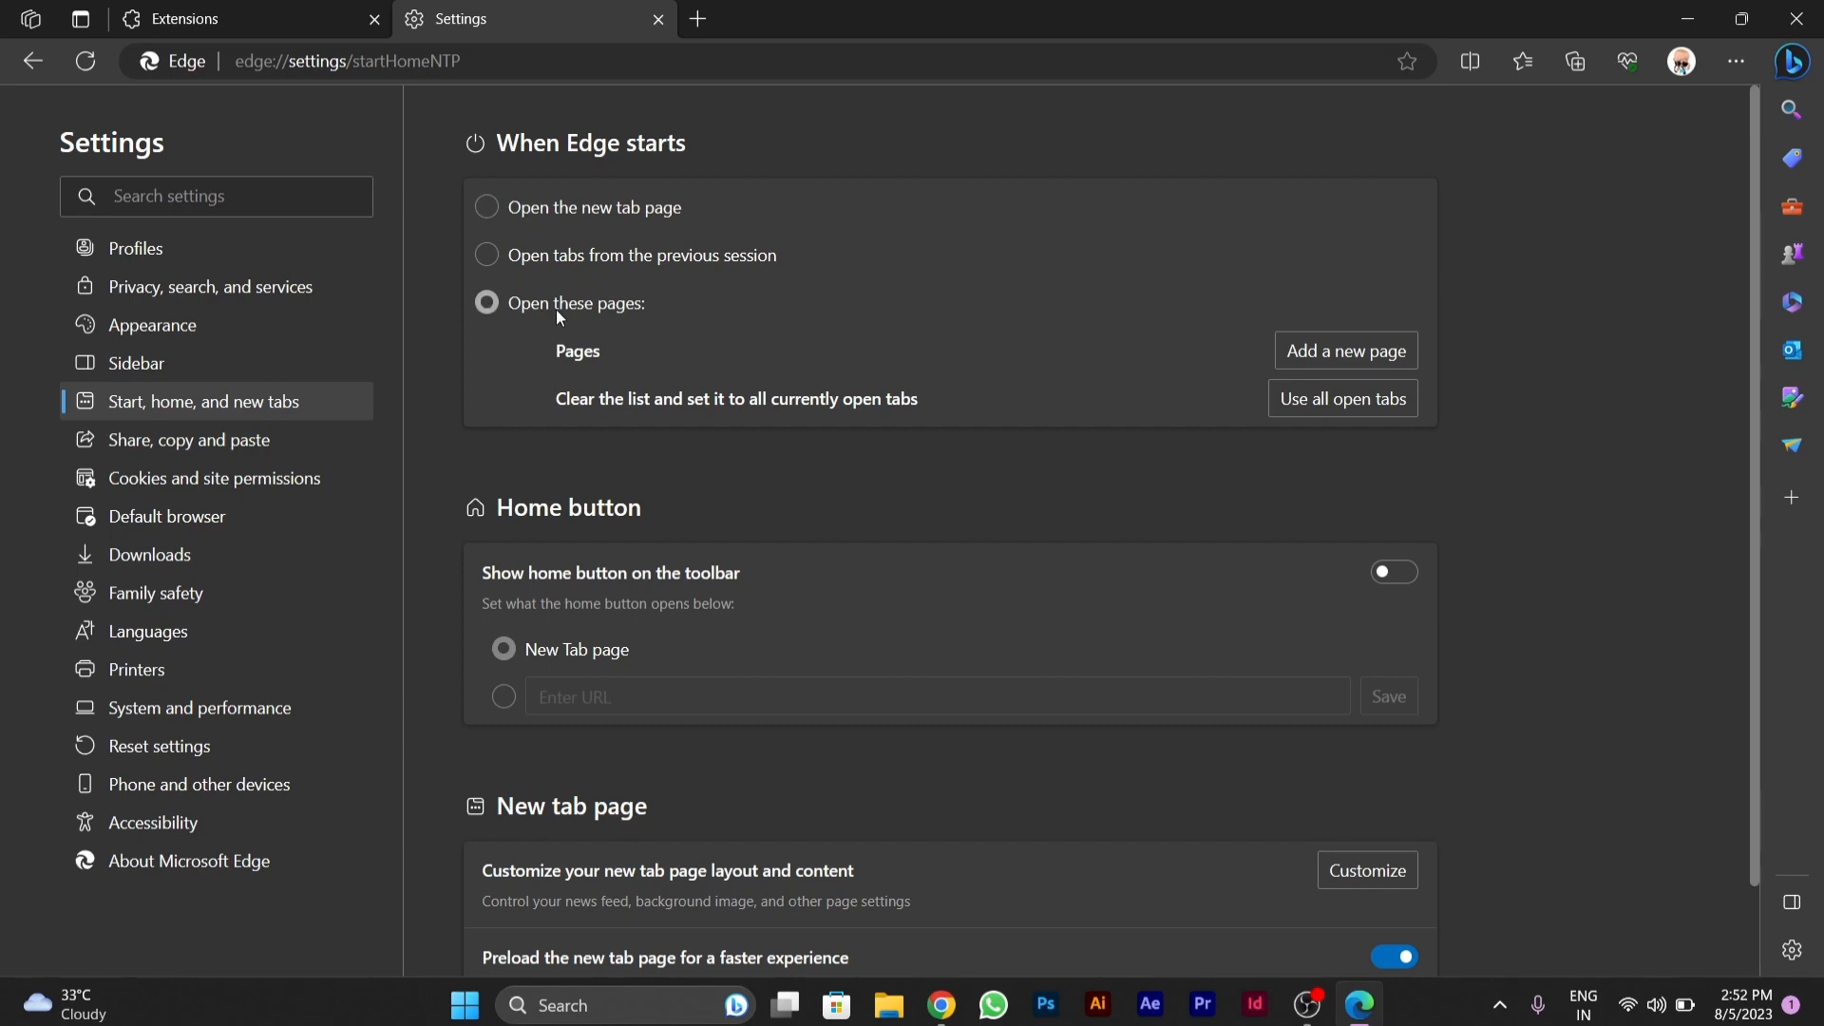
mouse_move(1345, 351)
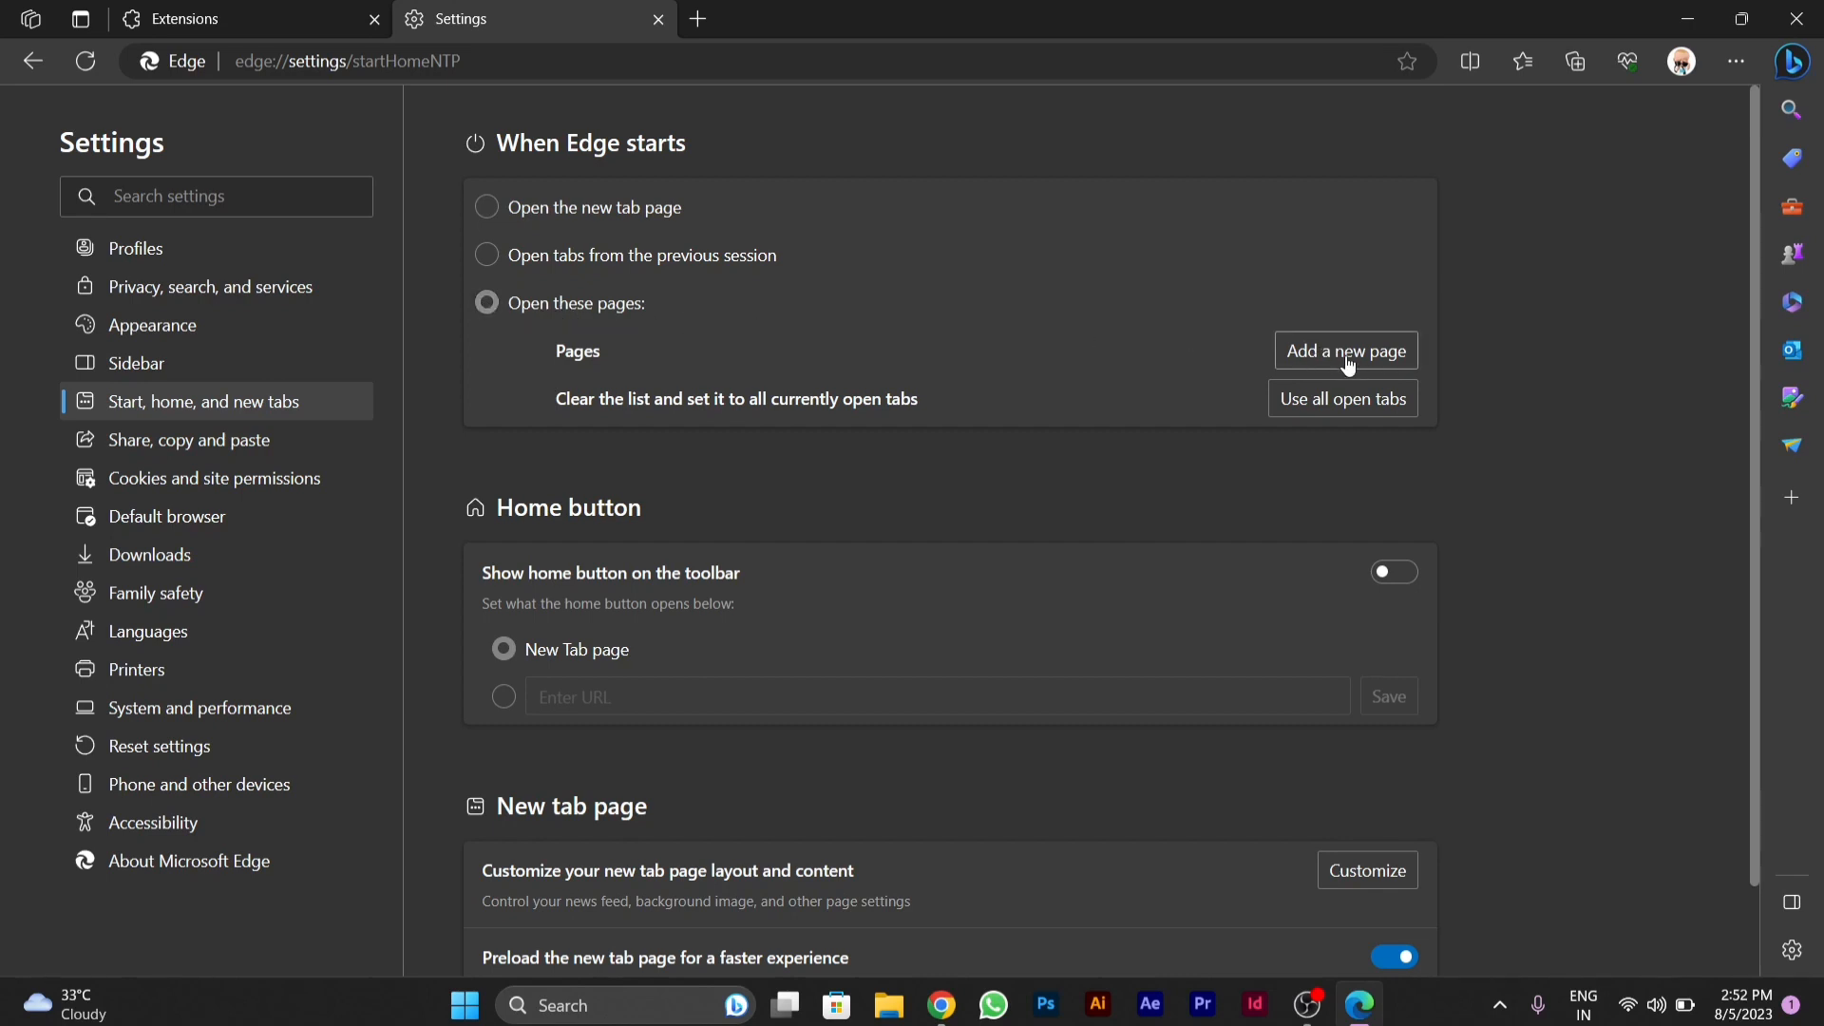
click(1346, 350)
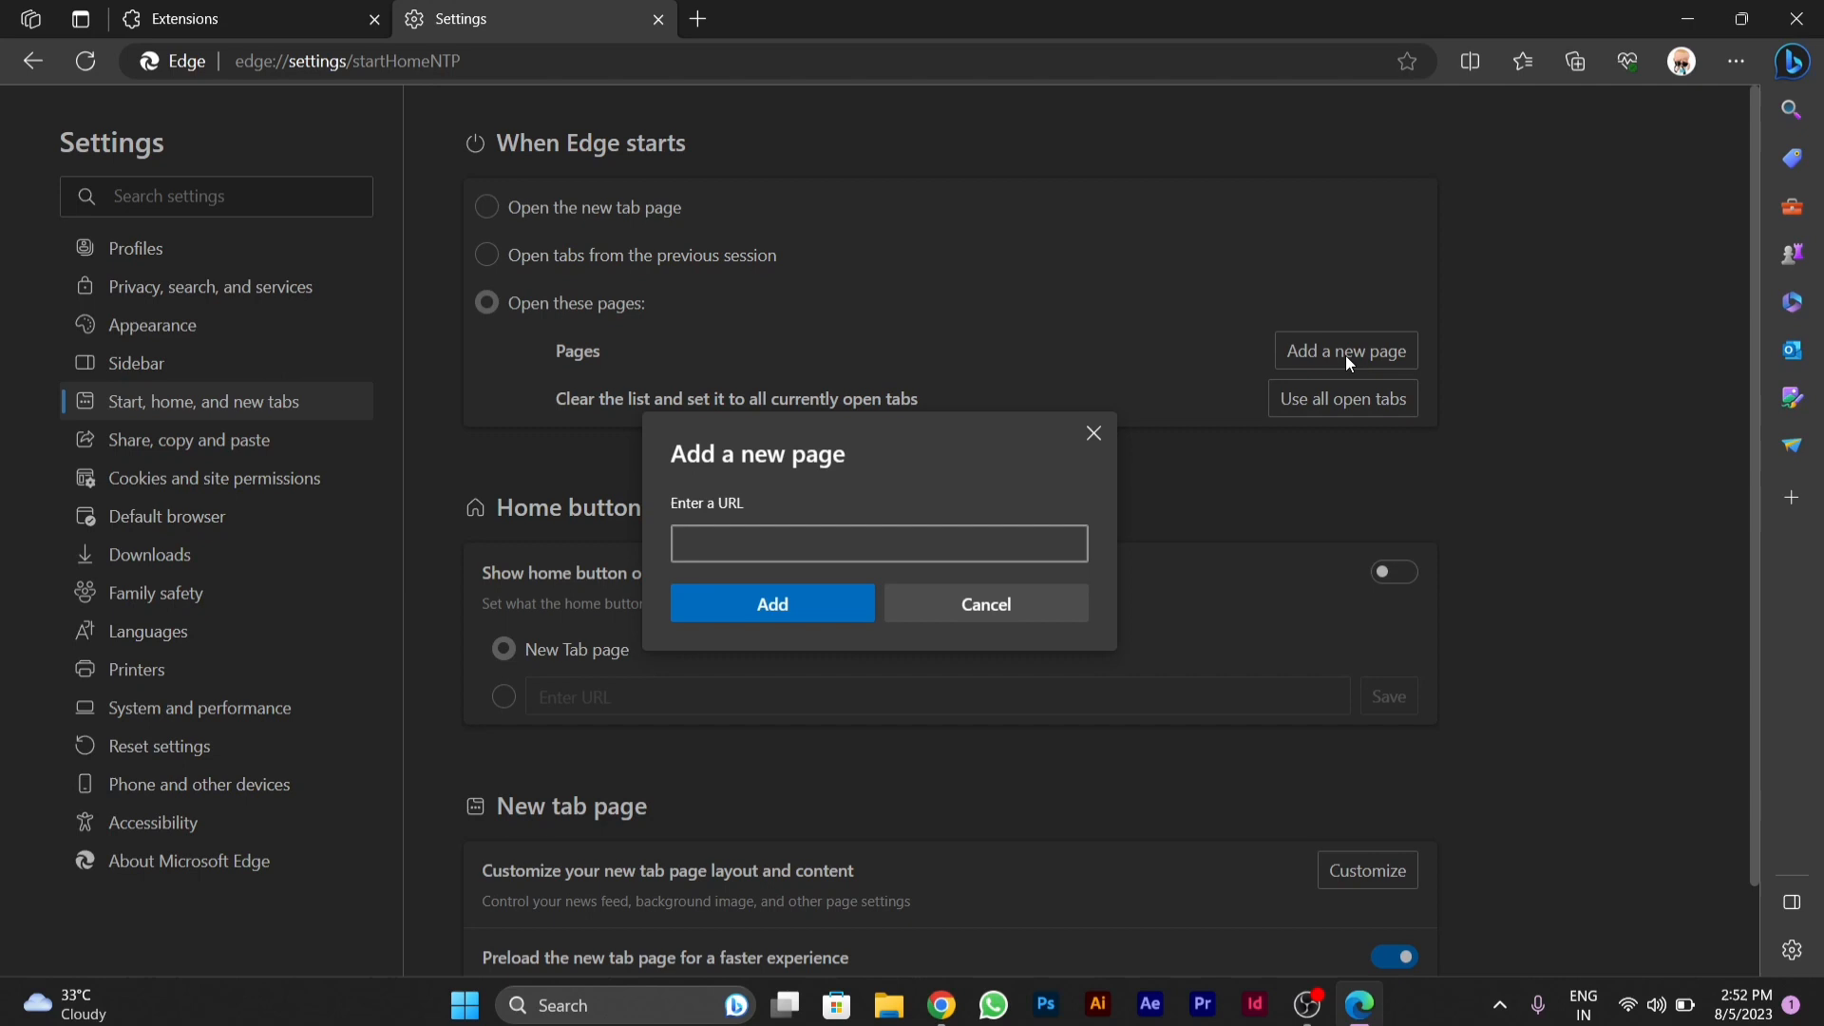
text(www)
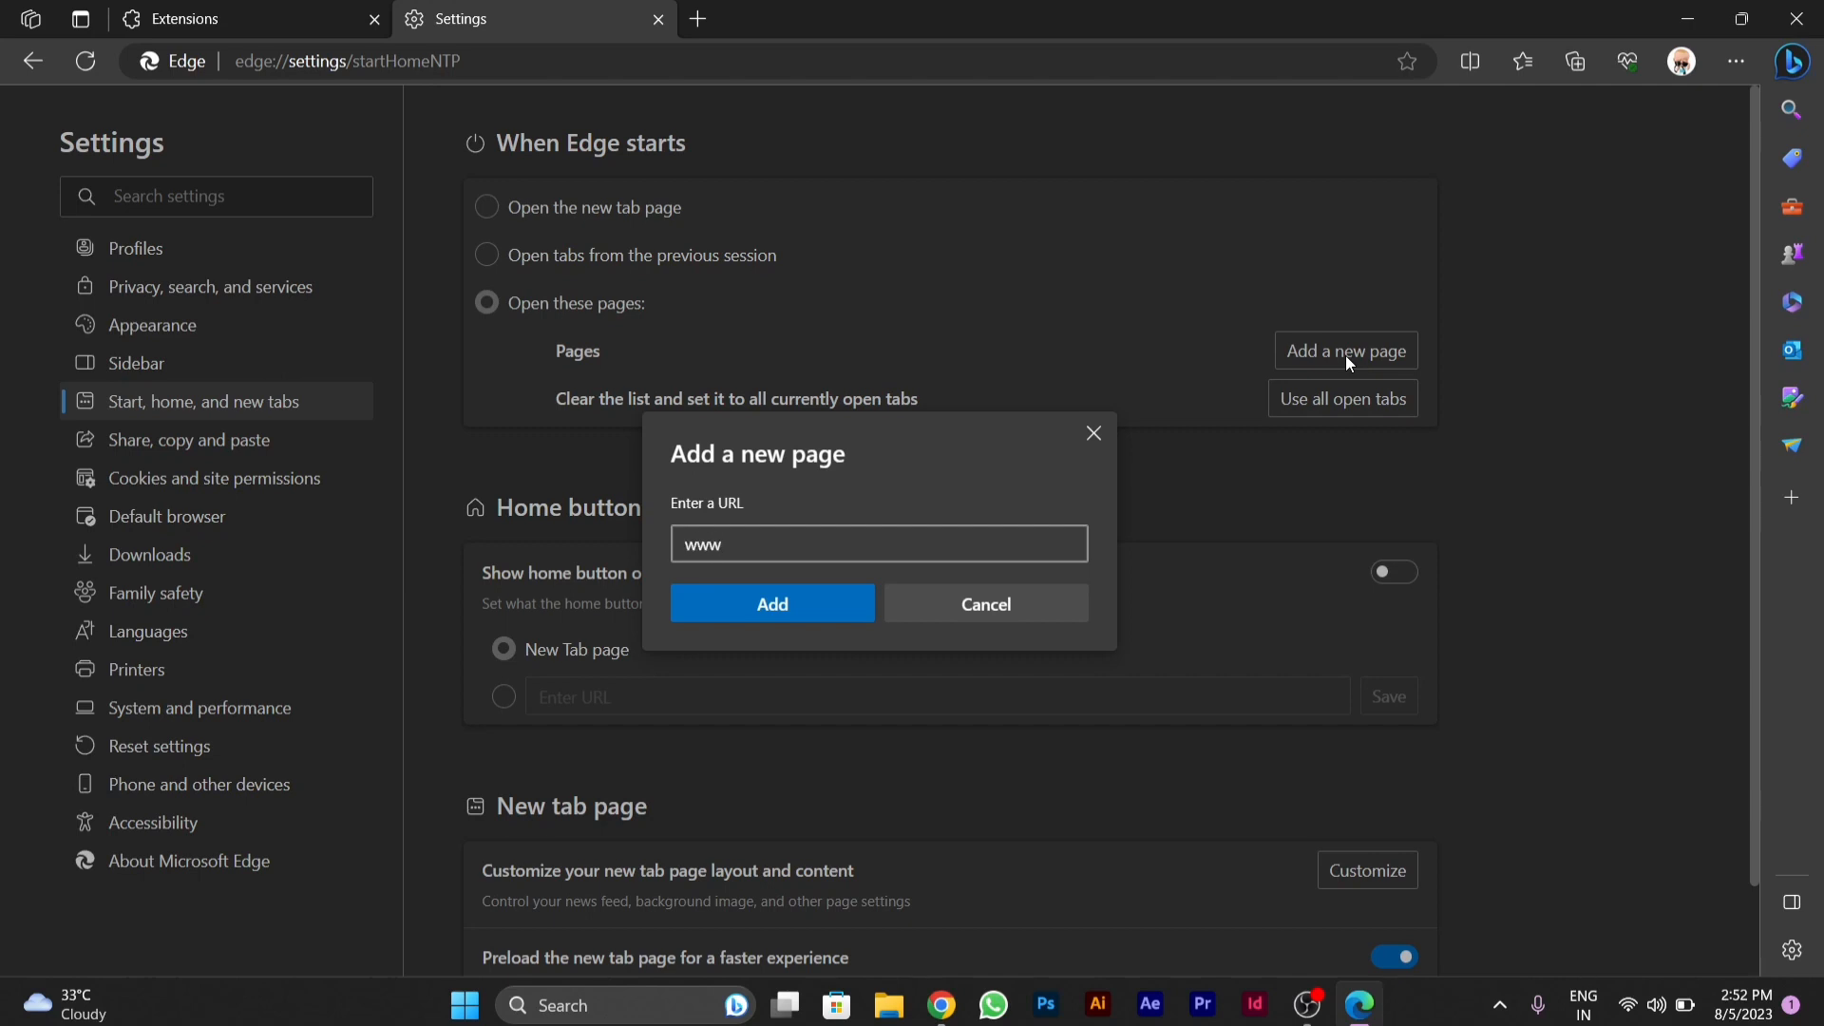
text(.goo)
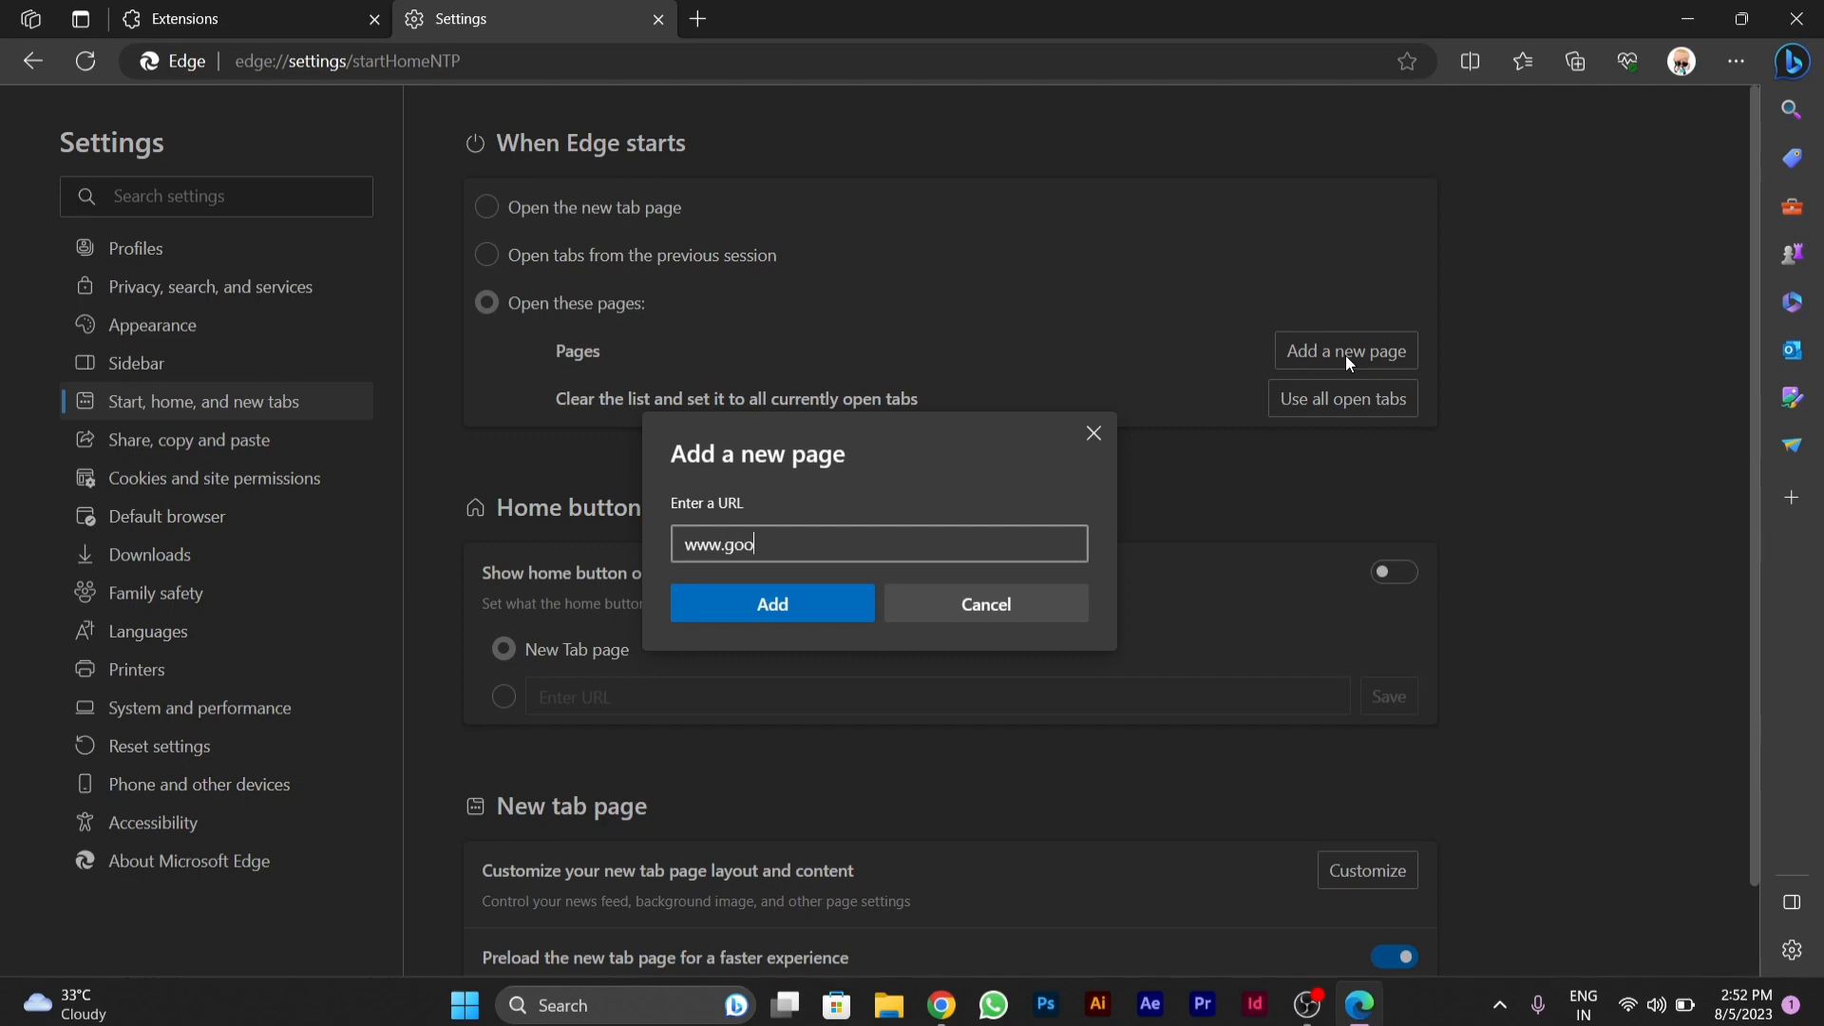
text(gle)
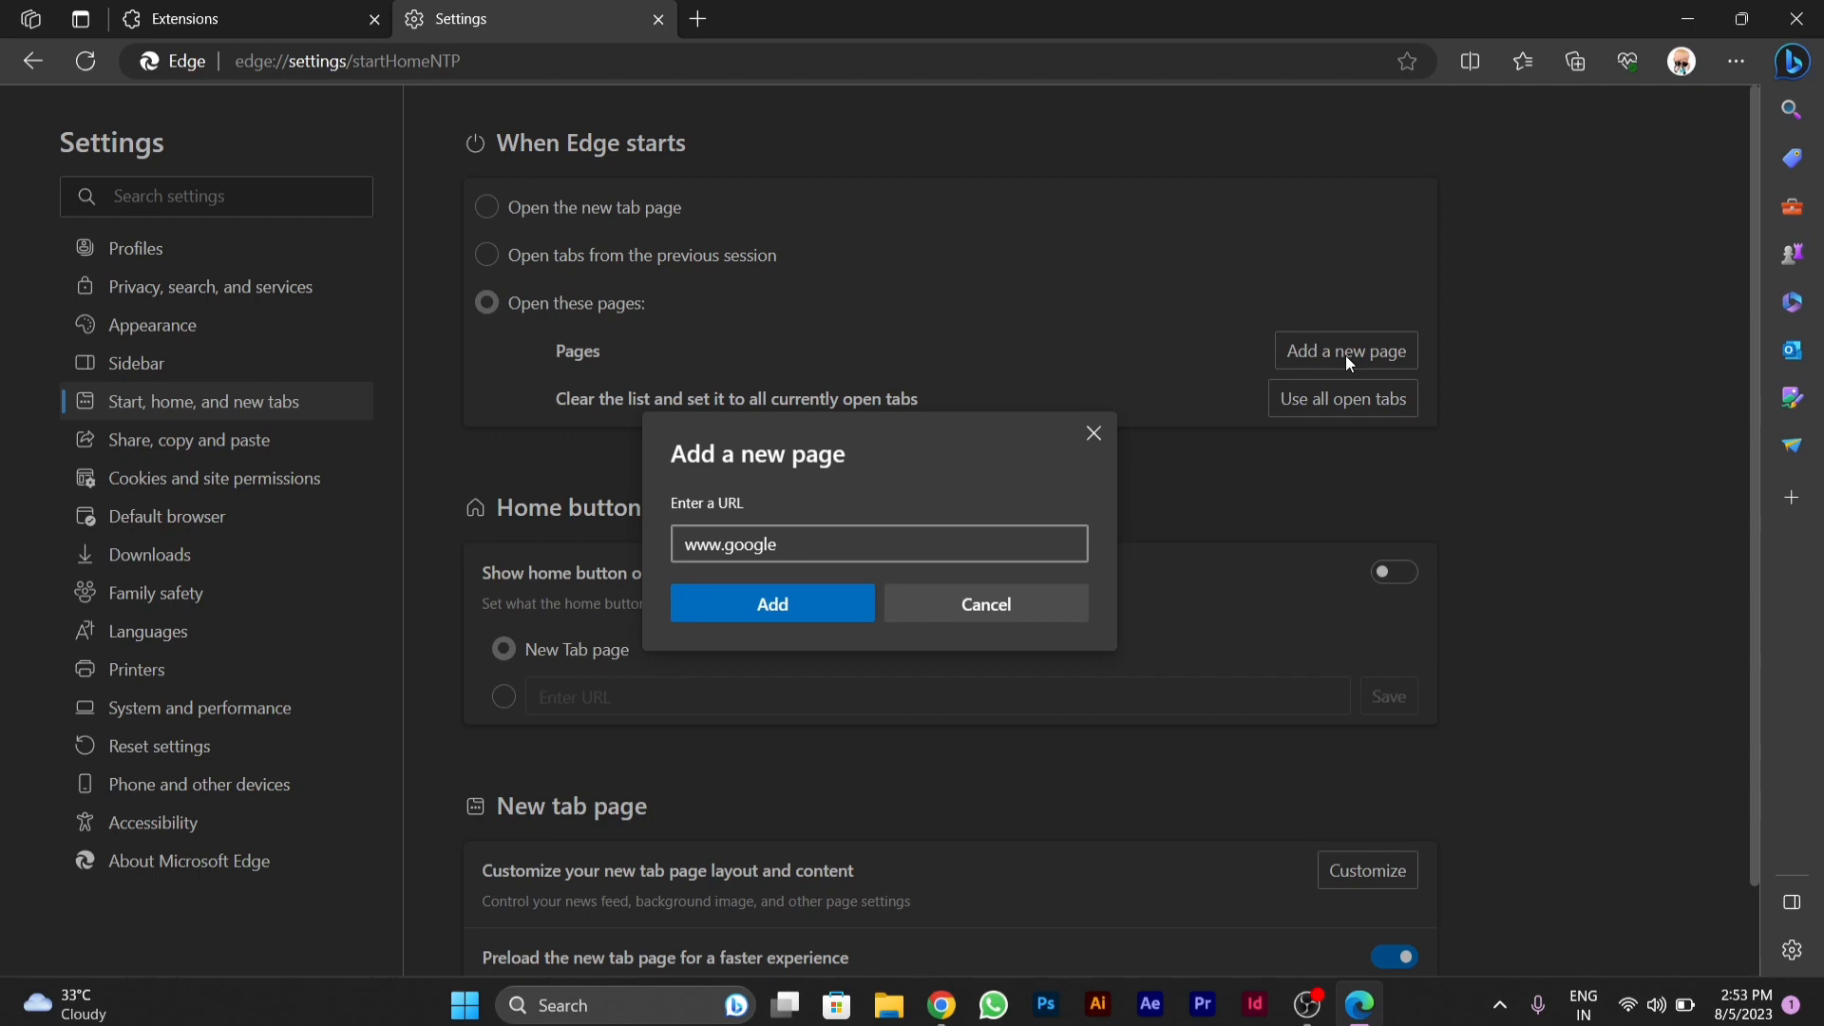
text(.com)
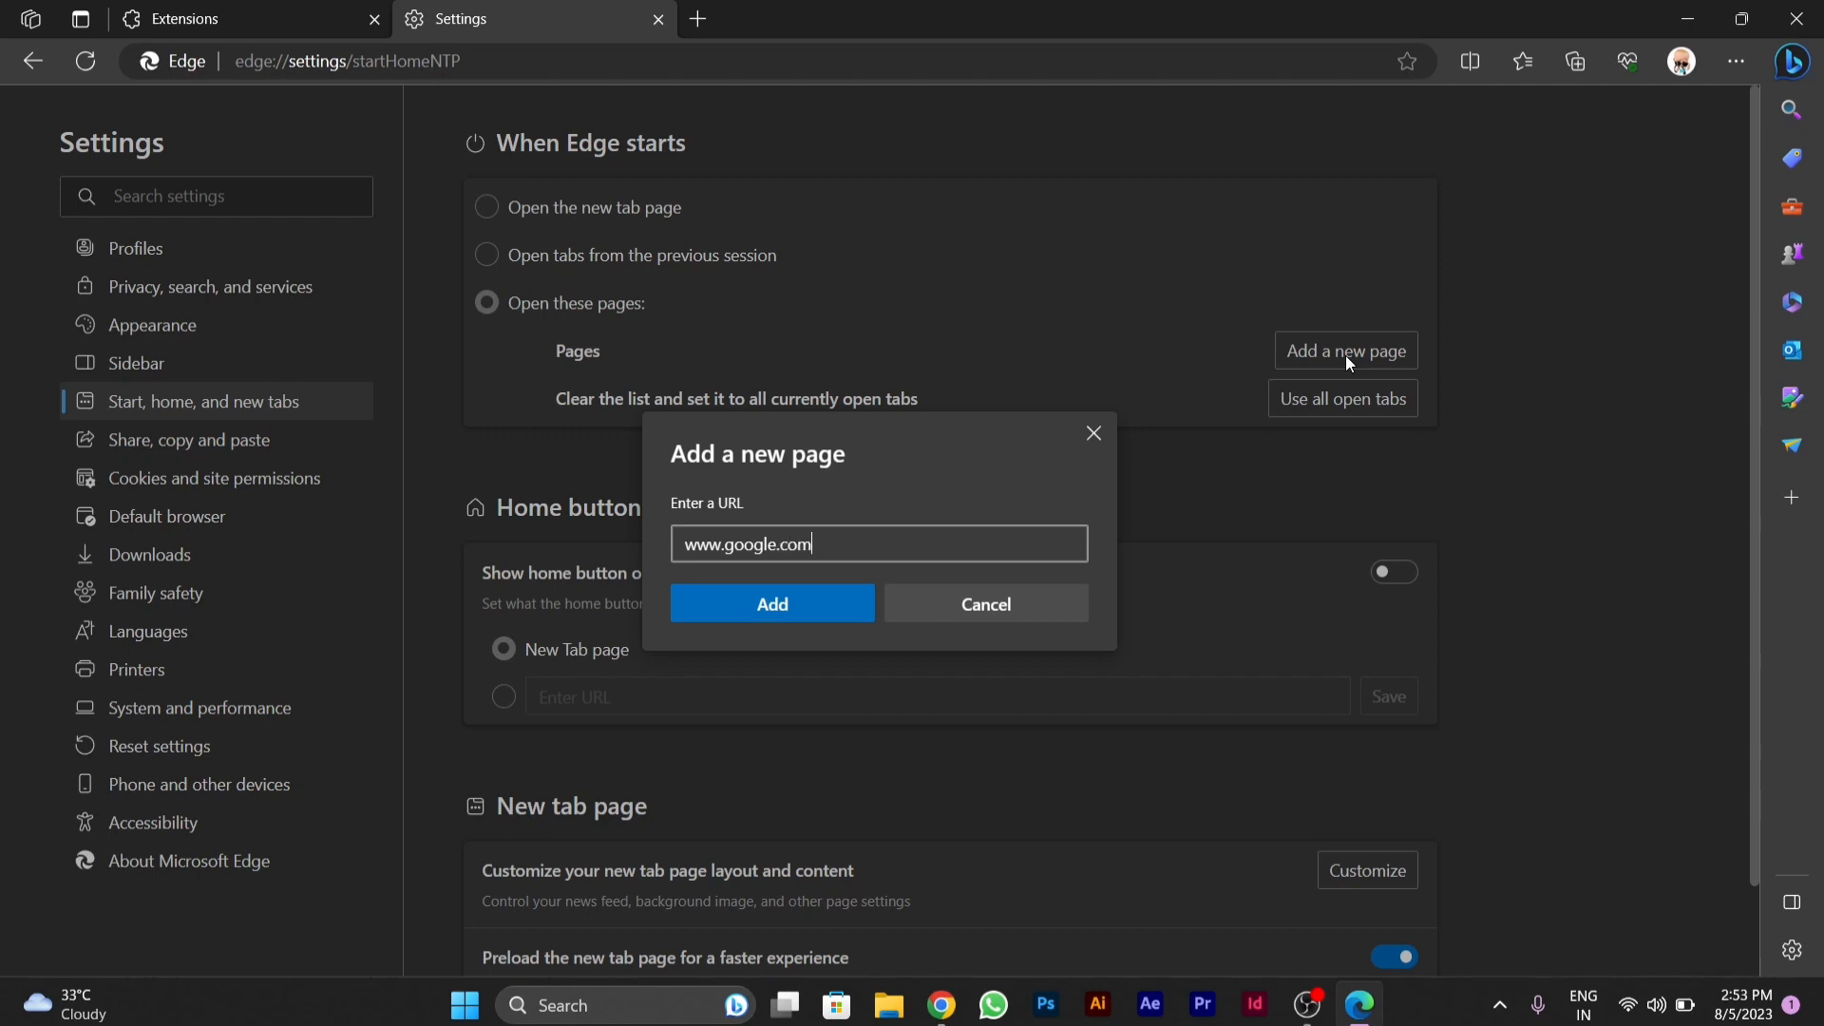
mouse_move(772, 604)
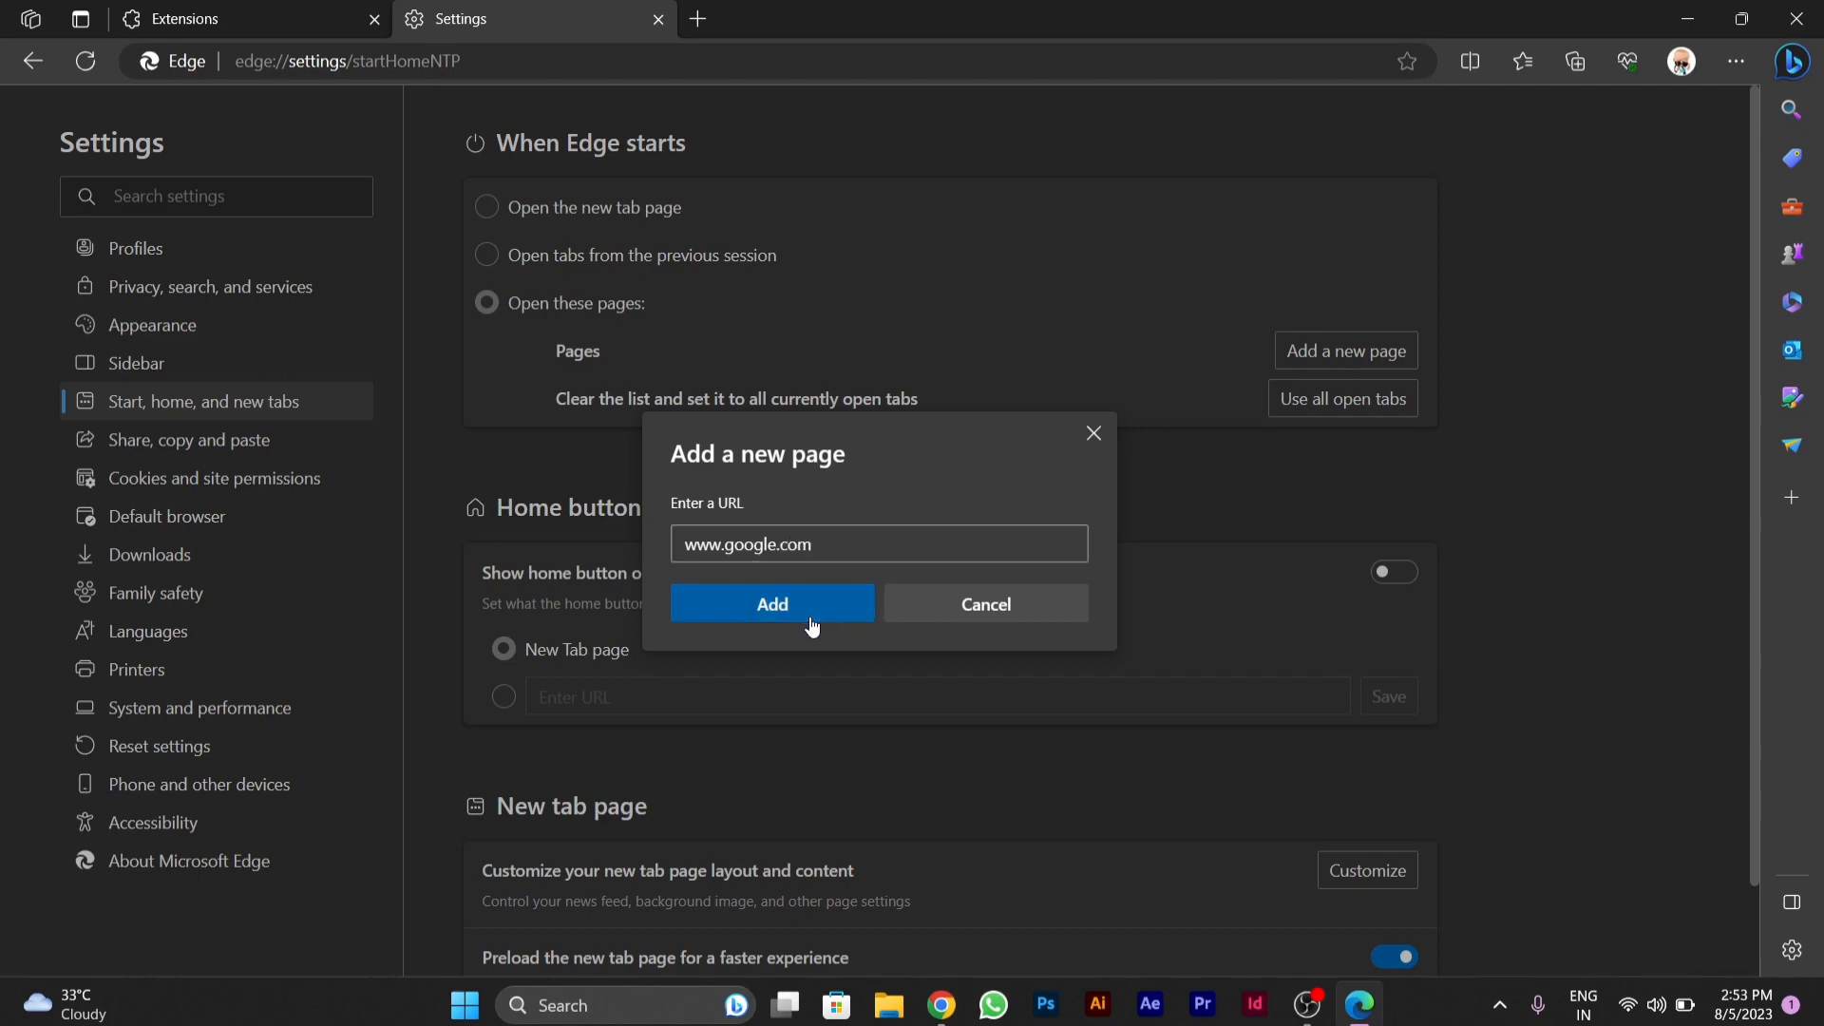
click(772, 604)
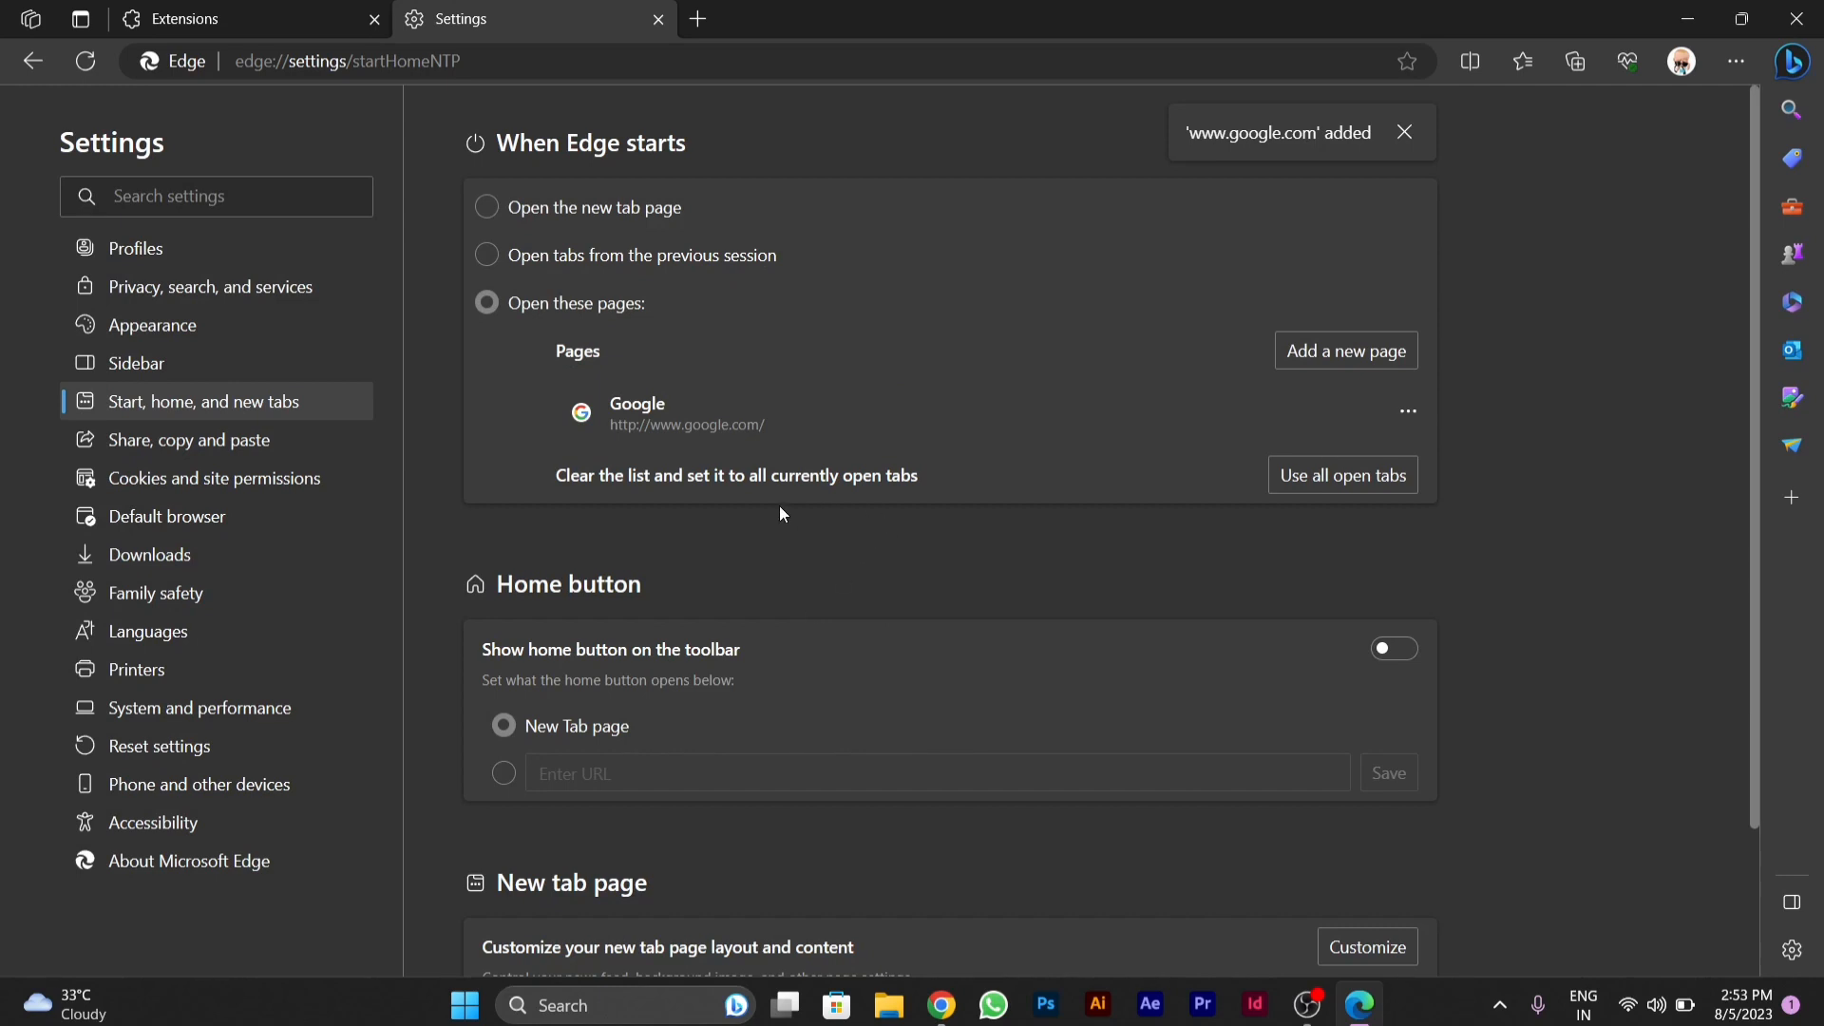
mouse_move(732, 442)
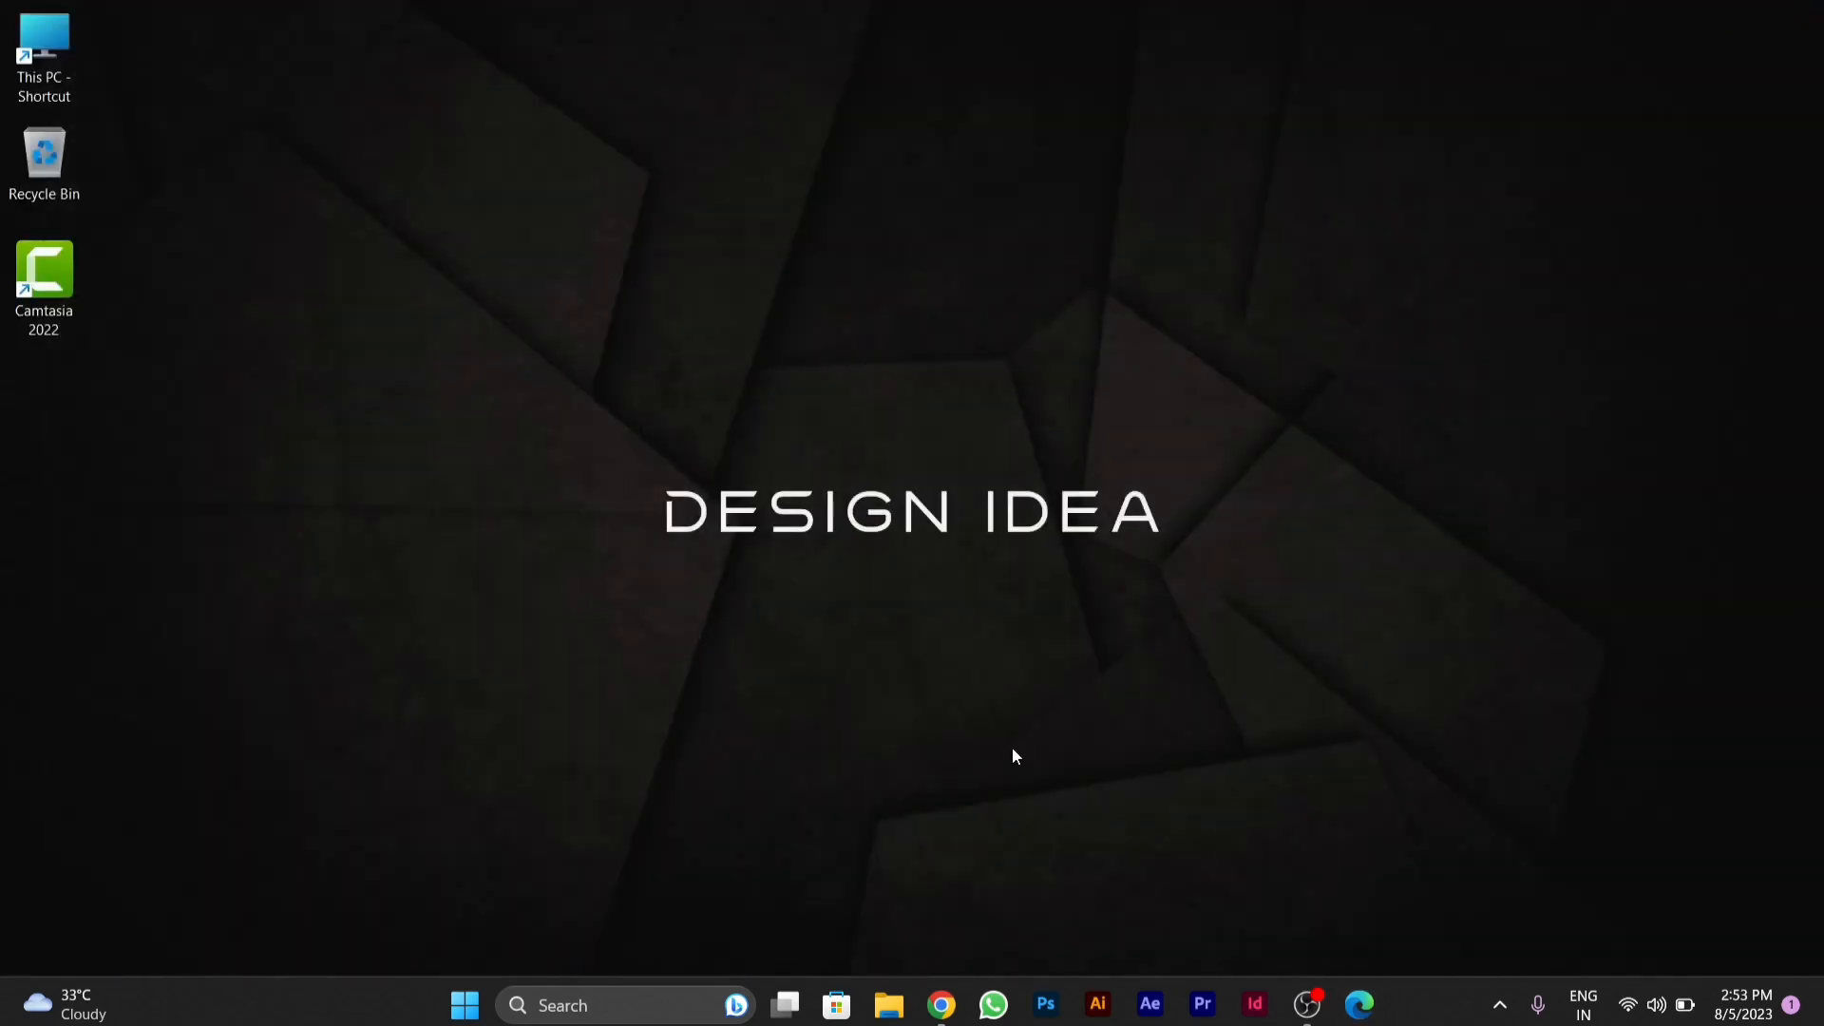
click(1357, 1005)
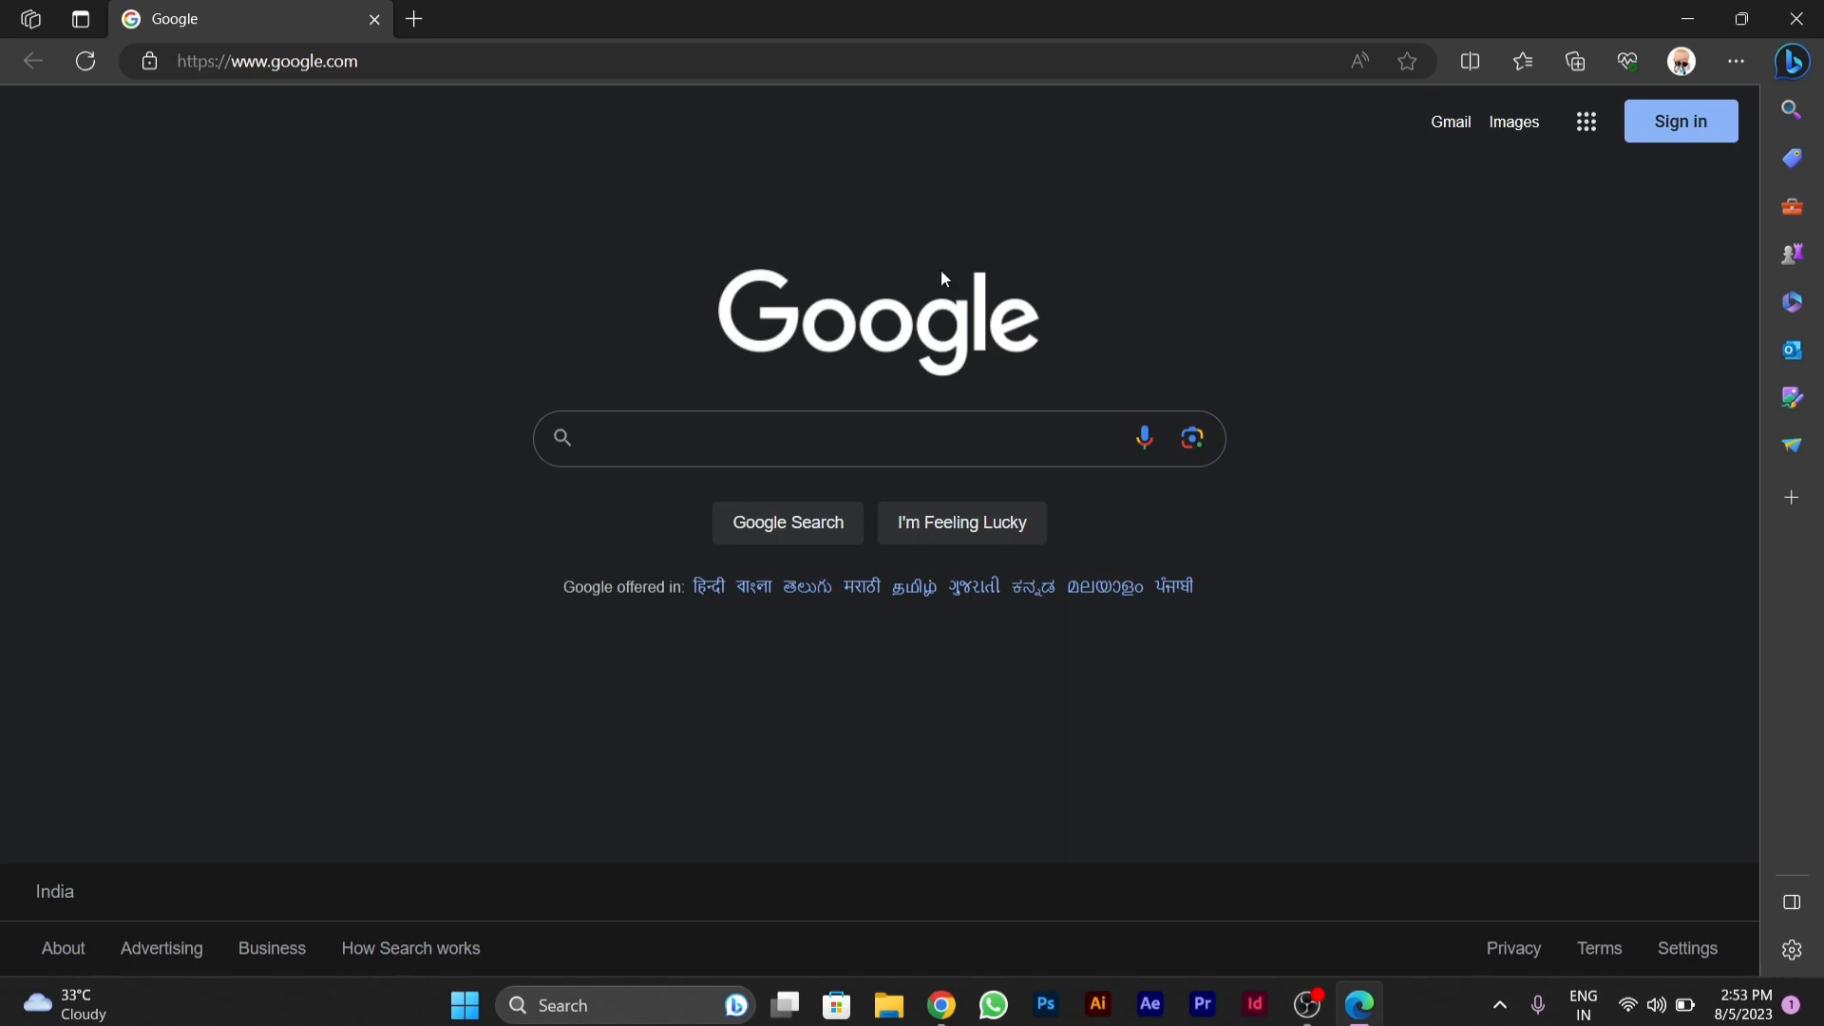
mouse_move(1170, 342)
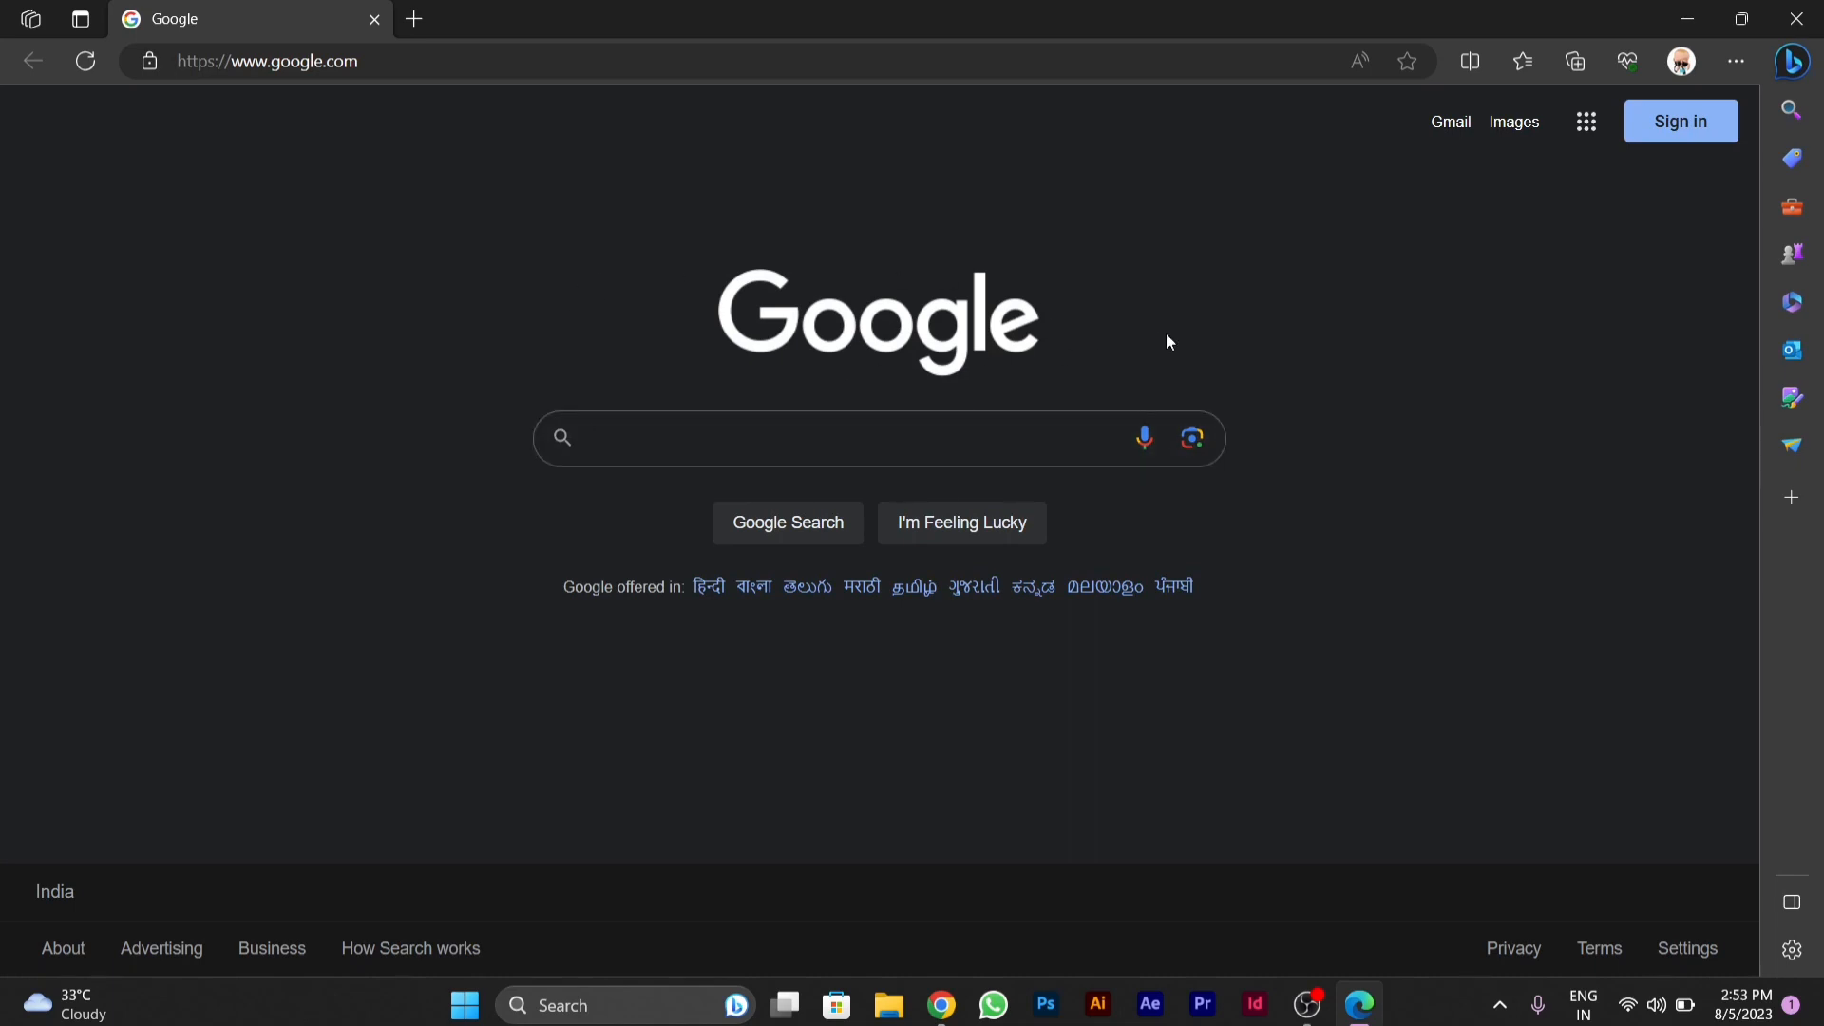
mouse_move(1440, 248)
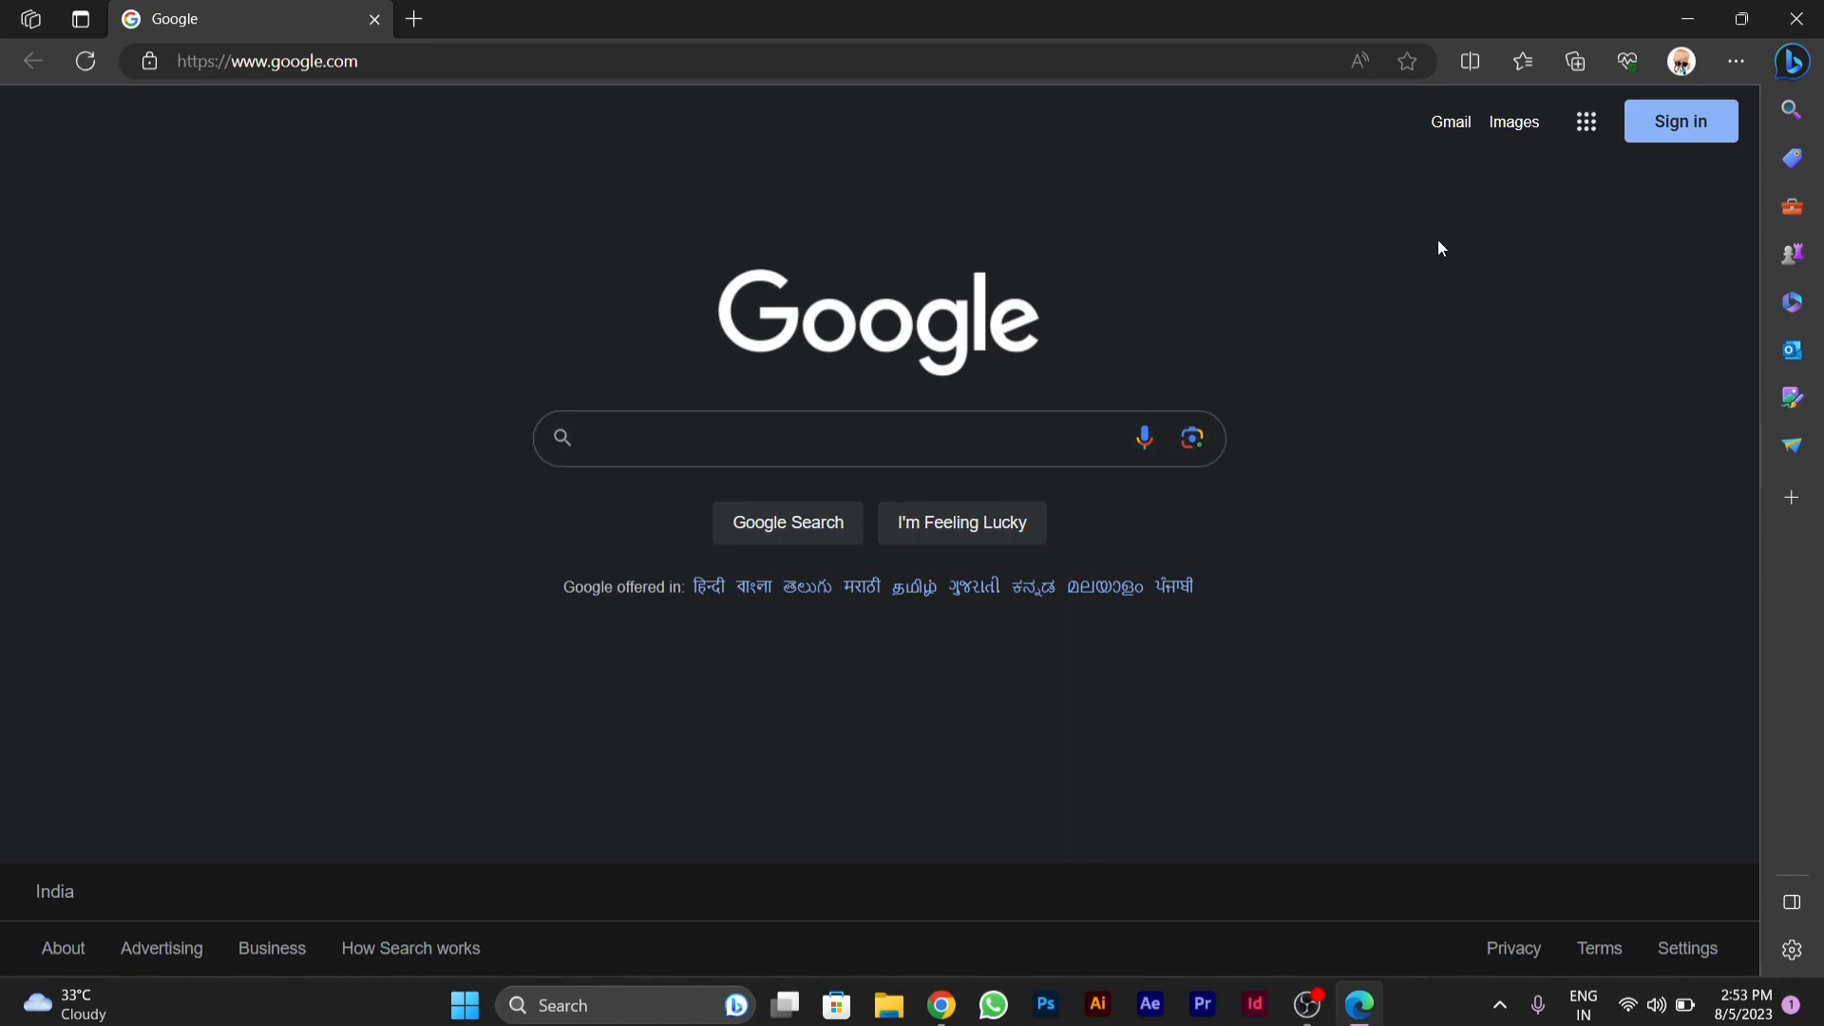
click(872, 437)
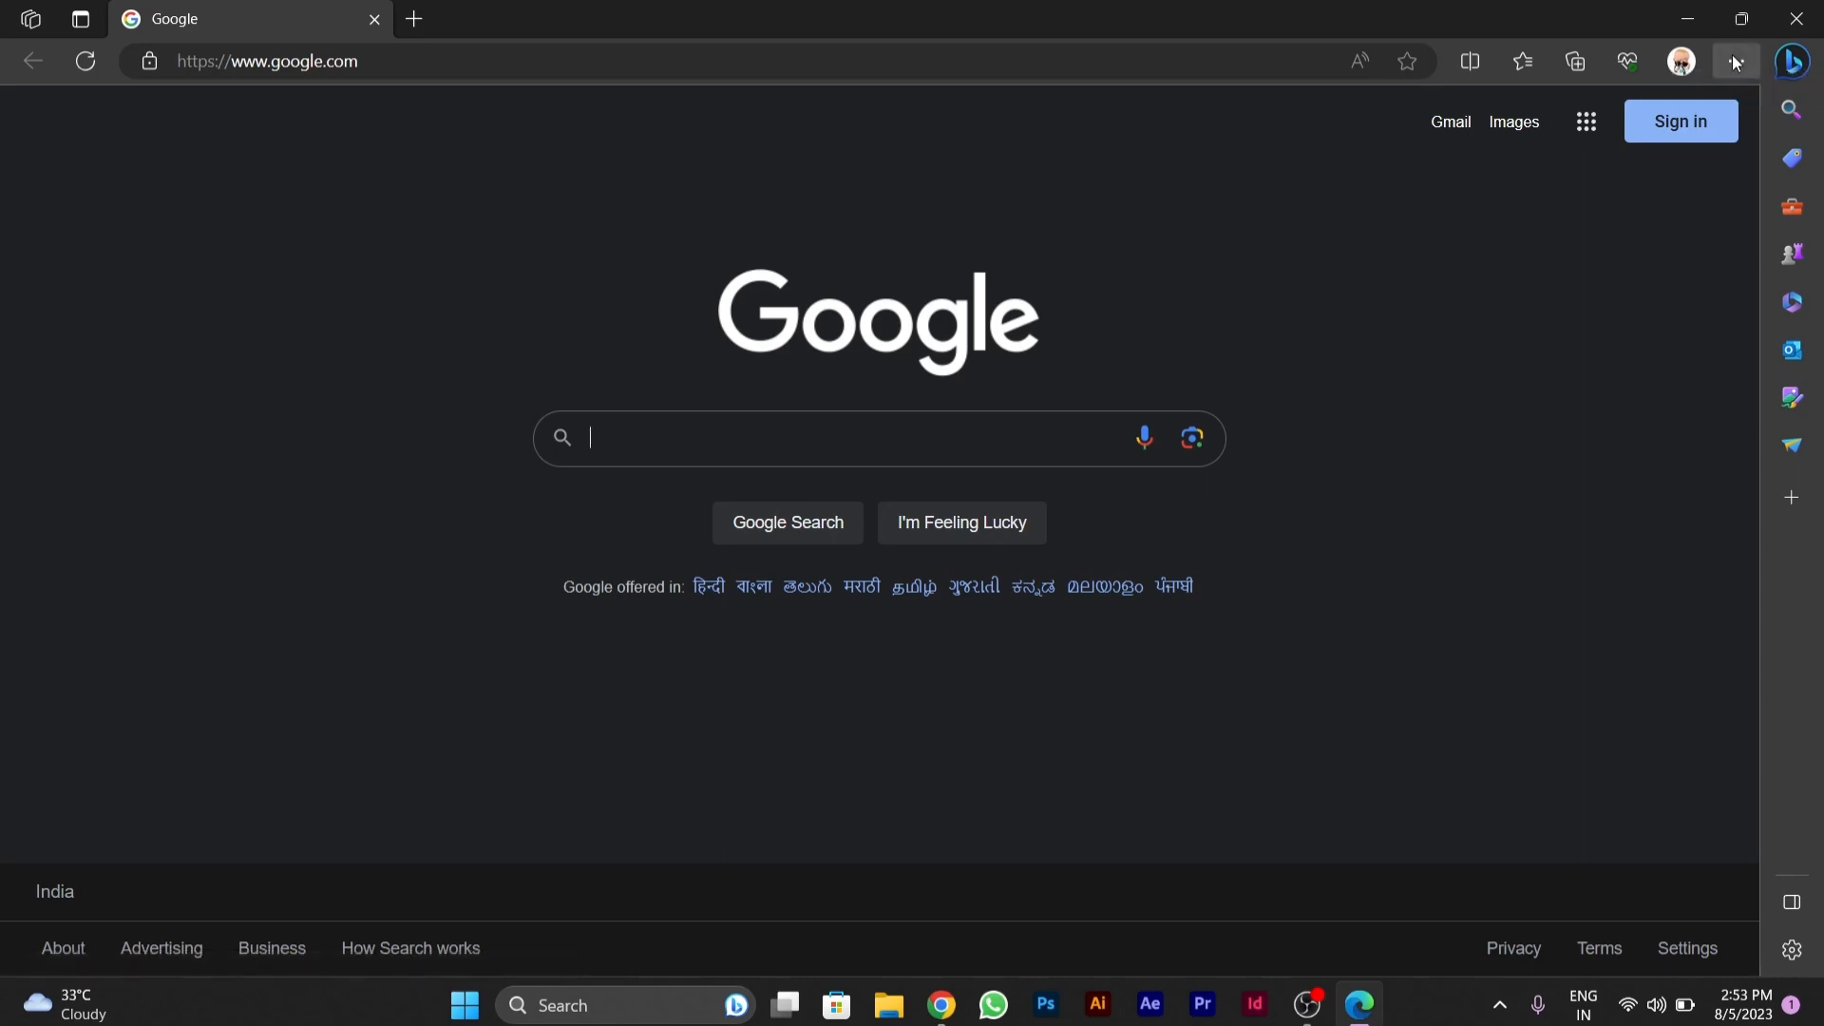
Step: Reopen Edge Settings in a new tab from the Settings and more menu
click(1735, 62)
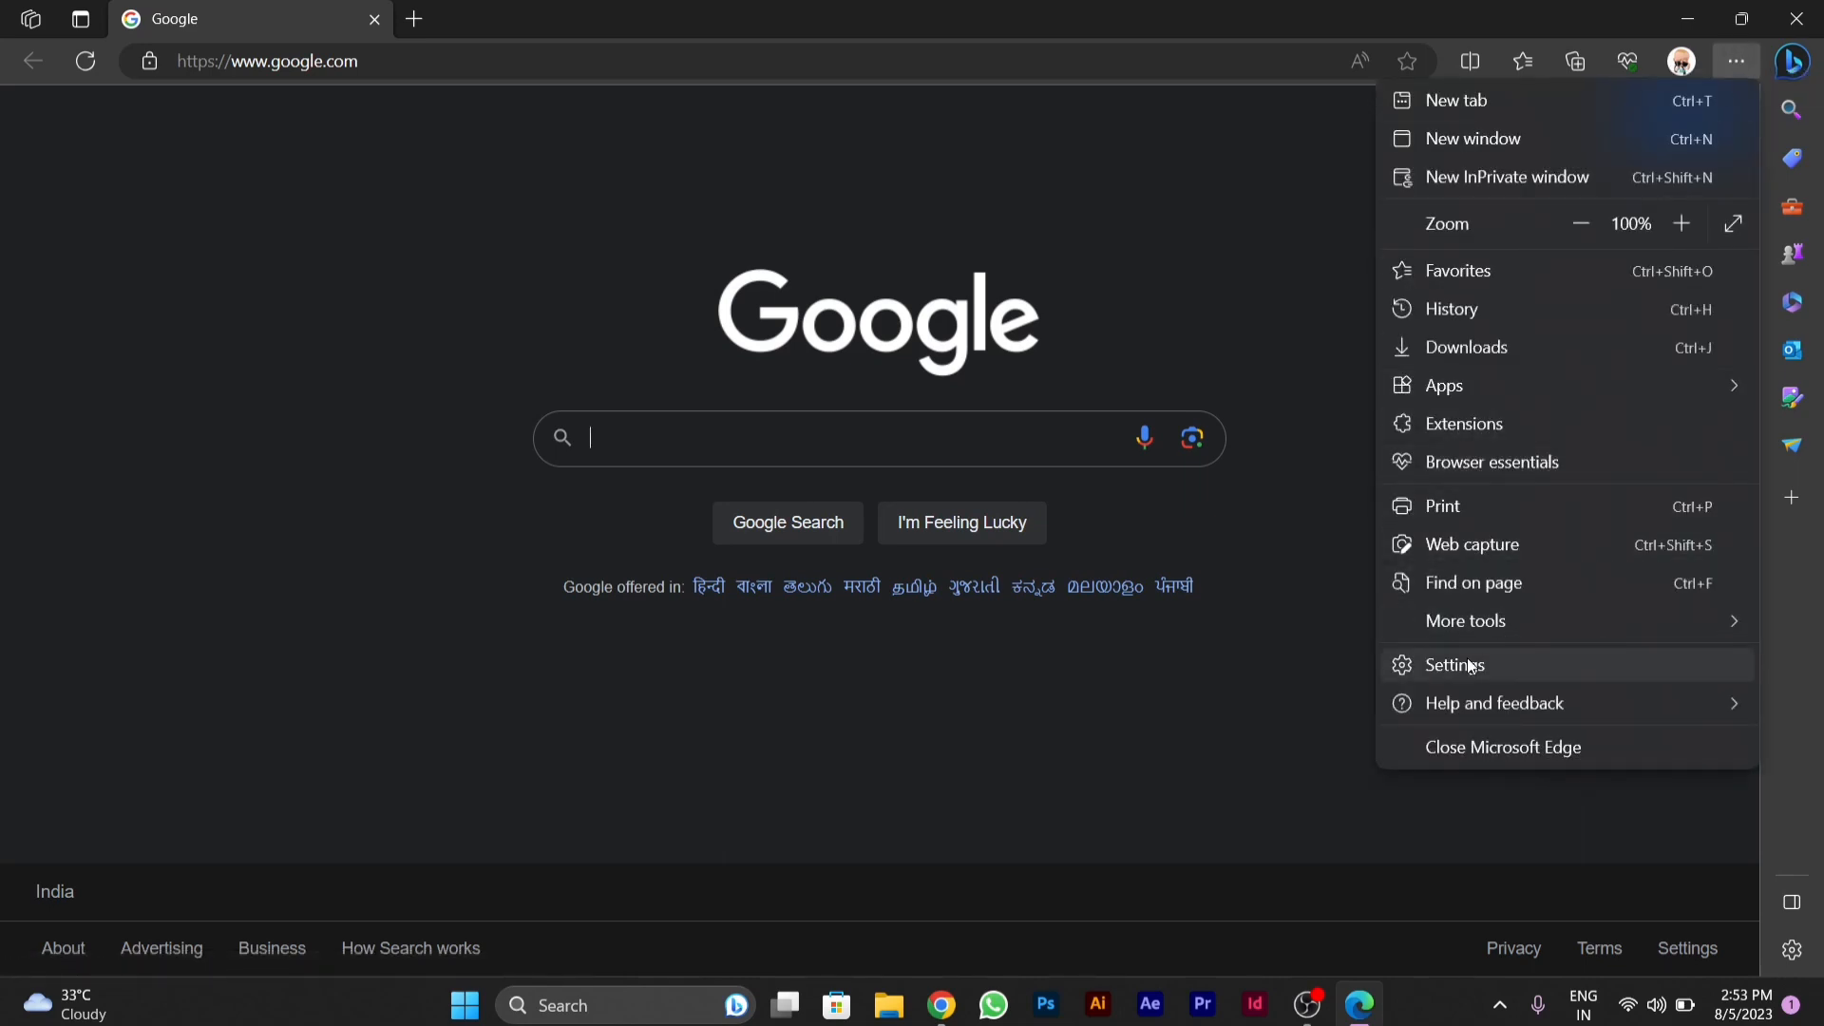
click(1454, 664)
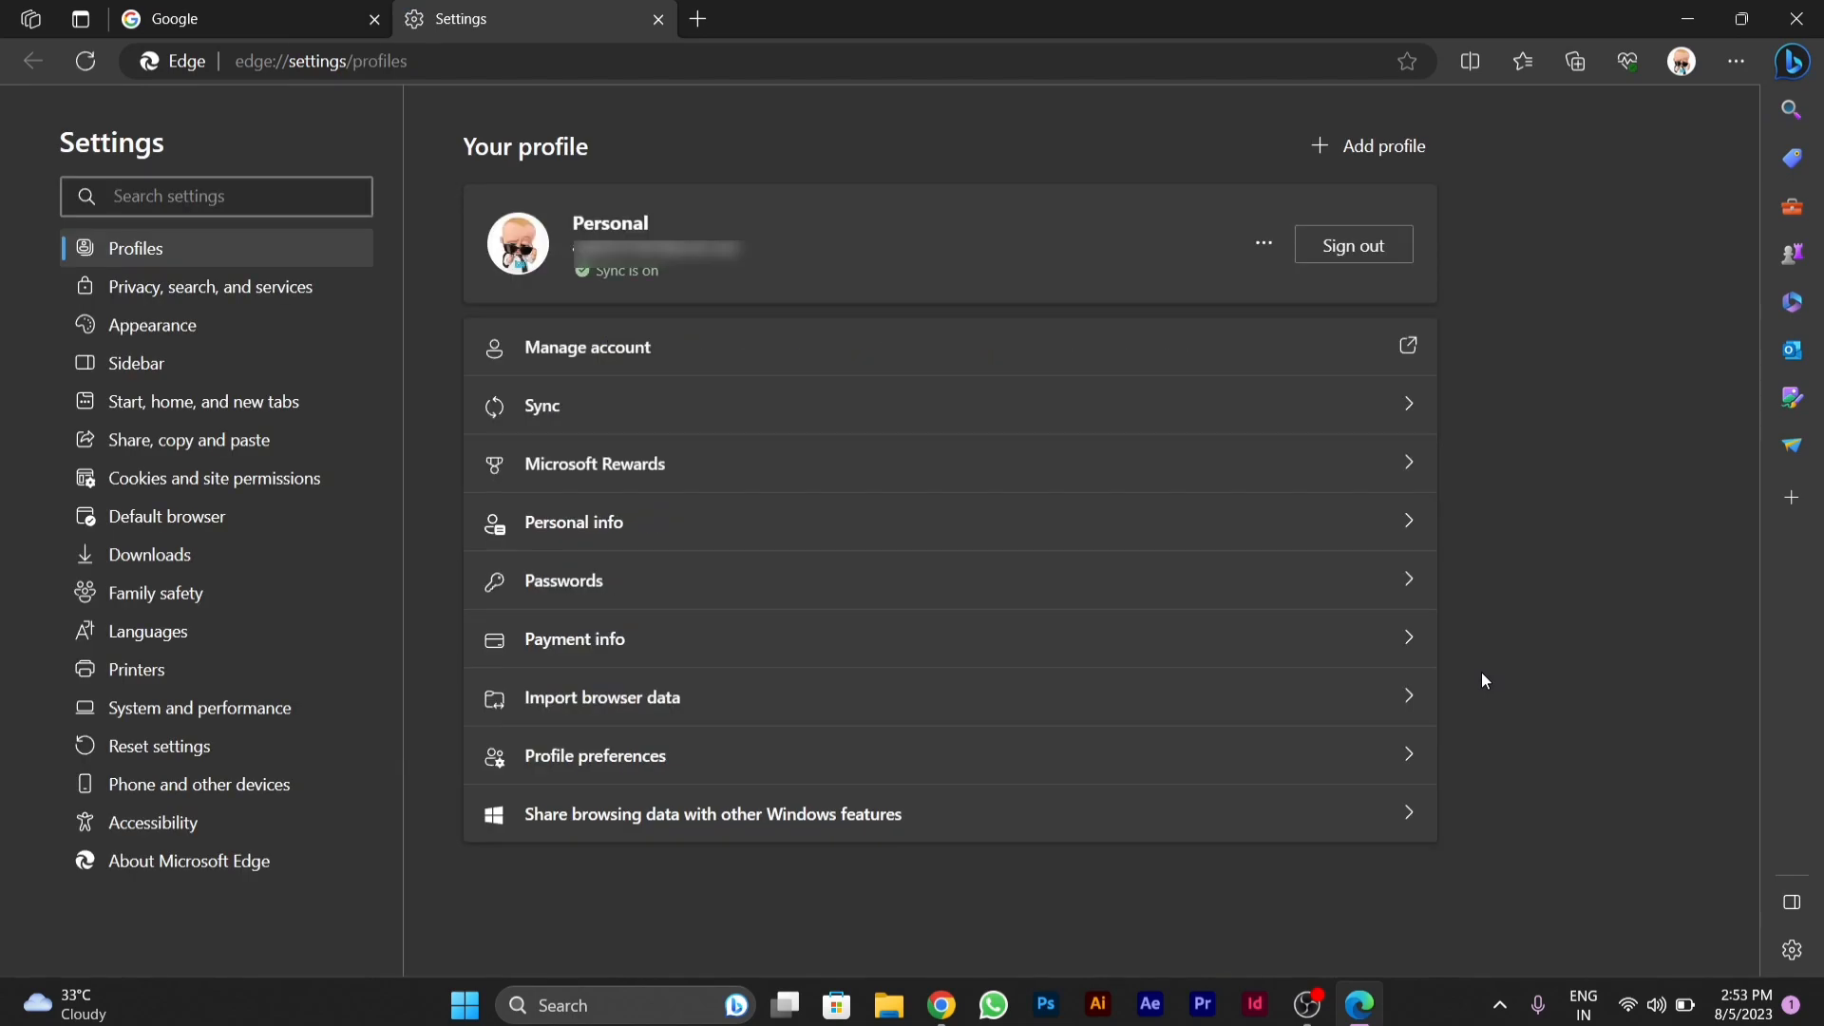
mouse_move(214, 478)
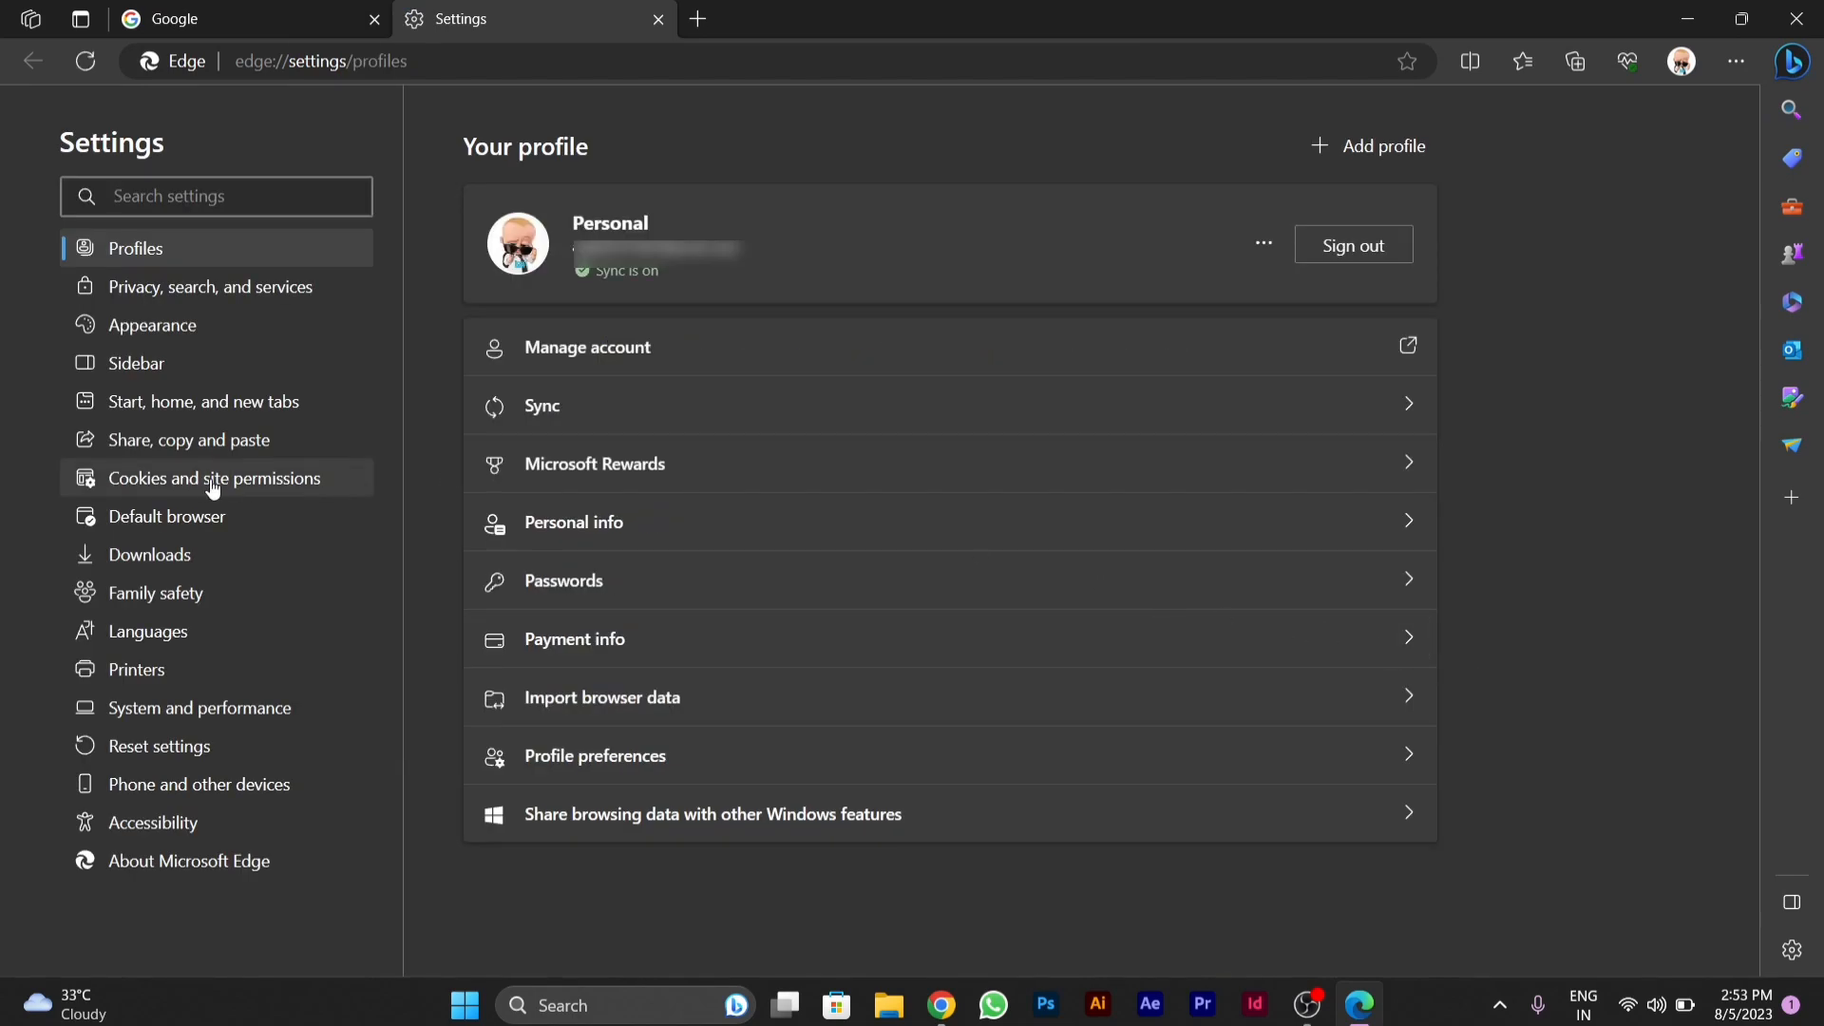
Step: Check that location, camera, microphone and notifications permissions are set to Ask first
click(213, 478)
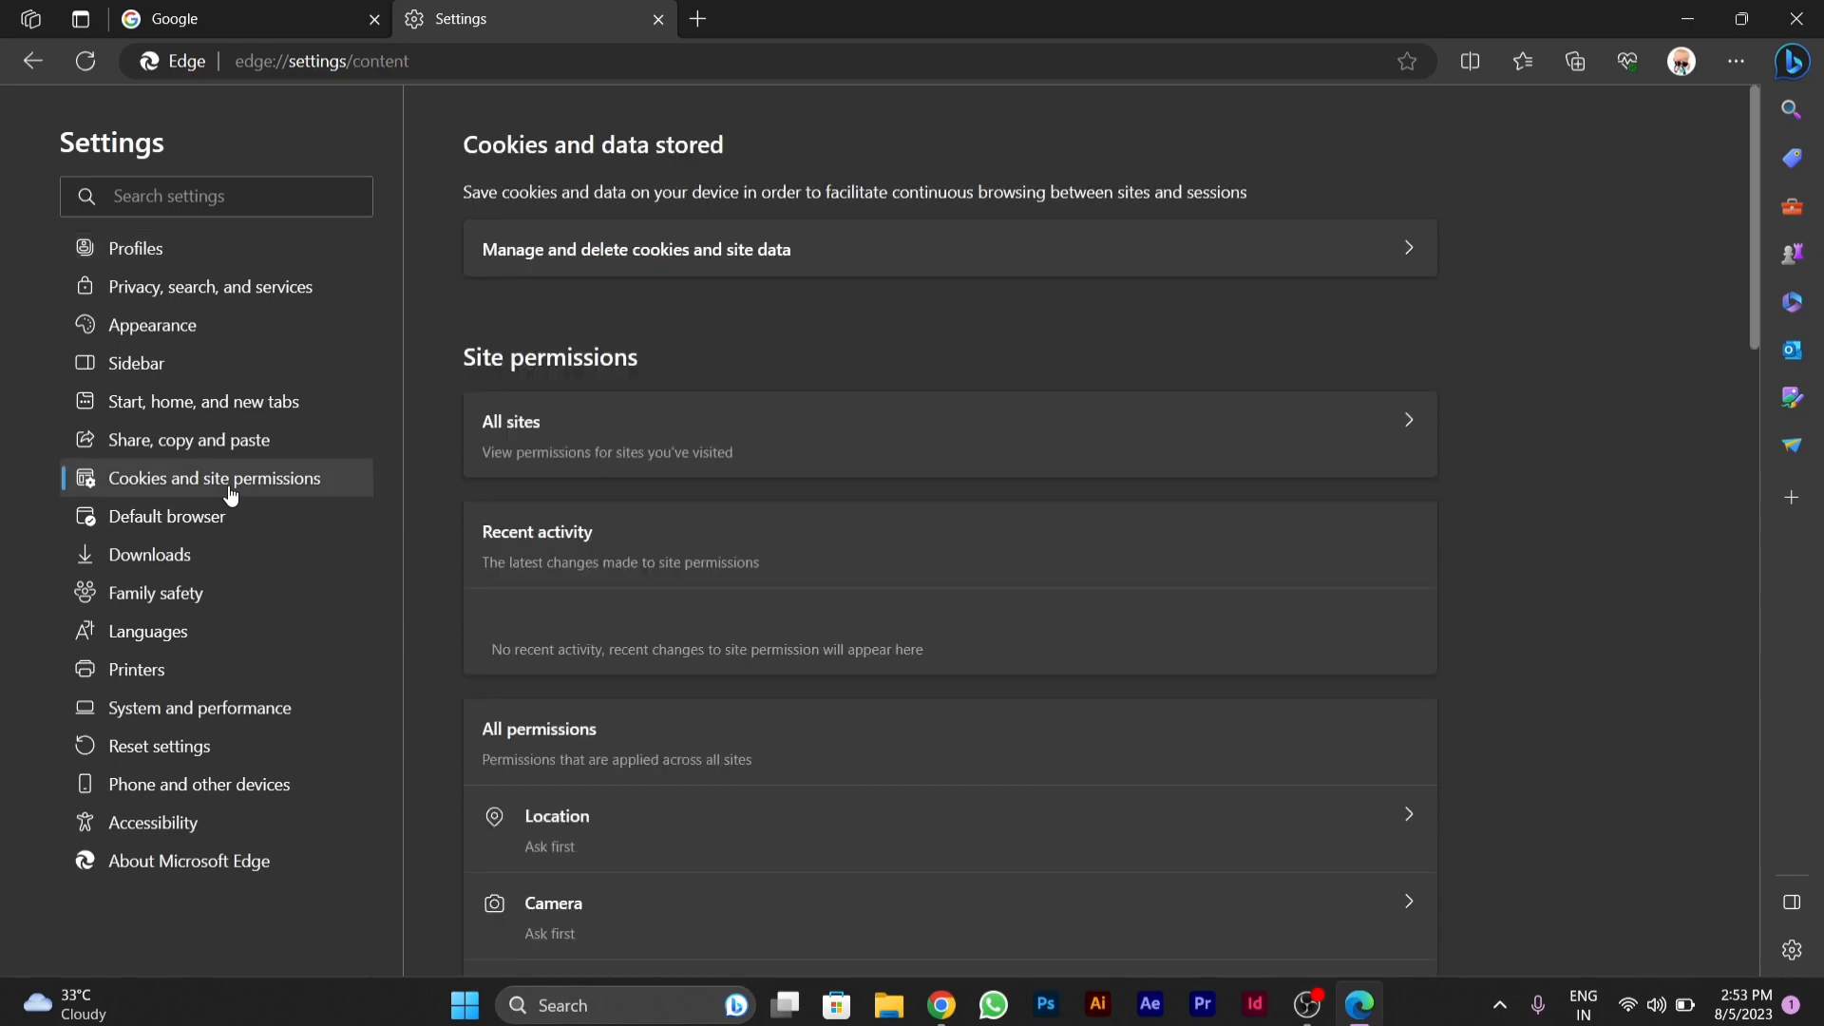
mouse_move(373, 548)
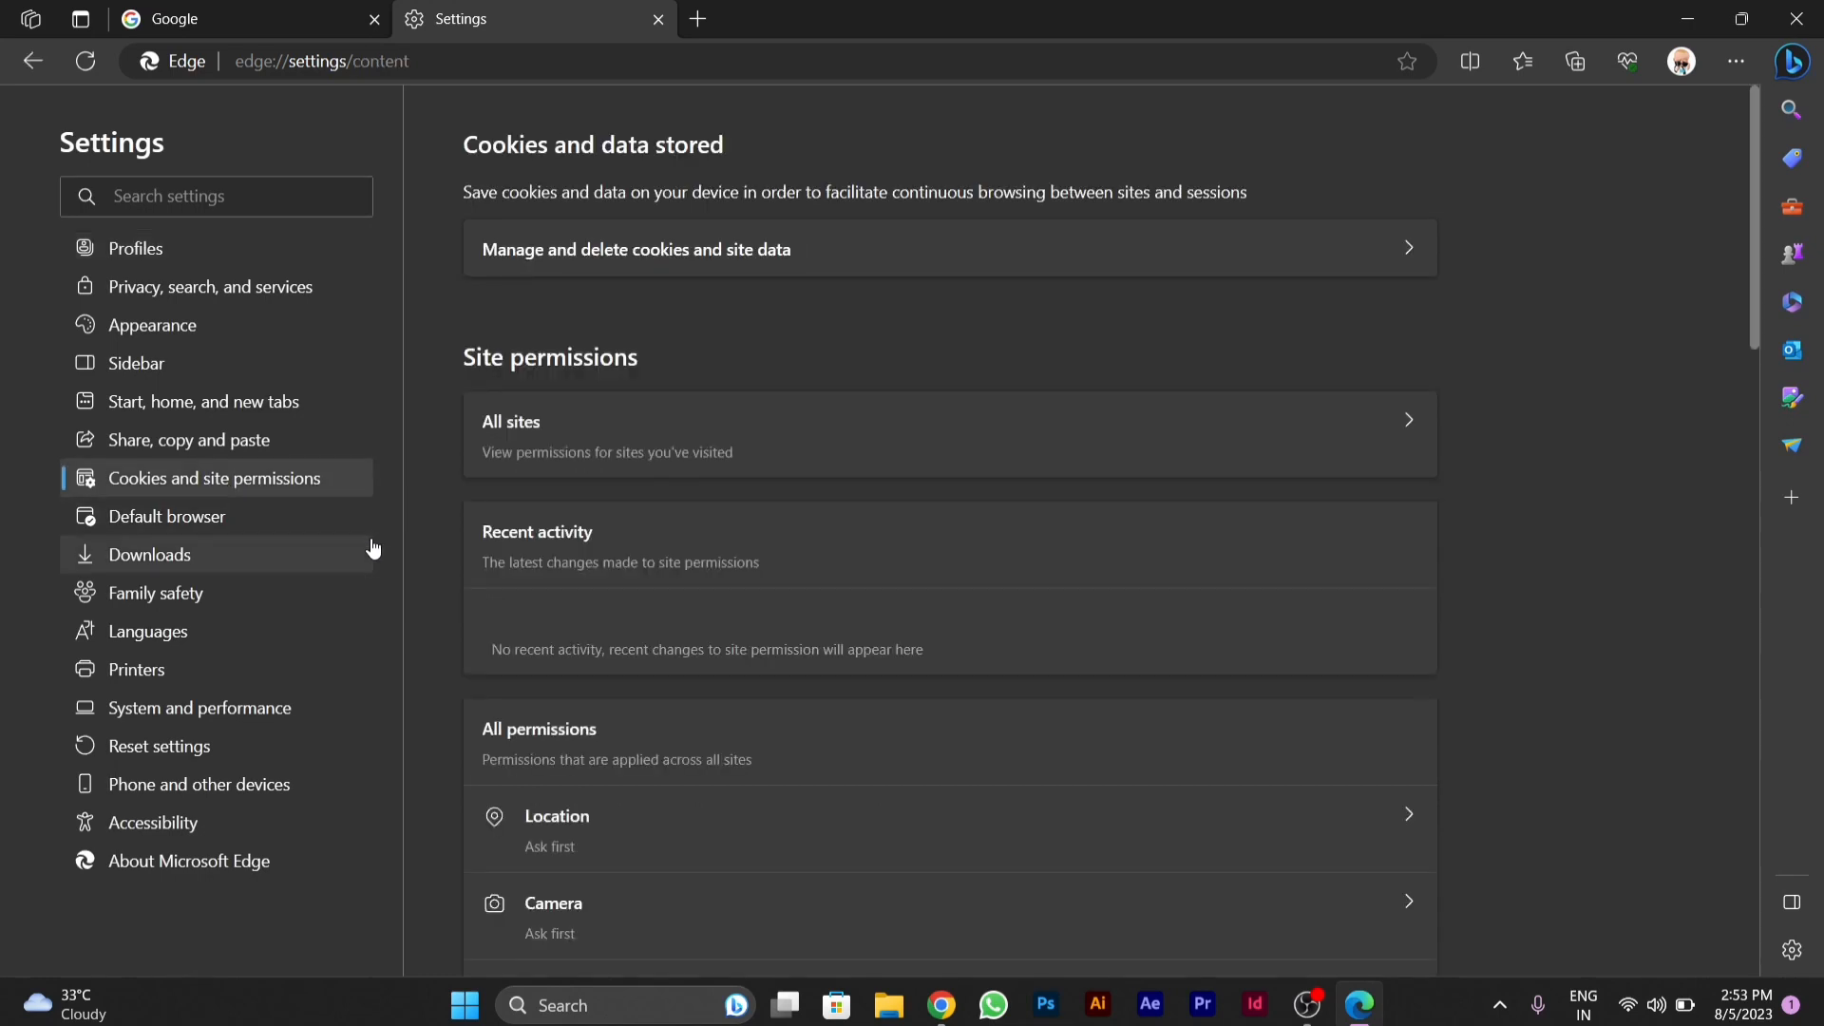
scroll(down, 3)
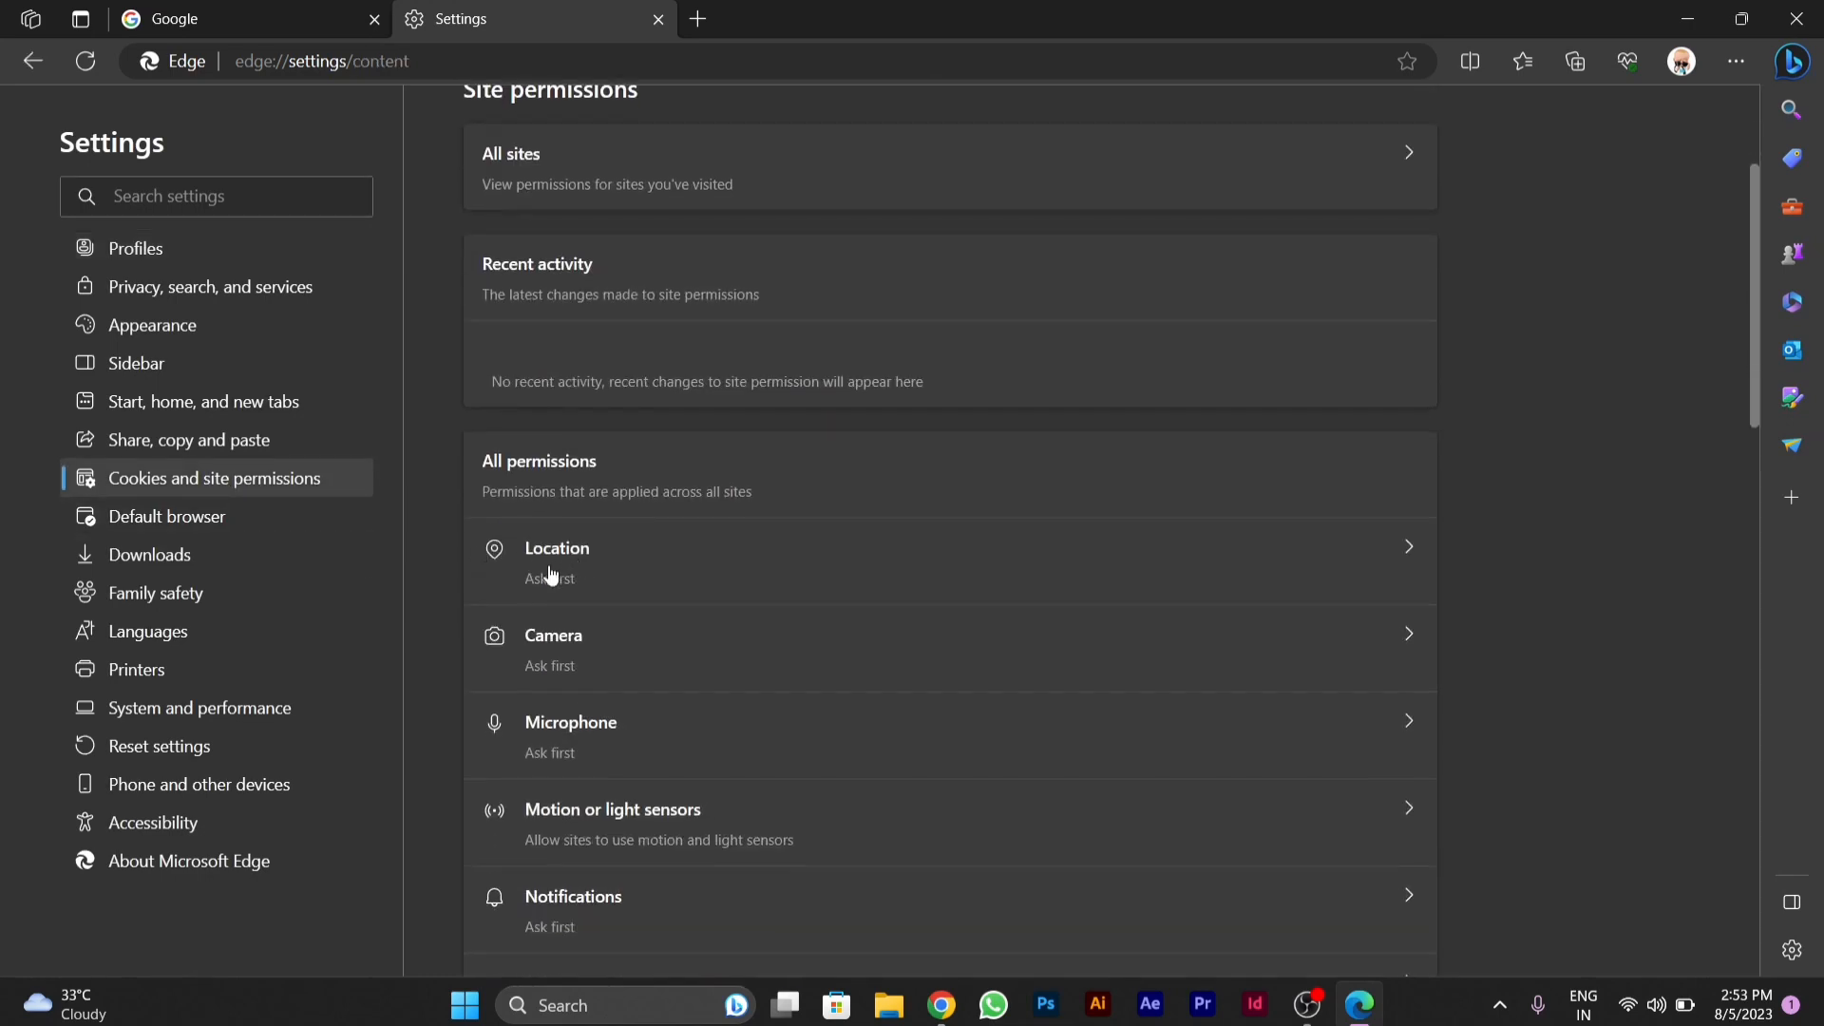
mouse_move(582, 642)
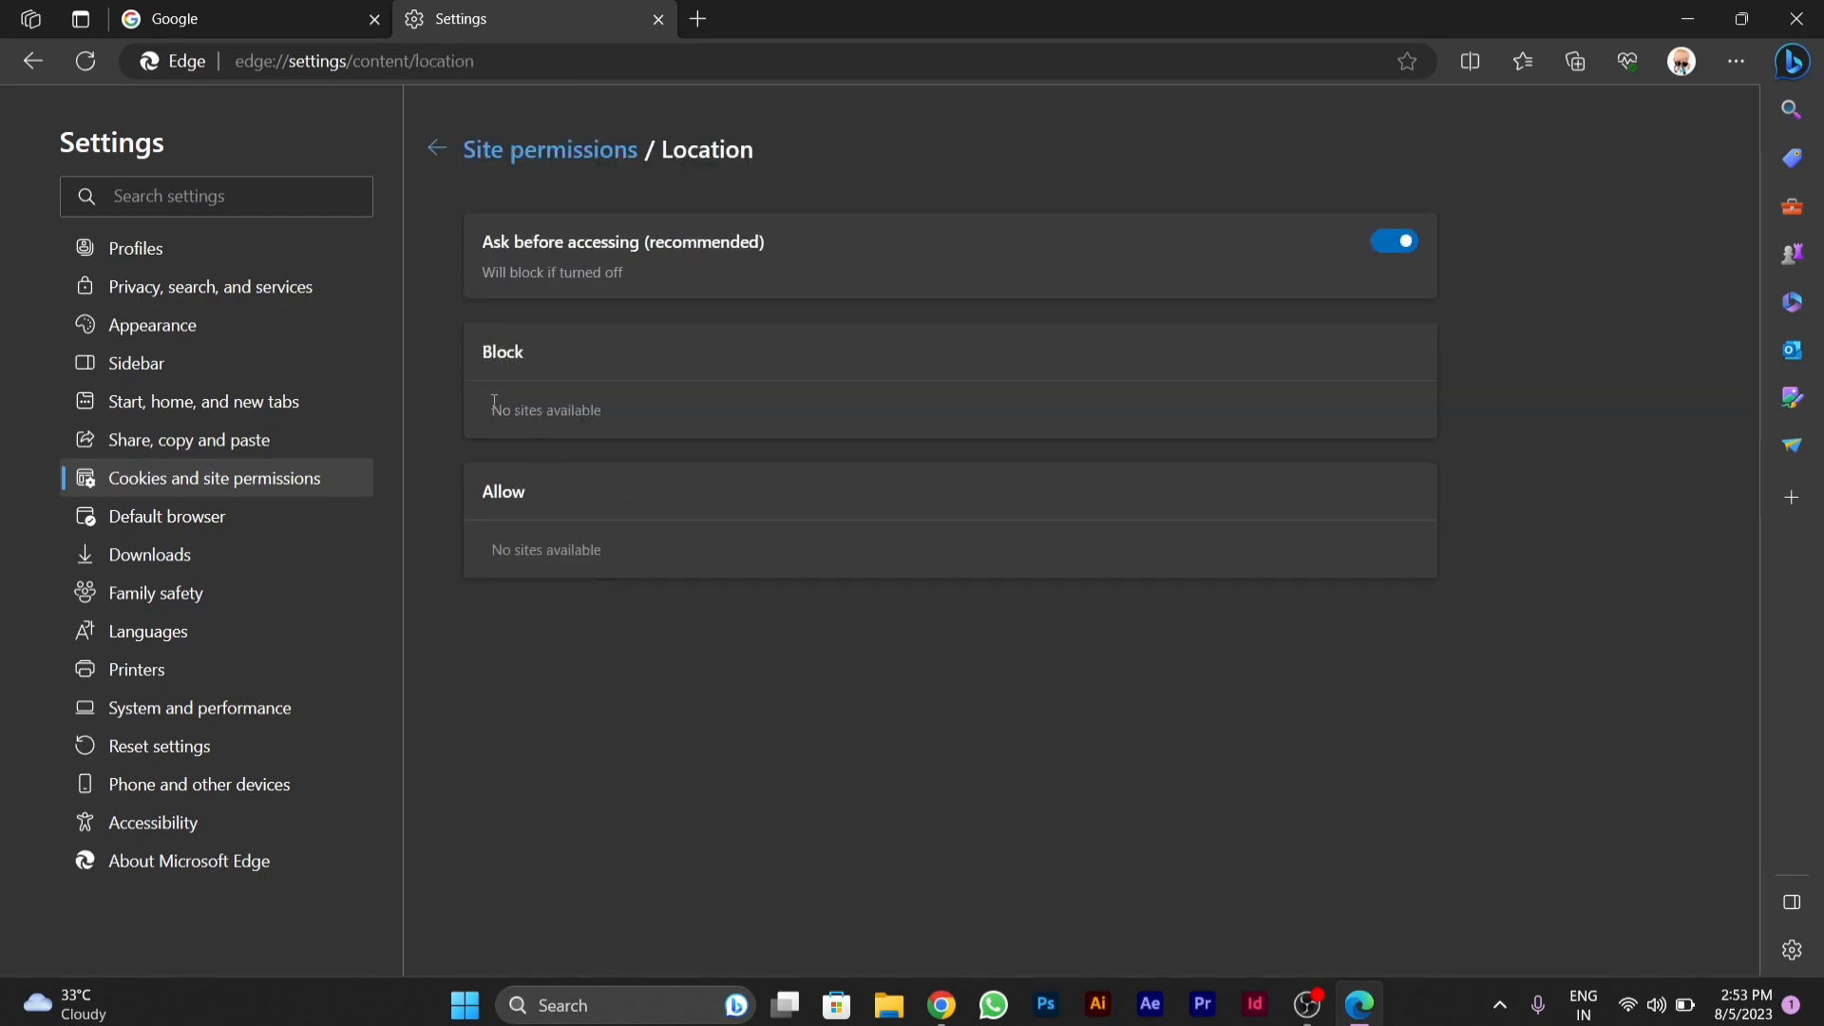
mouse_move(1222, 221)
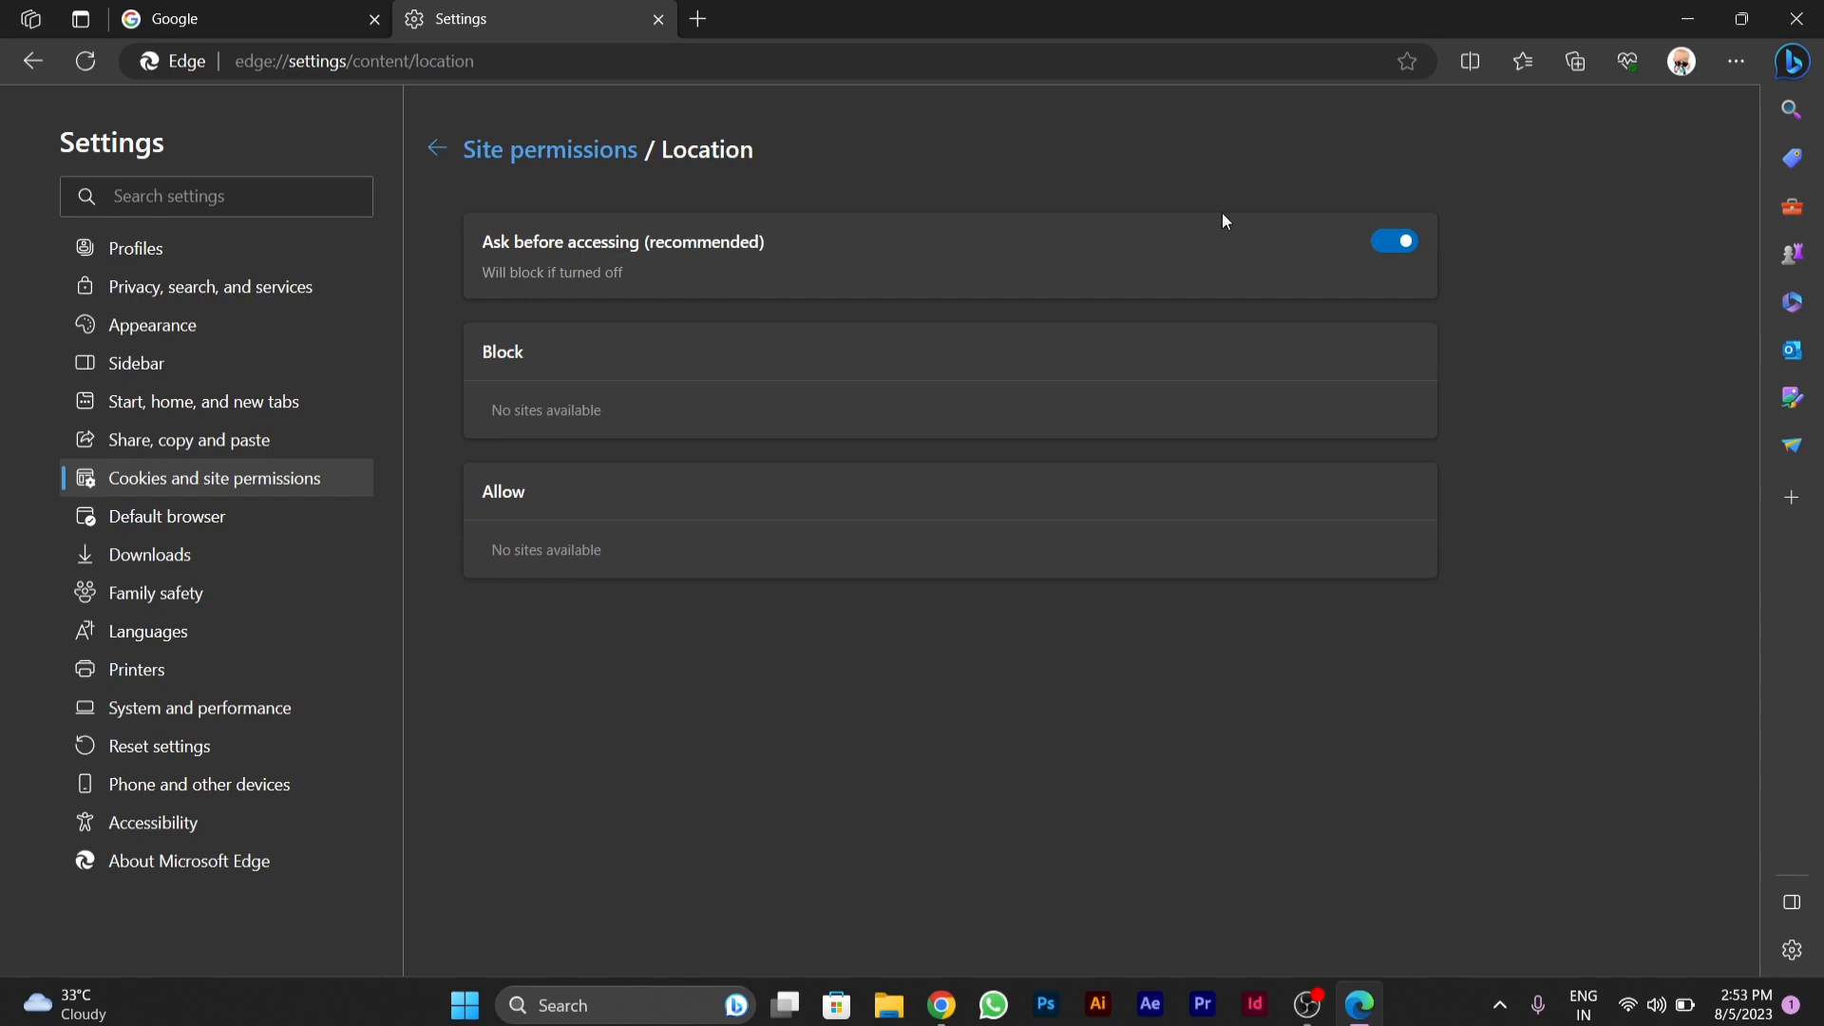
mouse_move(1395, 264)
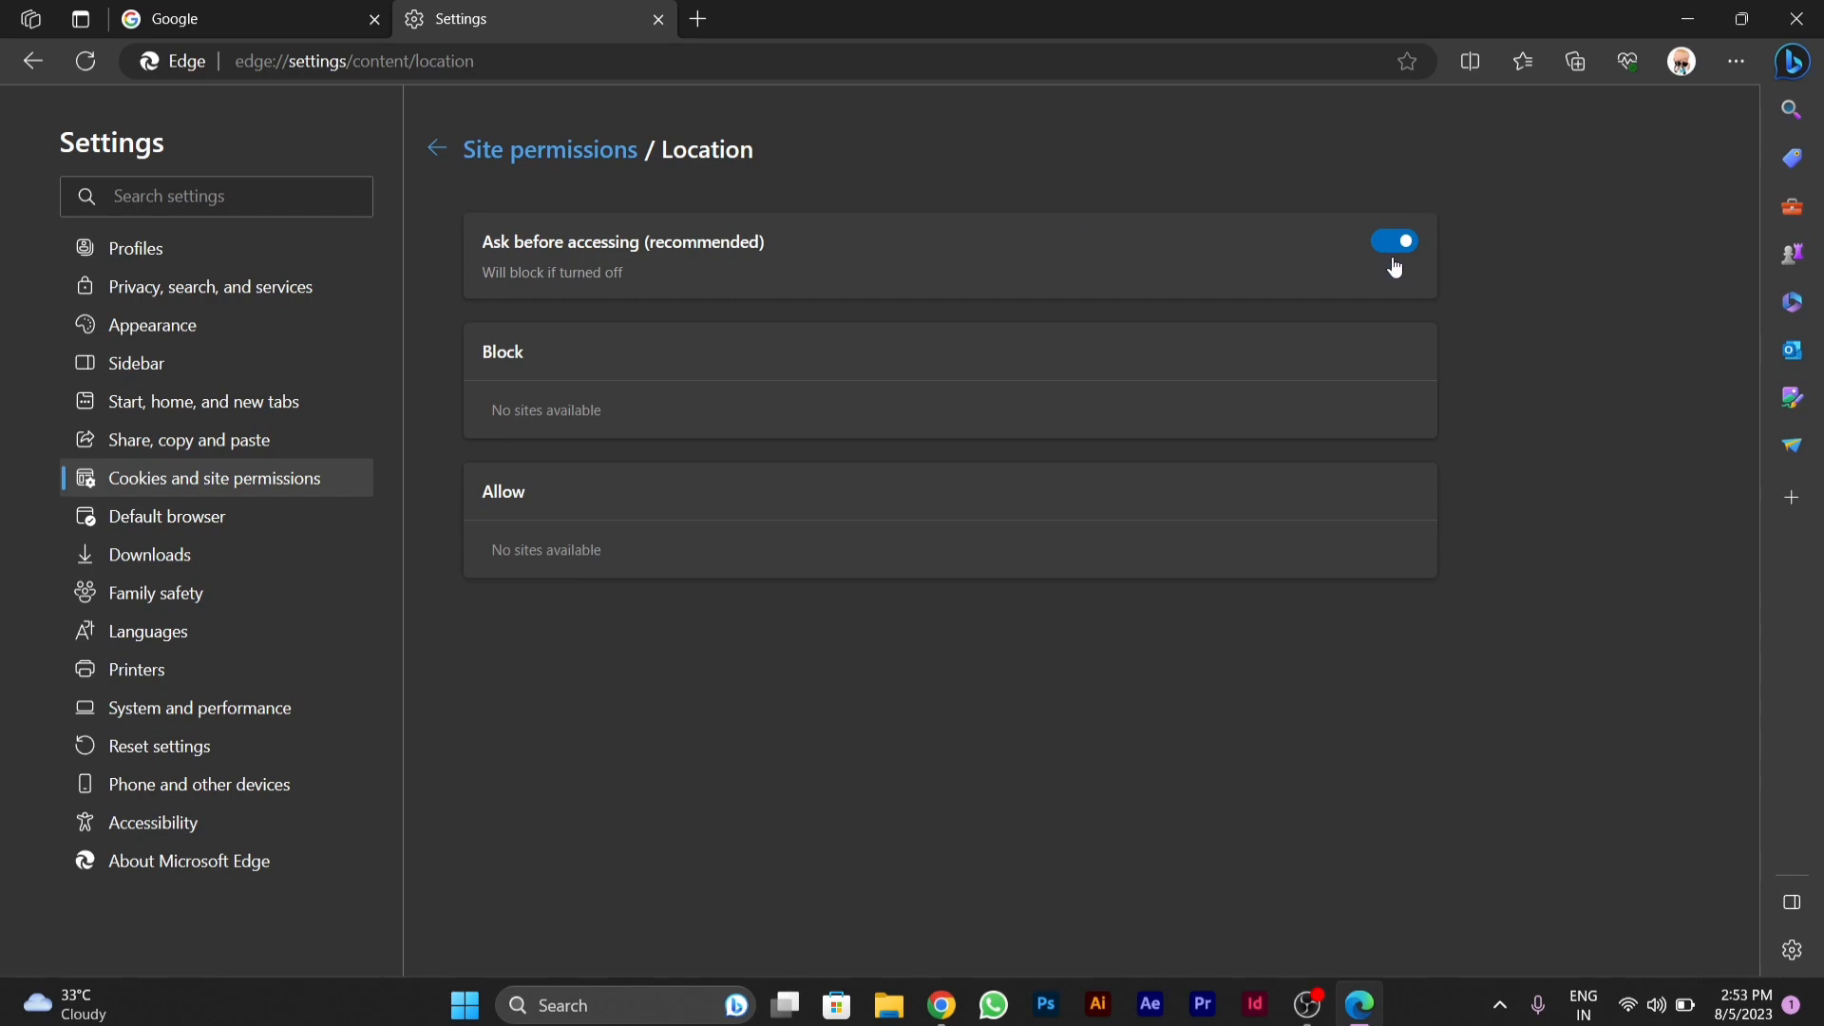
click(436, 149)
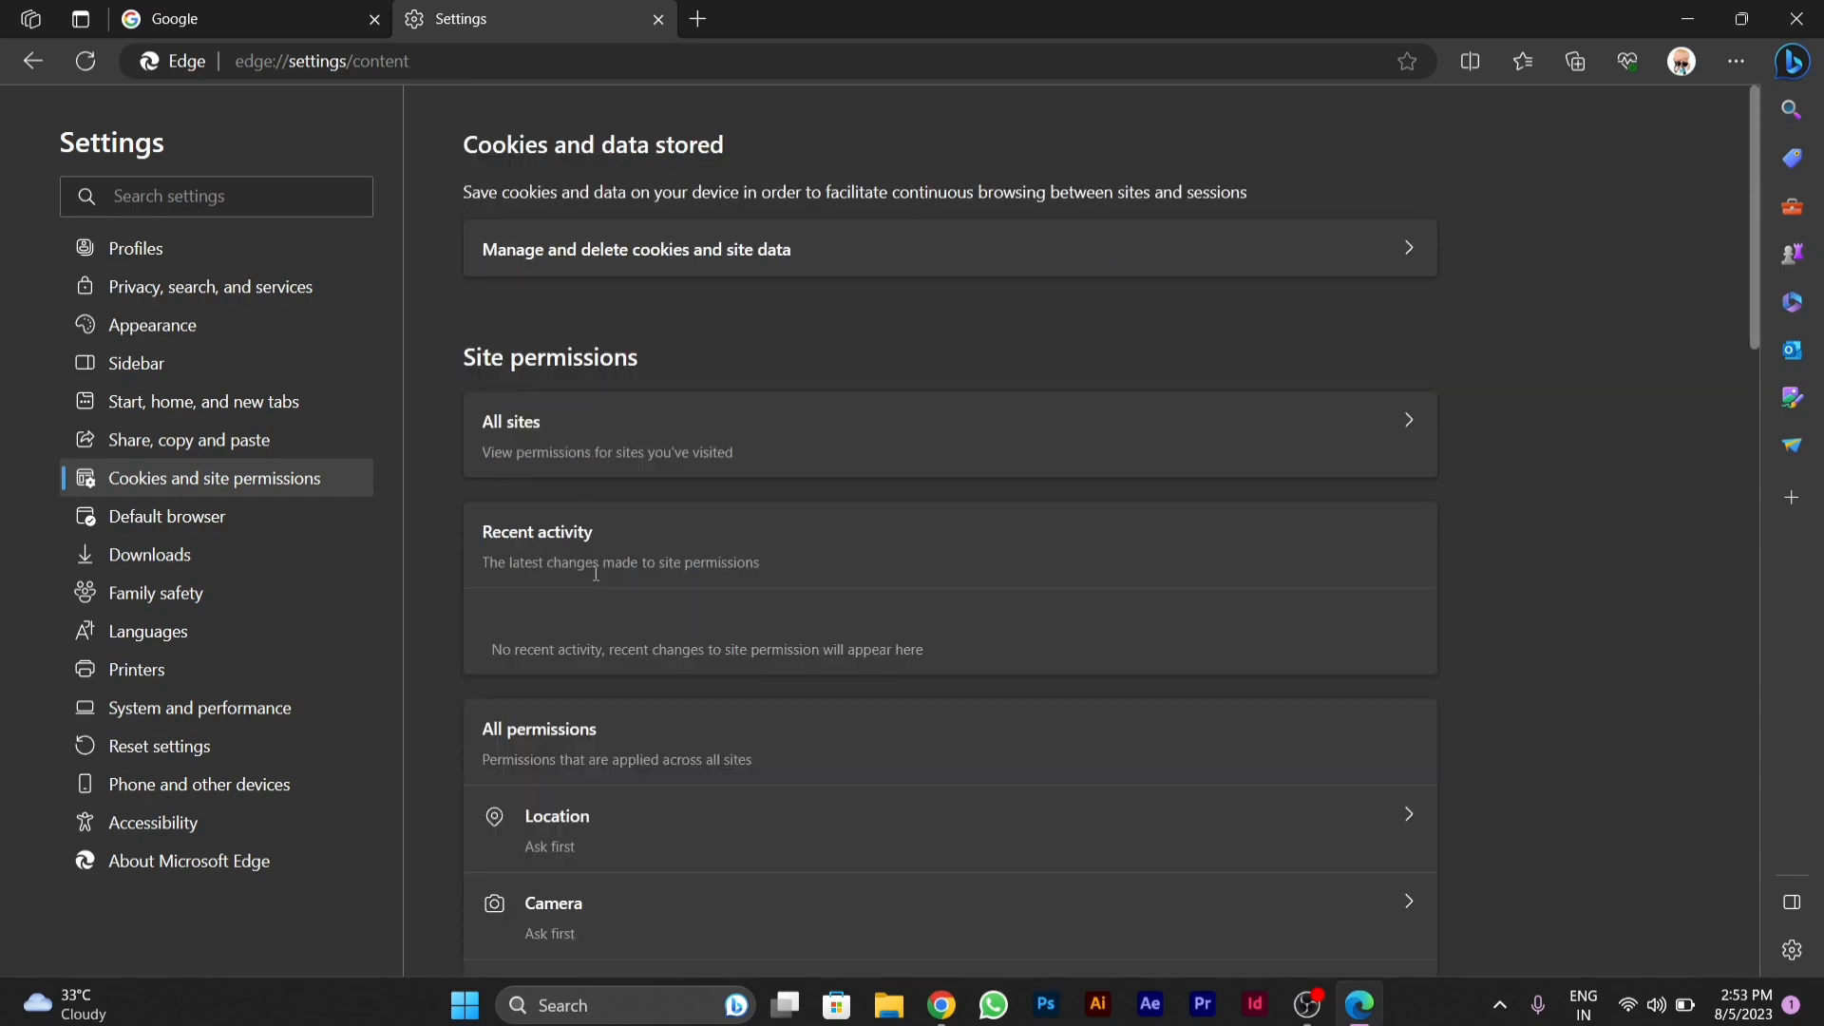
scroll(down, 3)
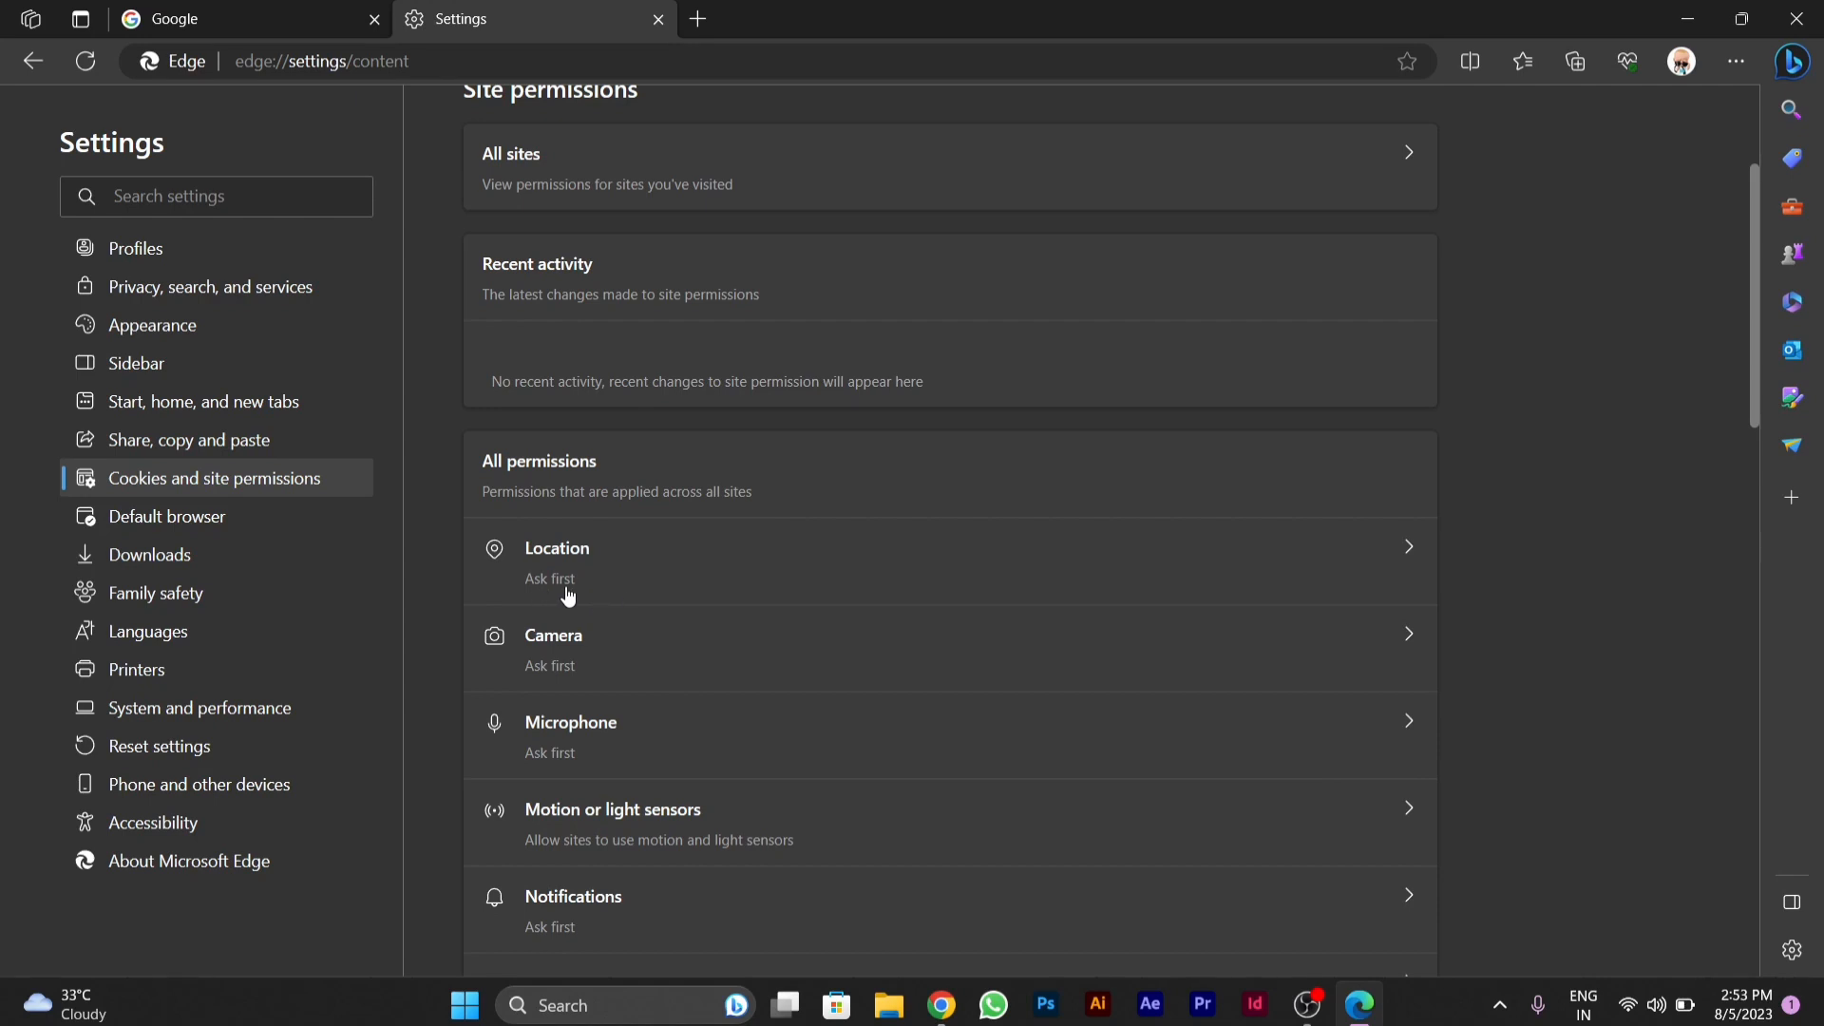
mouse_move(580, 771)
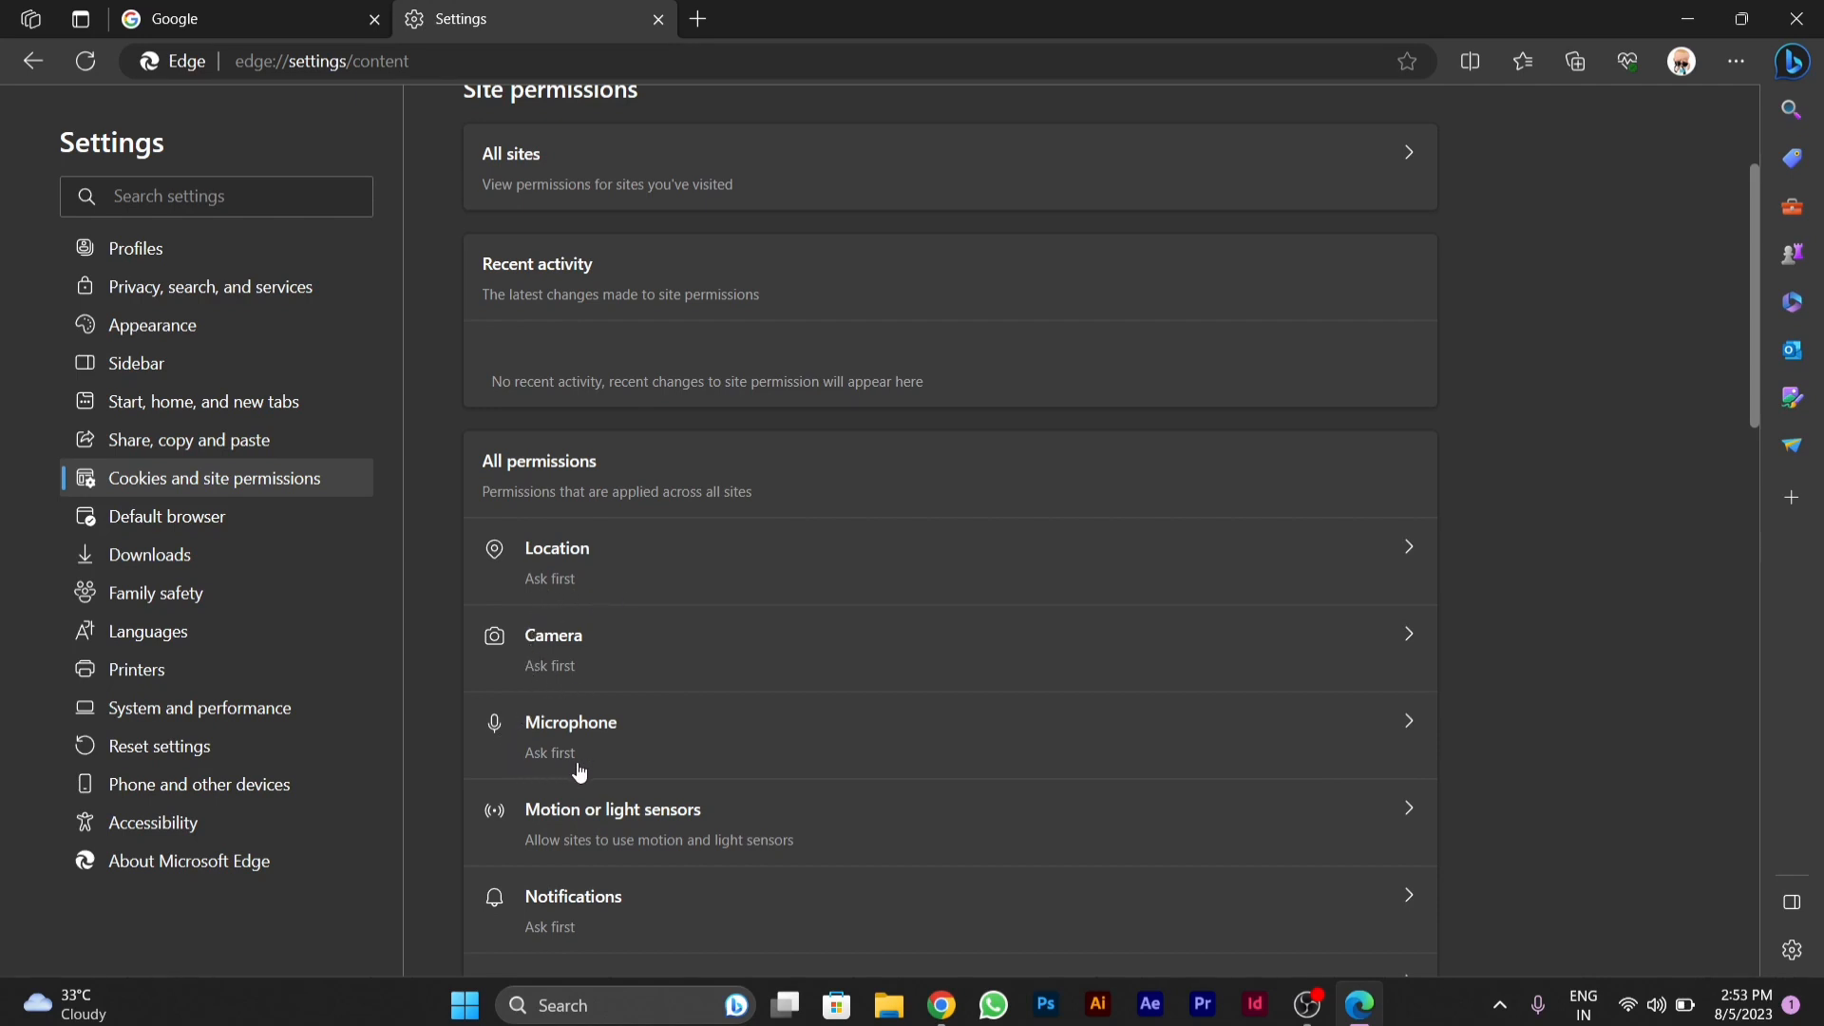
mouse_move(549, 762)
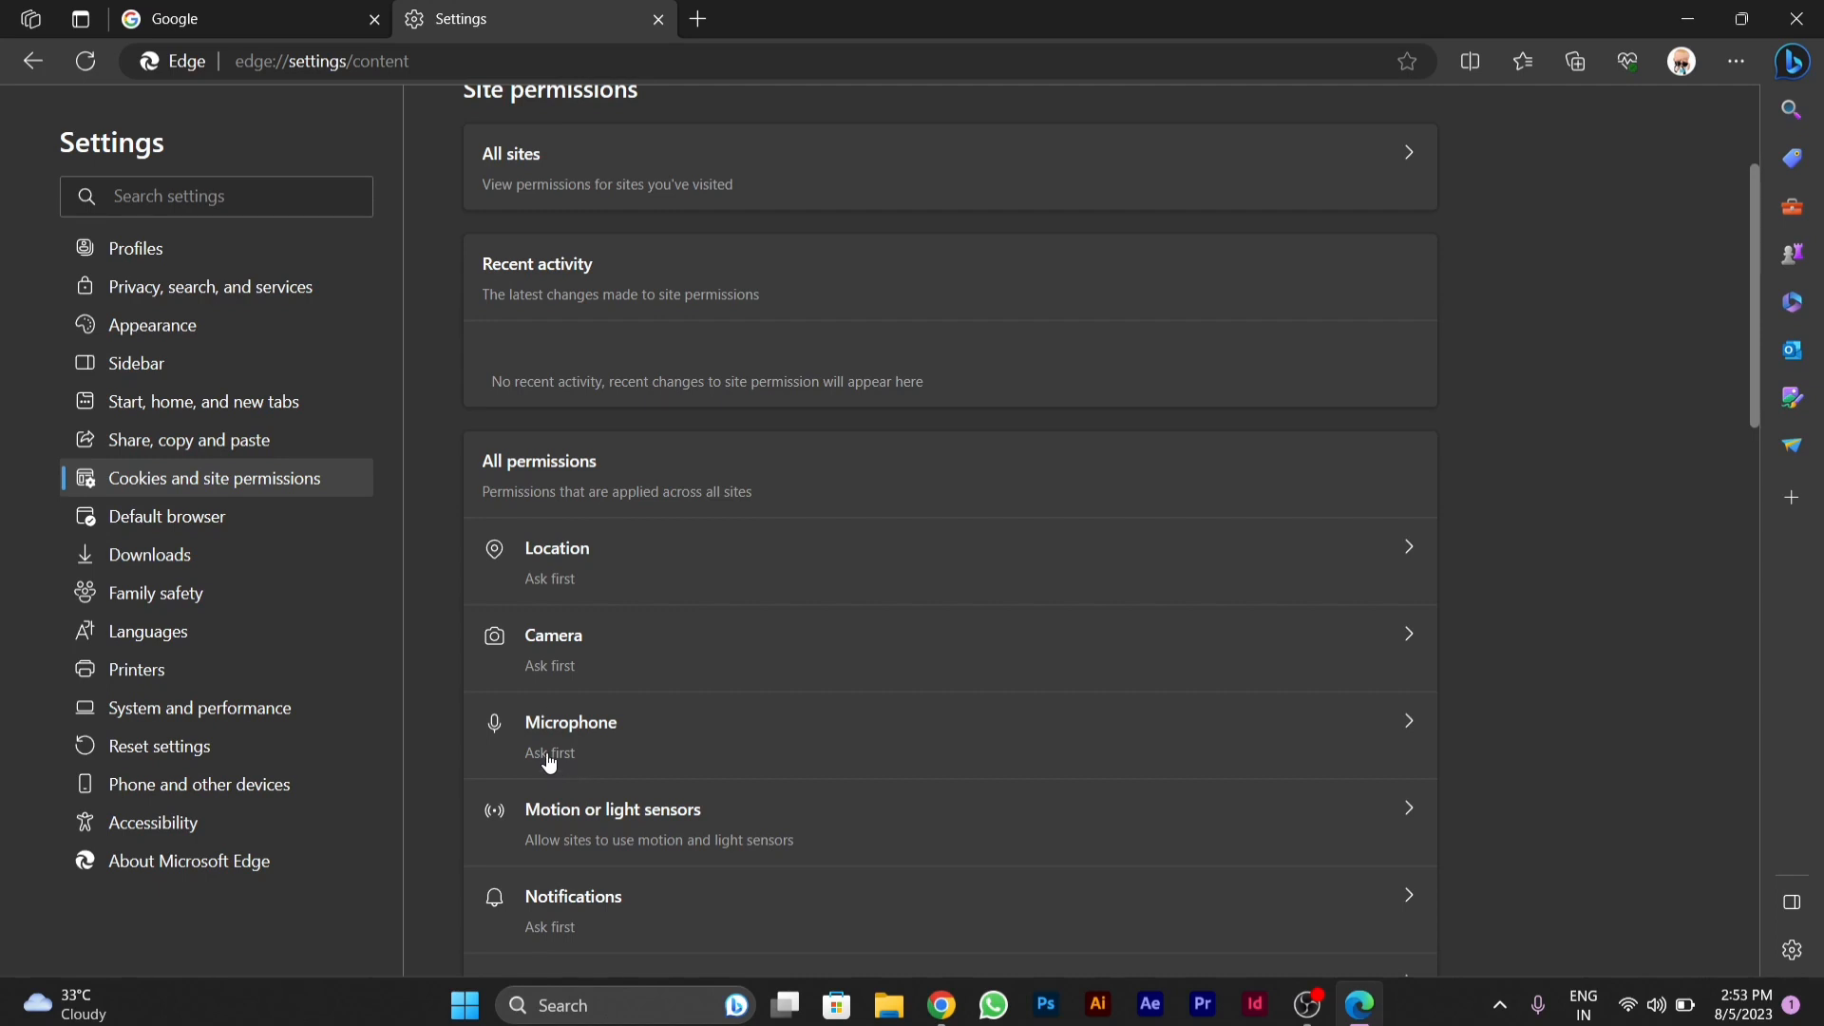
mouse_move(473, 693)
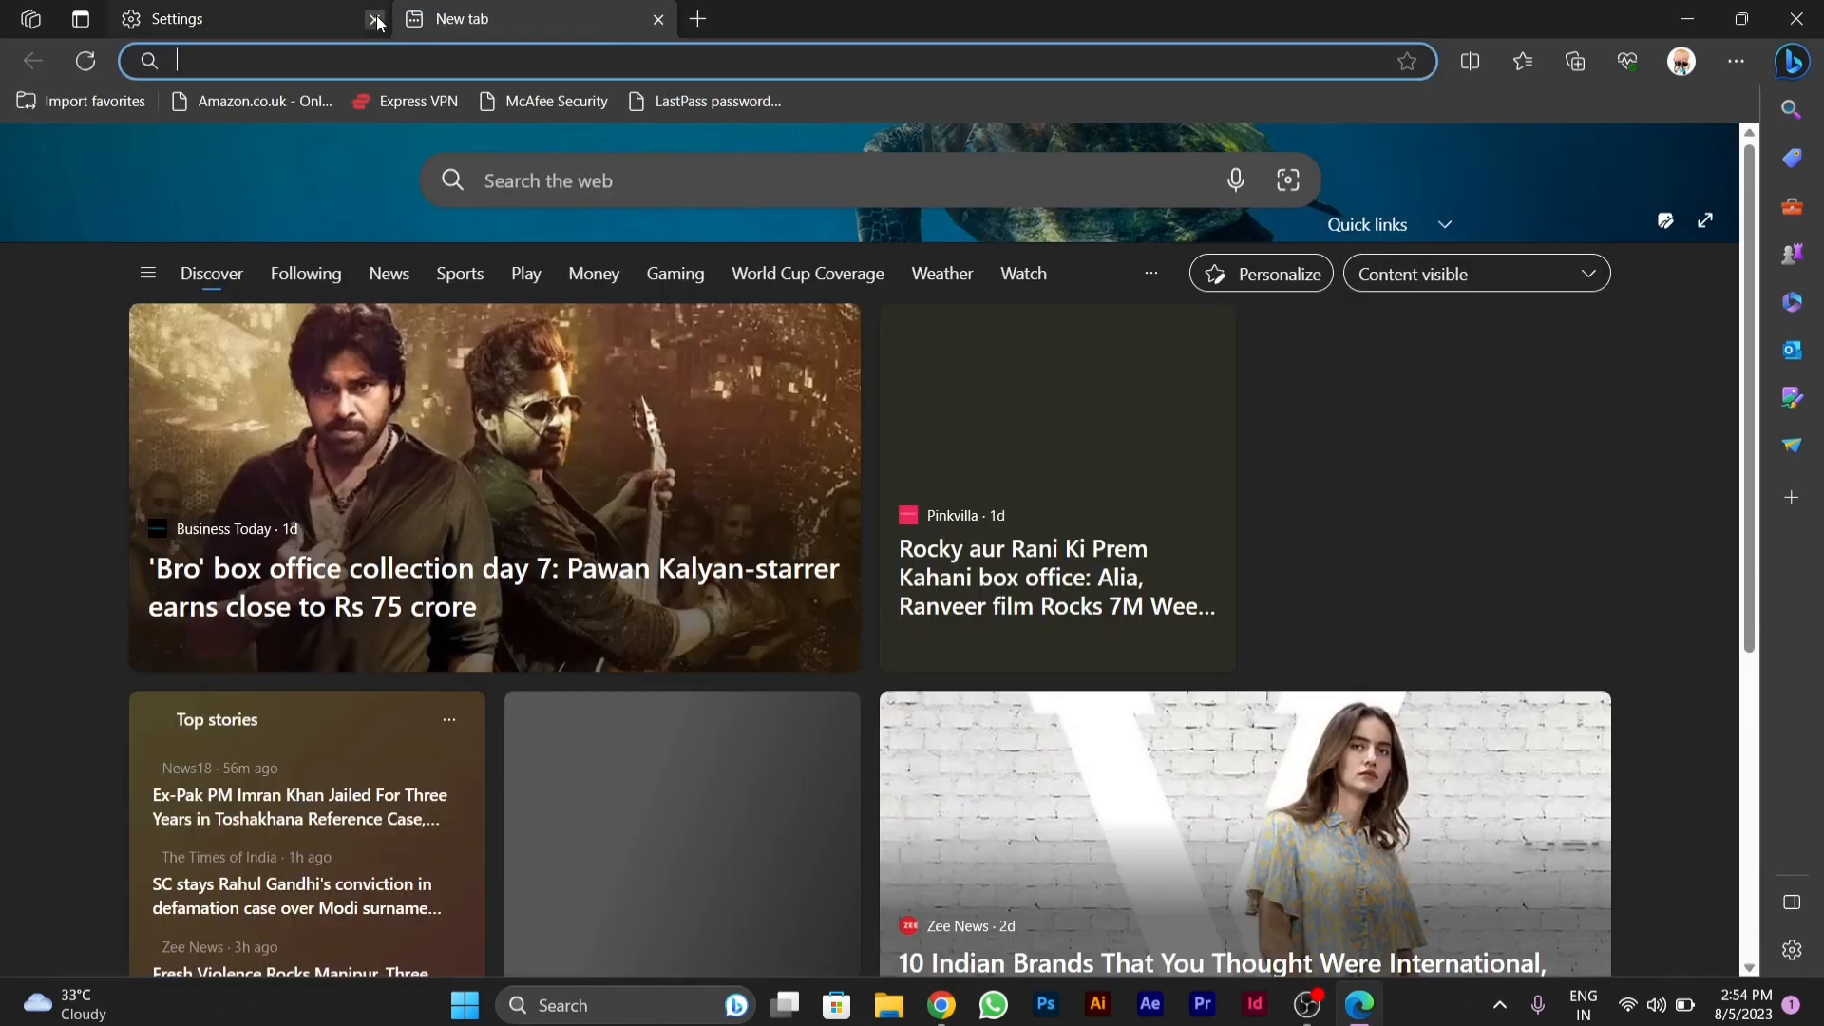
Step: Close the Settings tab and load edge://flags in the address bar
click(374, 19)
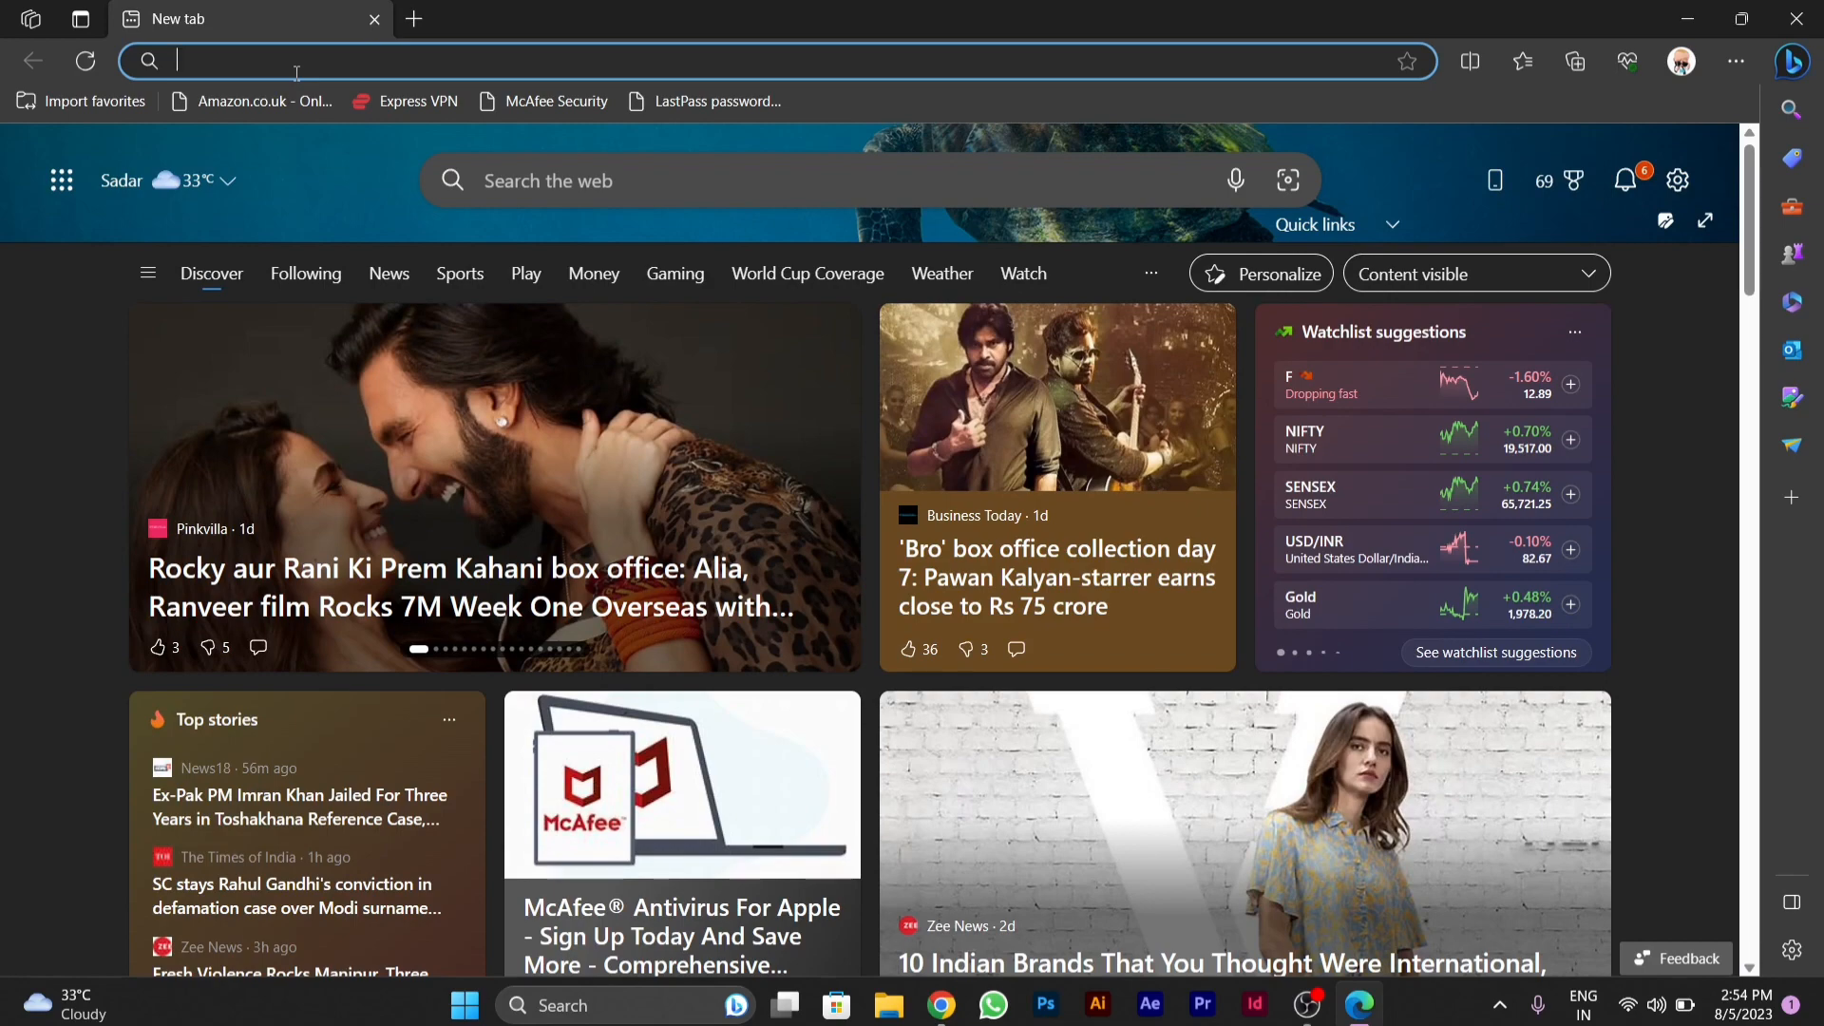
text(edge://flags)
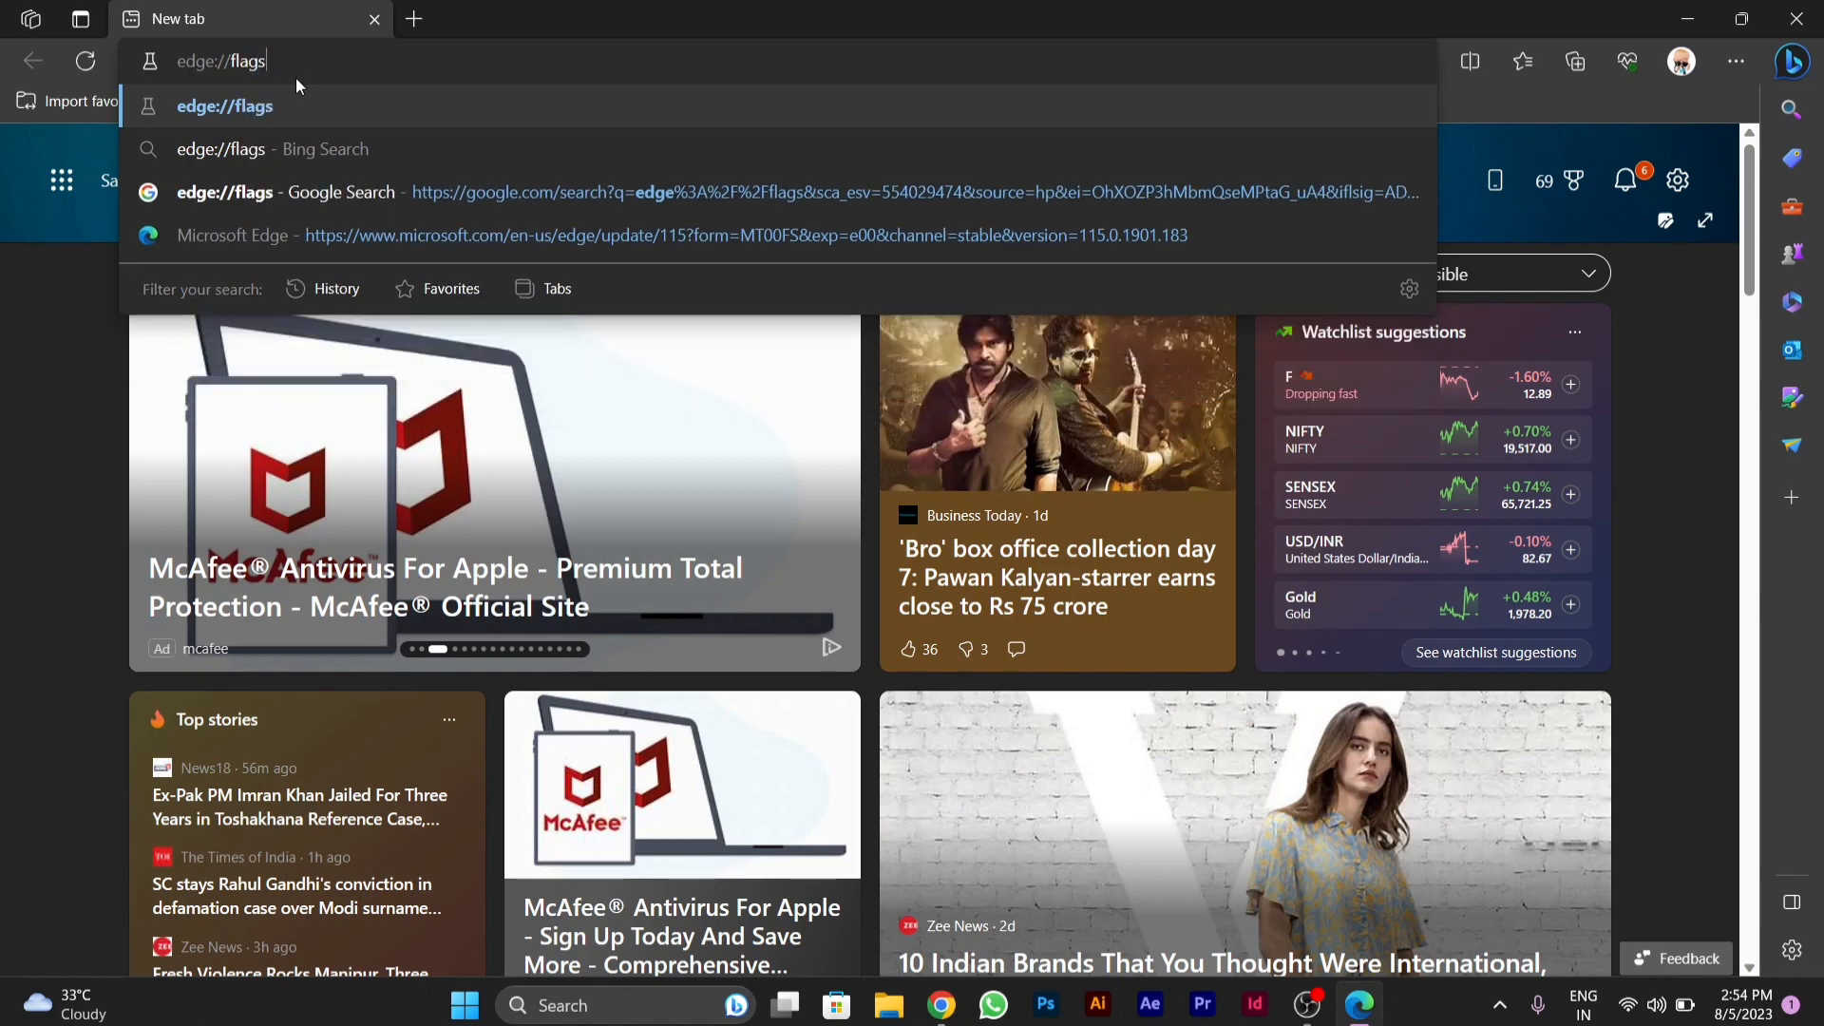
key(Return)
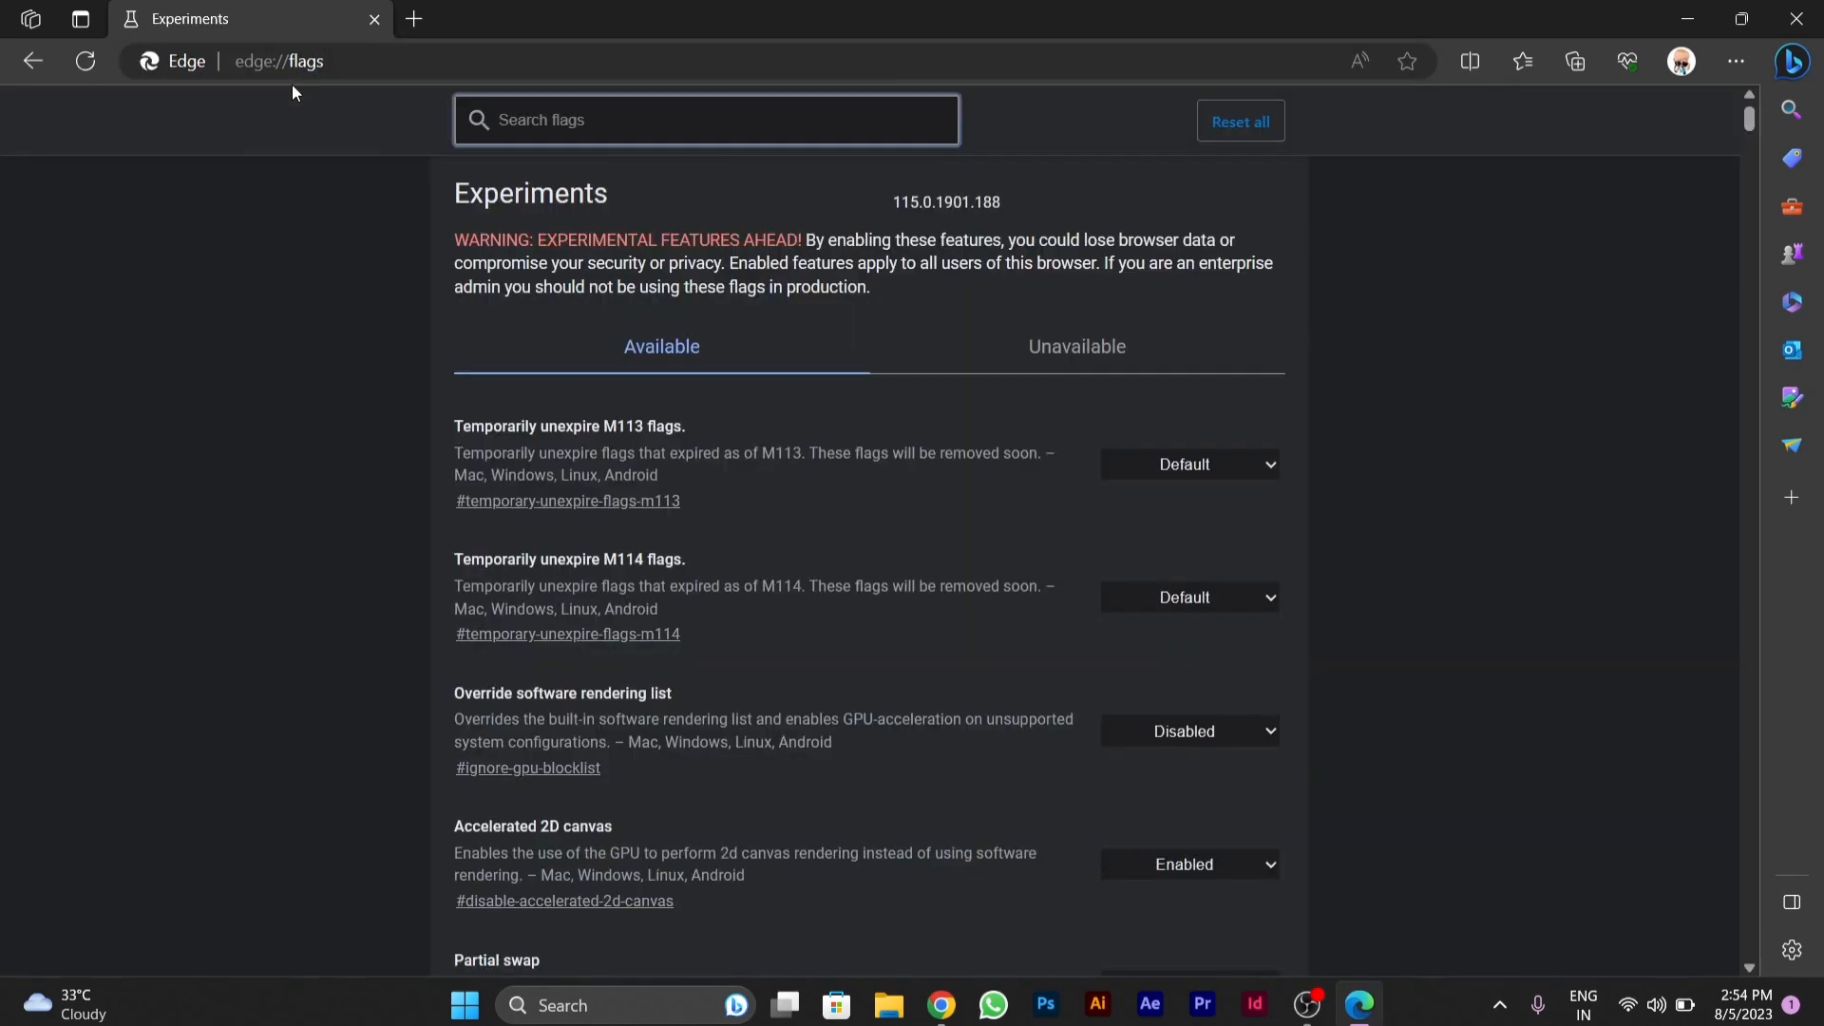
mouse_move(628, 198)
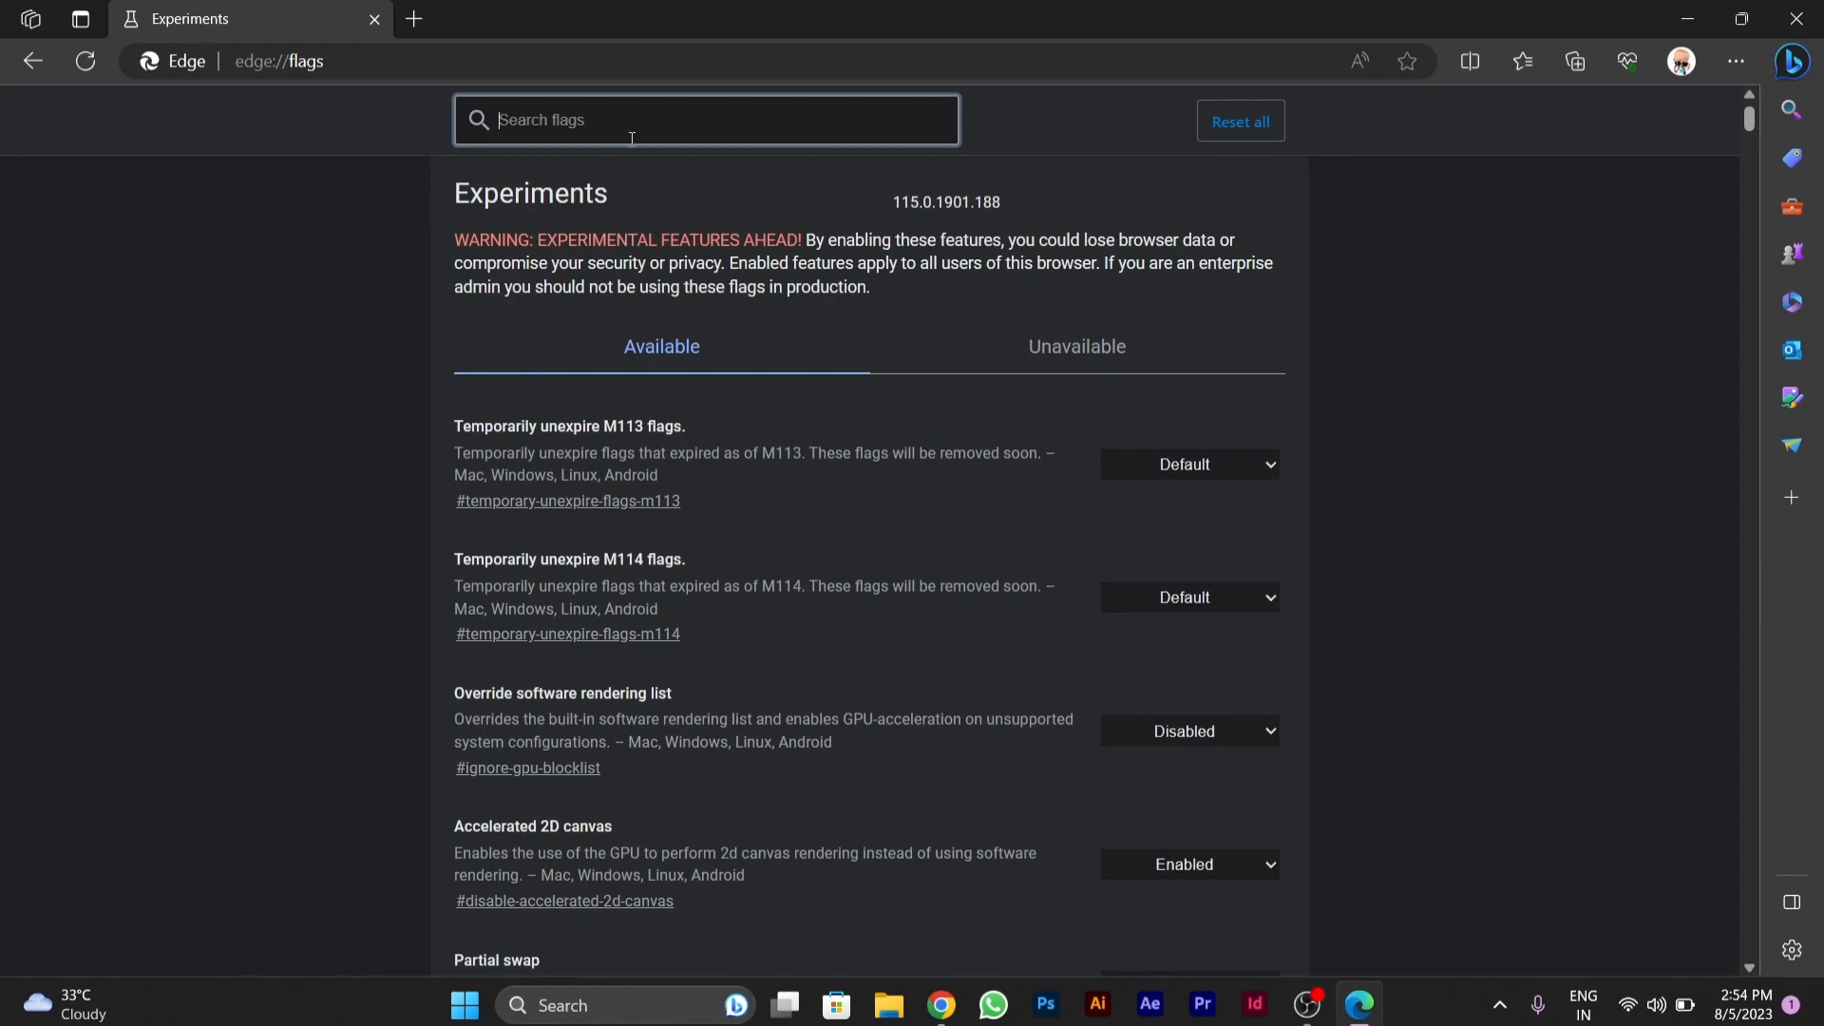
Step: Search the flags for 'download' to list Parallel downloading
text(down)
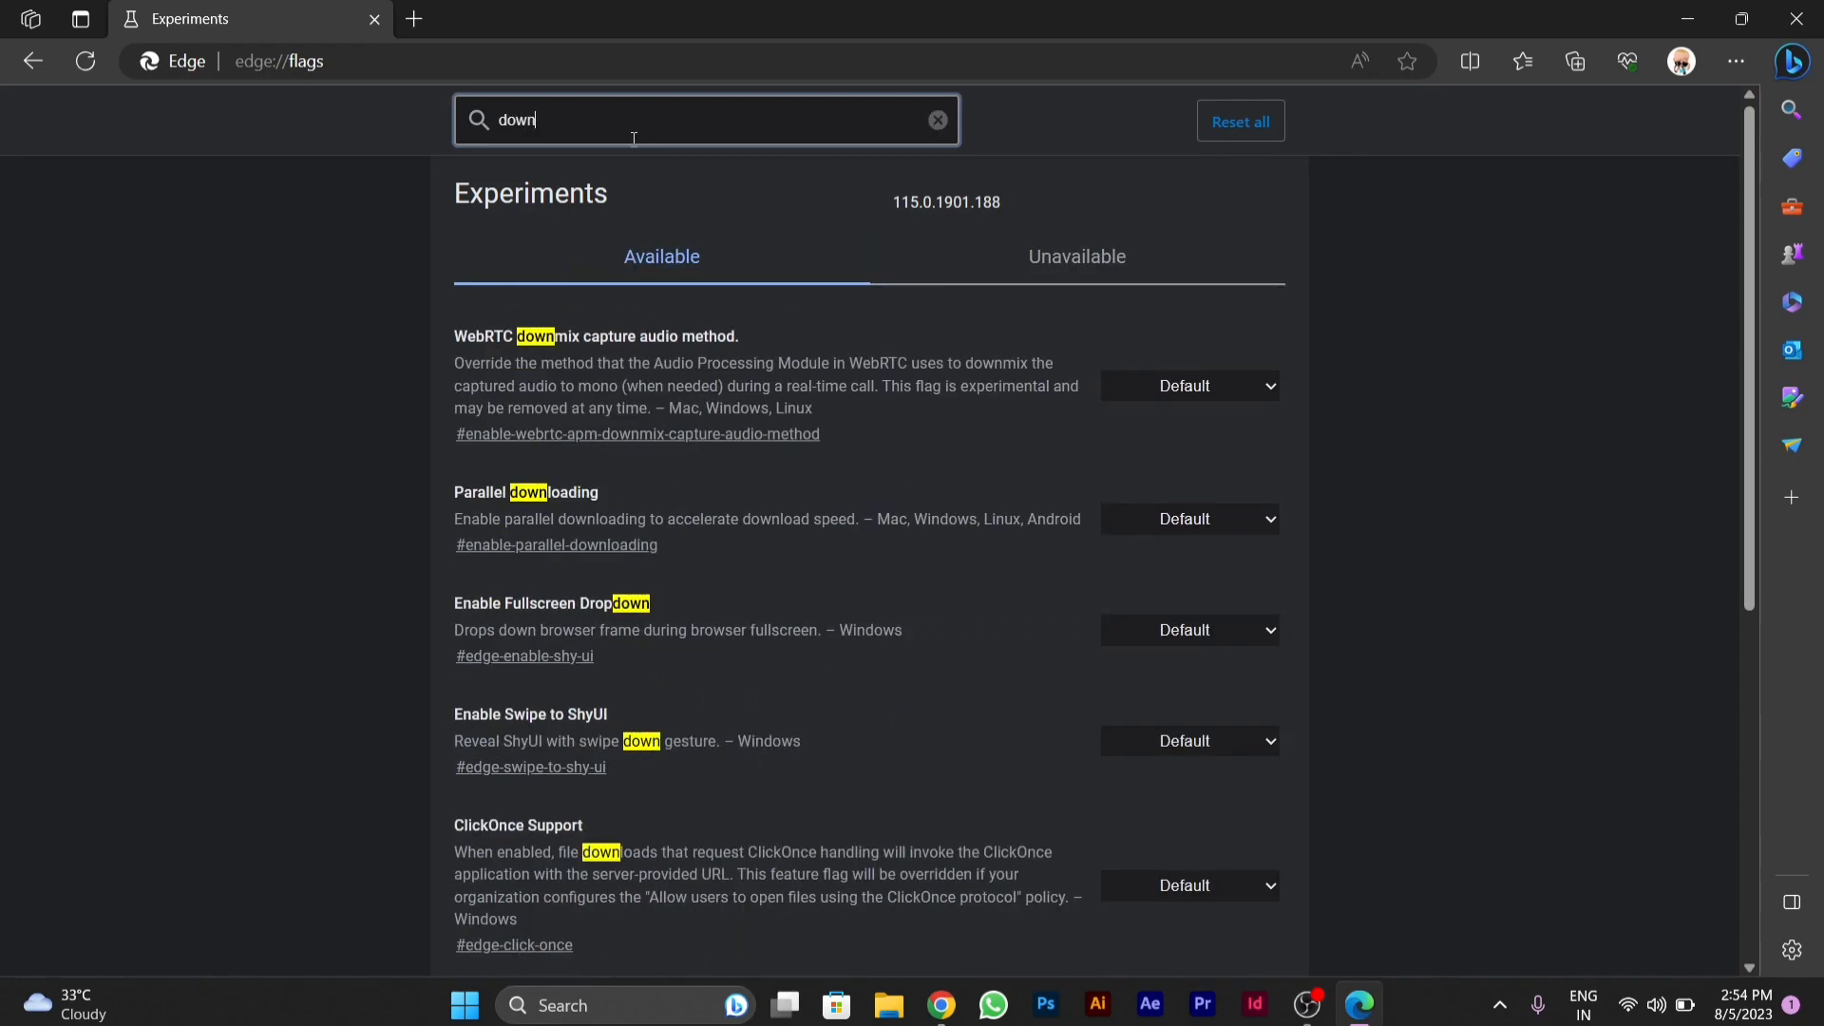
text(loads)
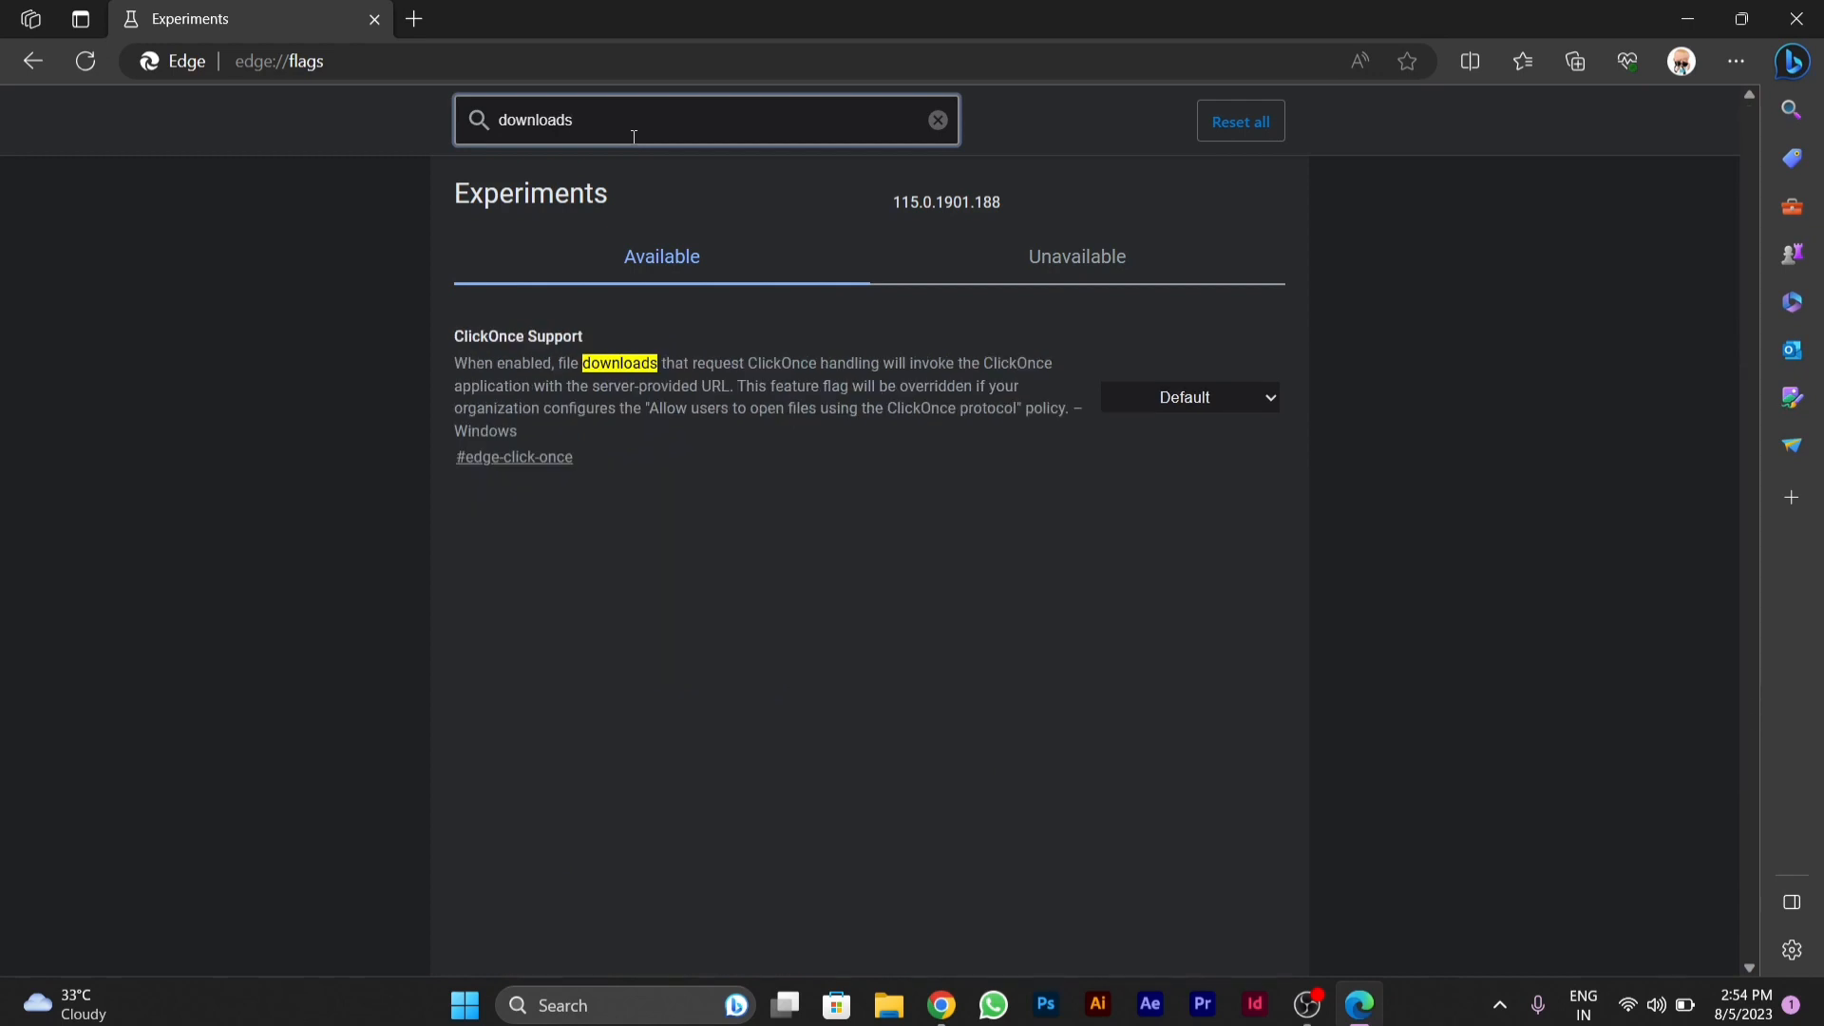
key(Backspace)
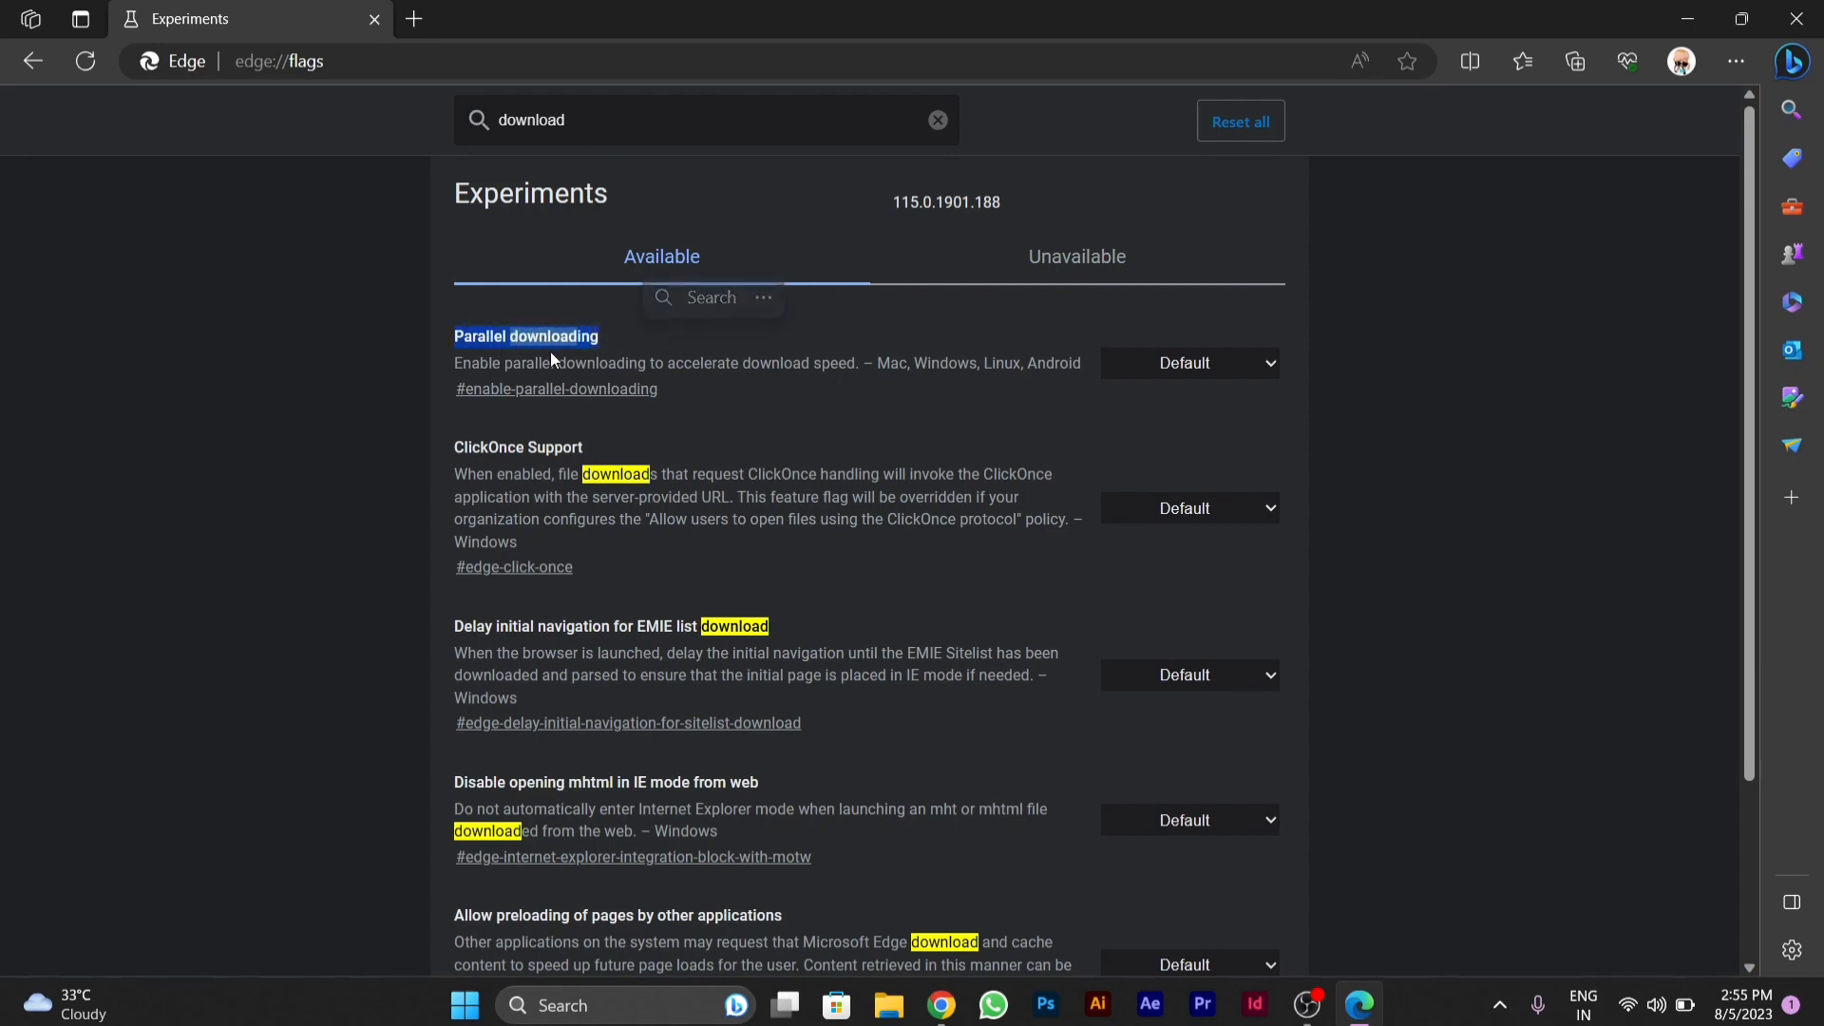
Step: Set the Parallel downloading flag to Enabled and close the Edge window
click(1189, 362)
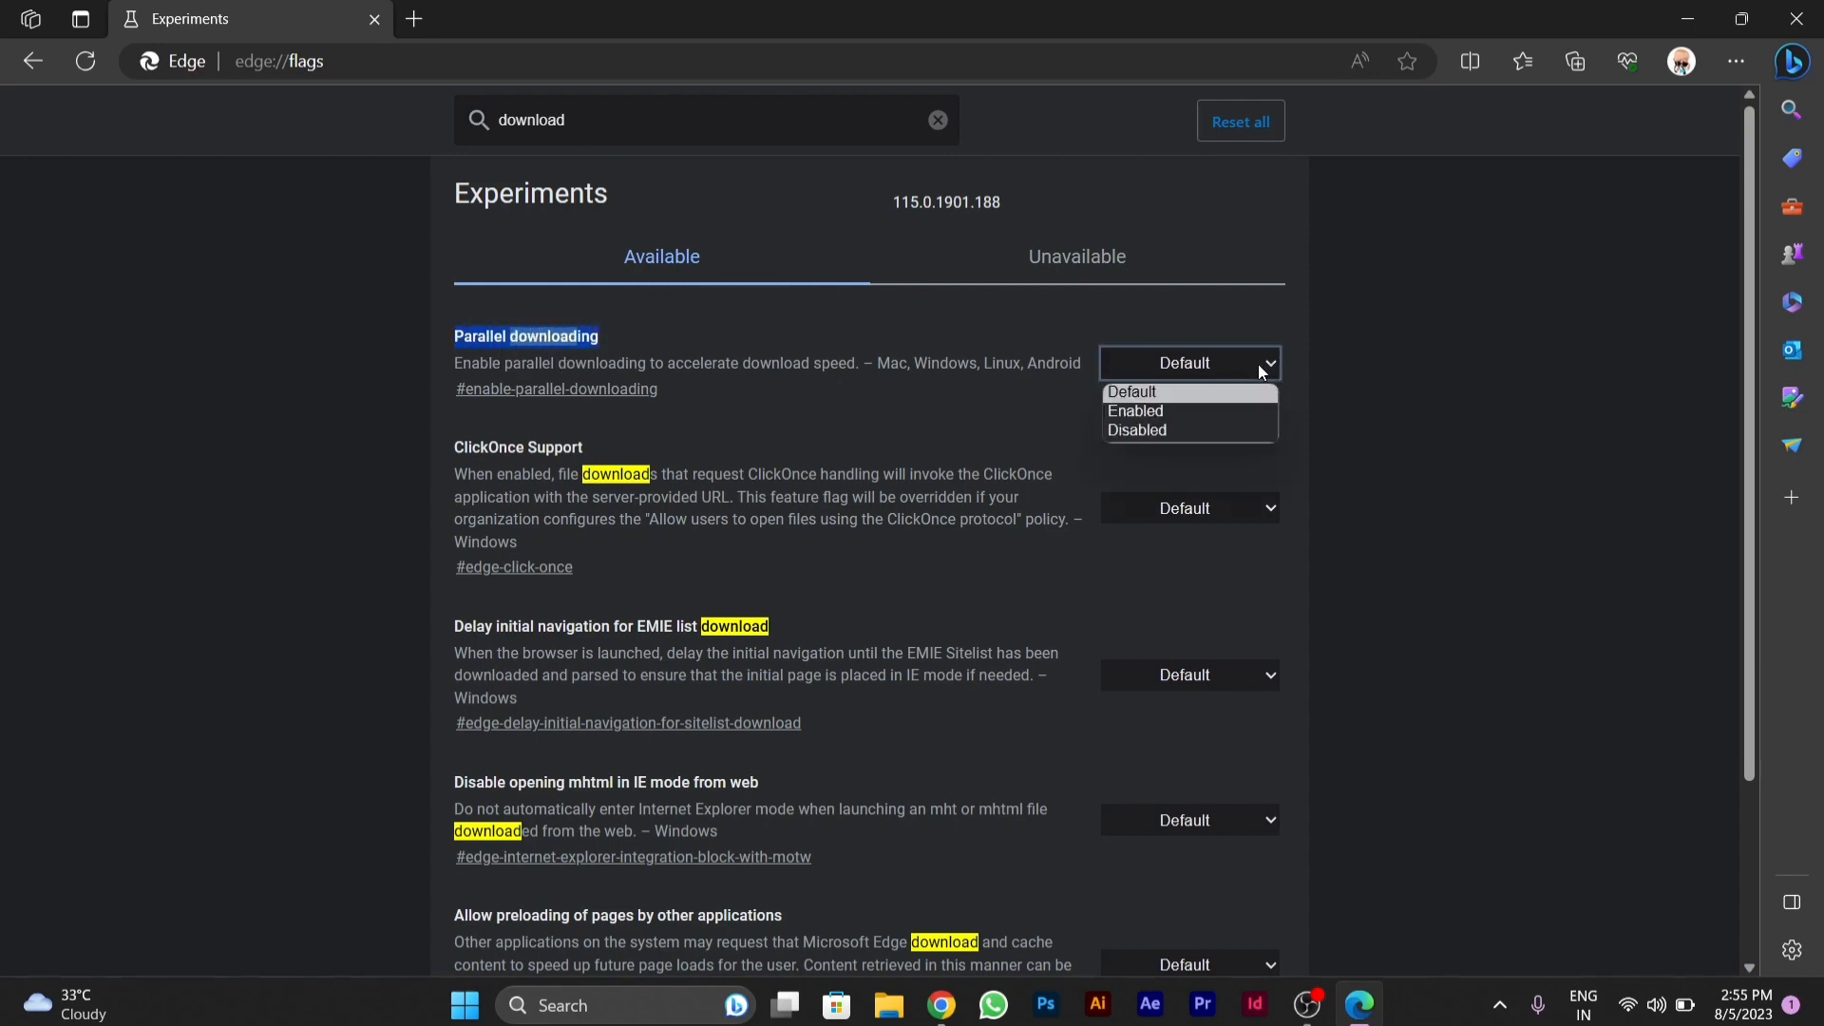
click(1133, 410)
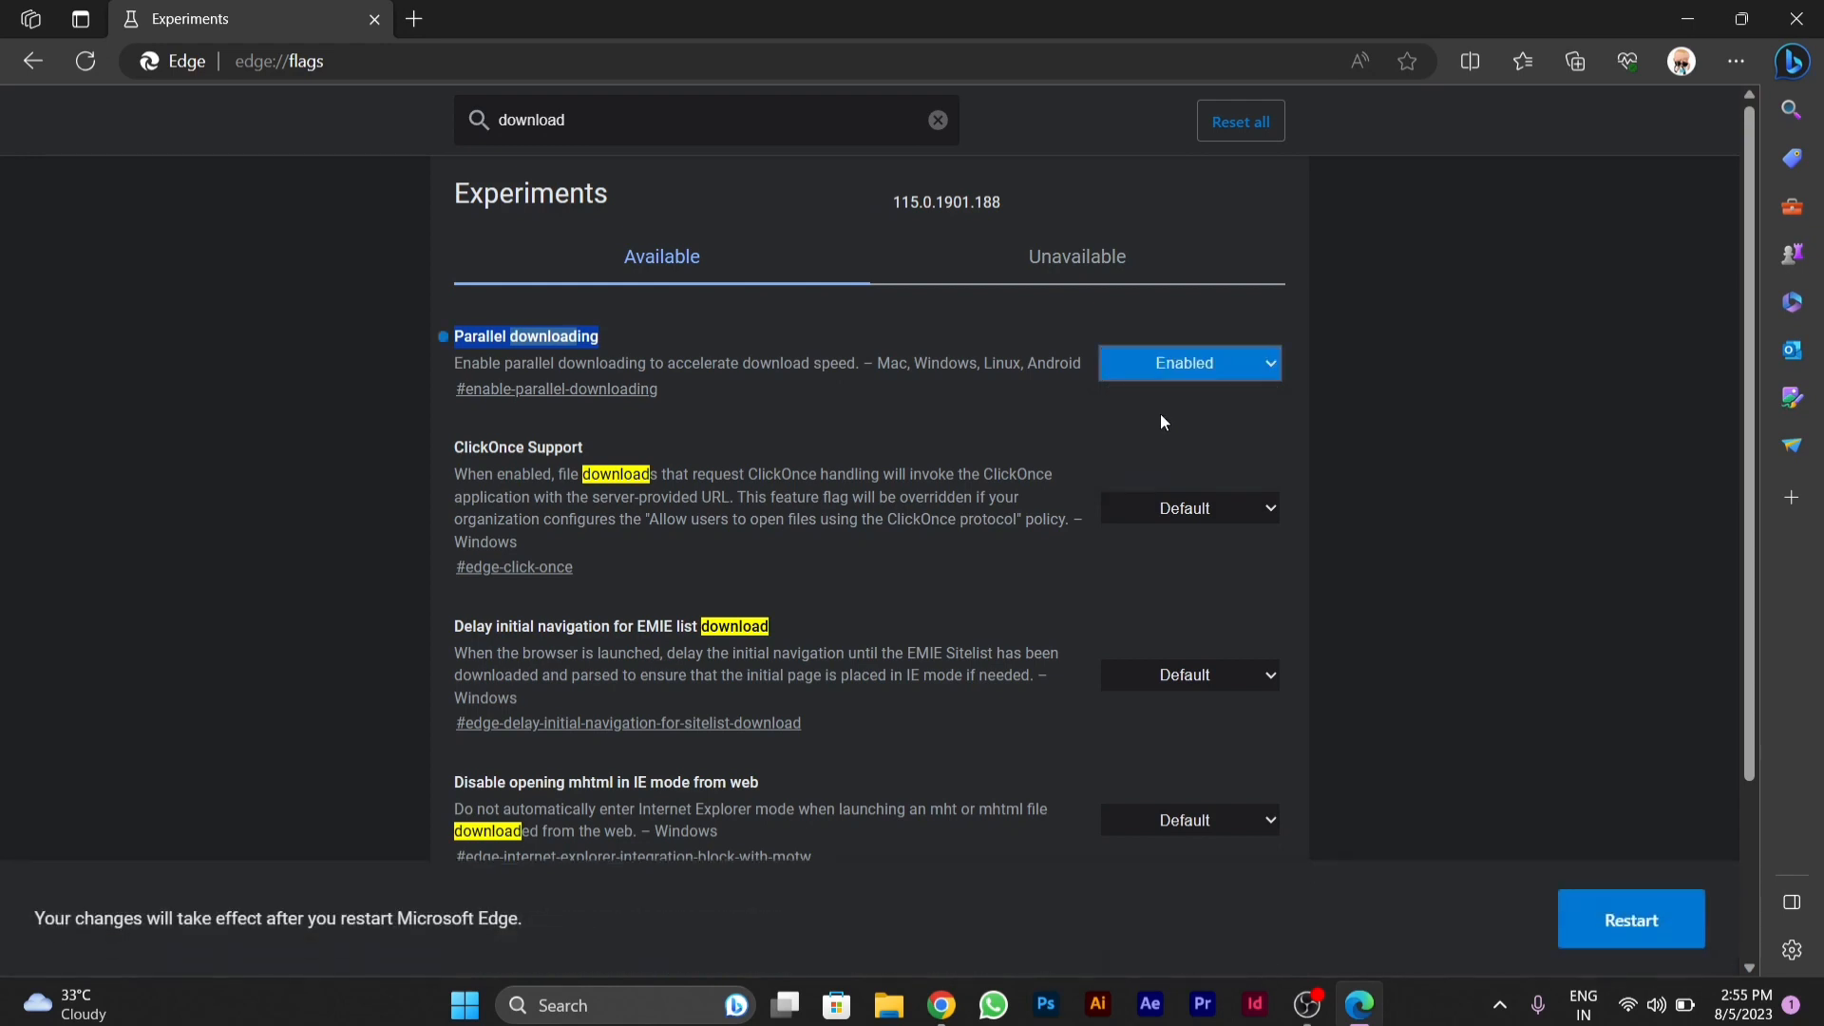
mouse_move(1156, 426)
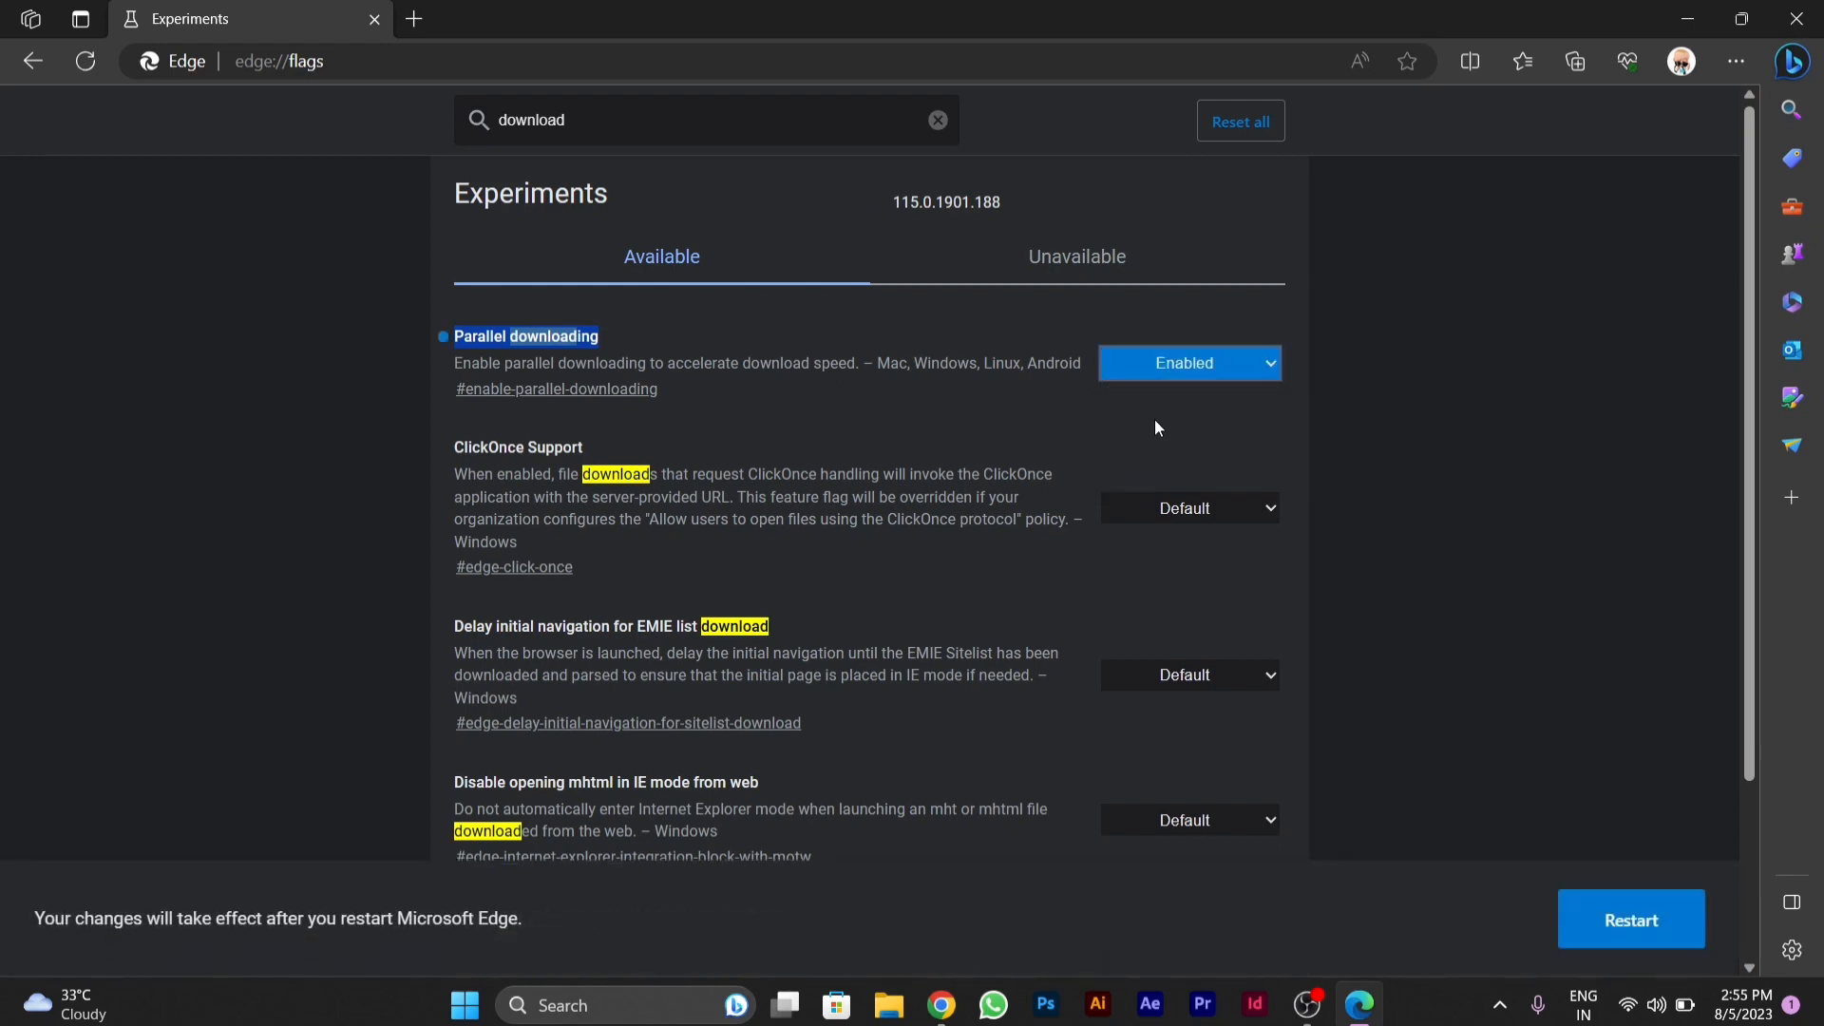
mouse_move(1165, 421)
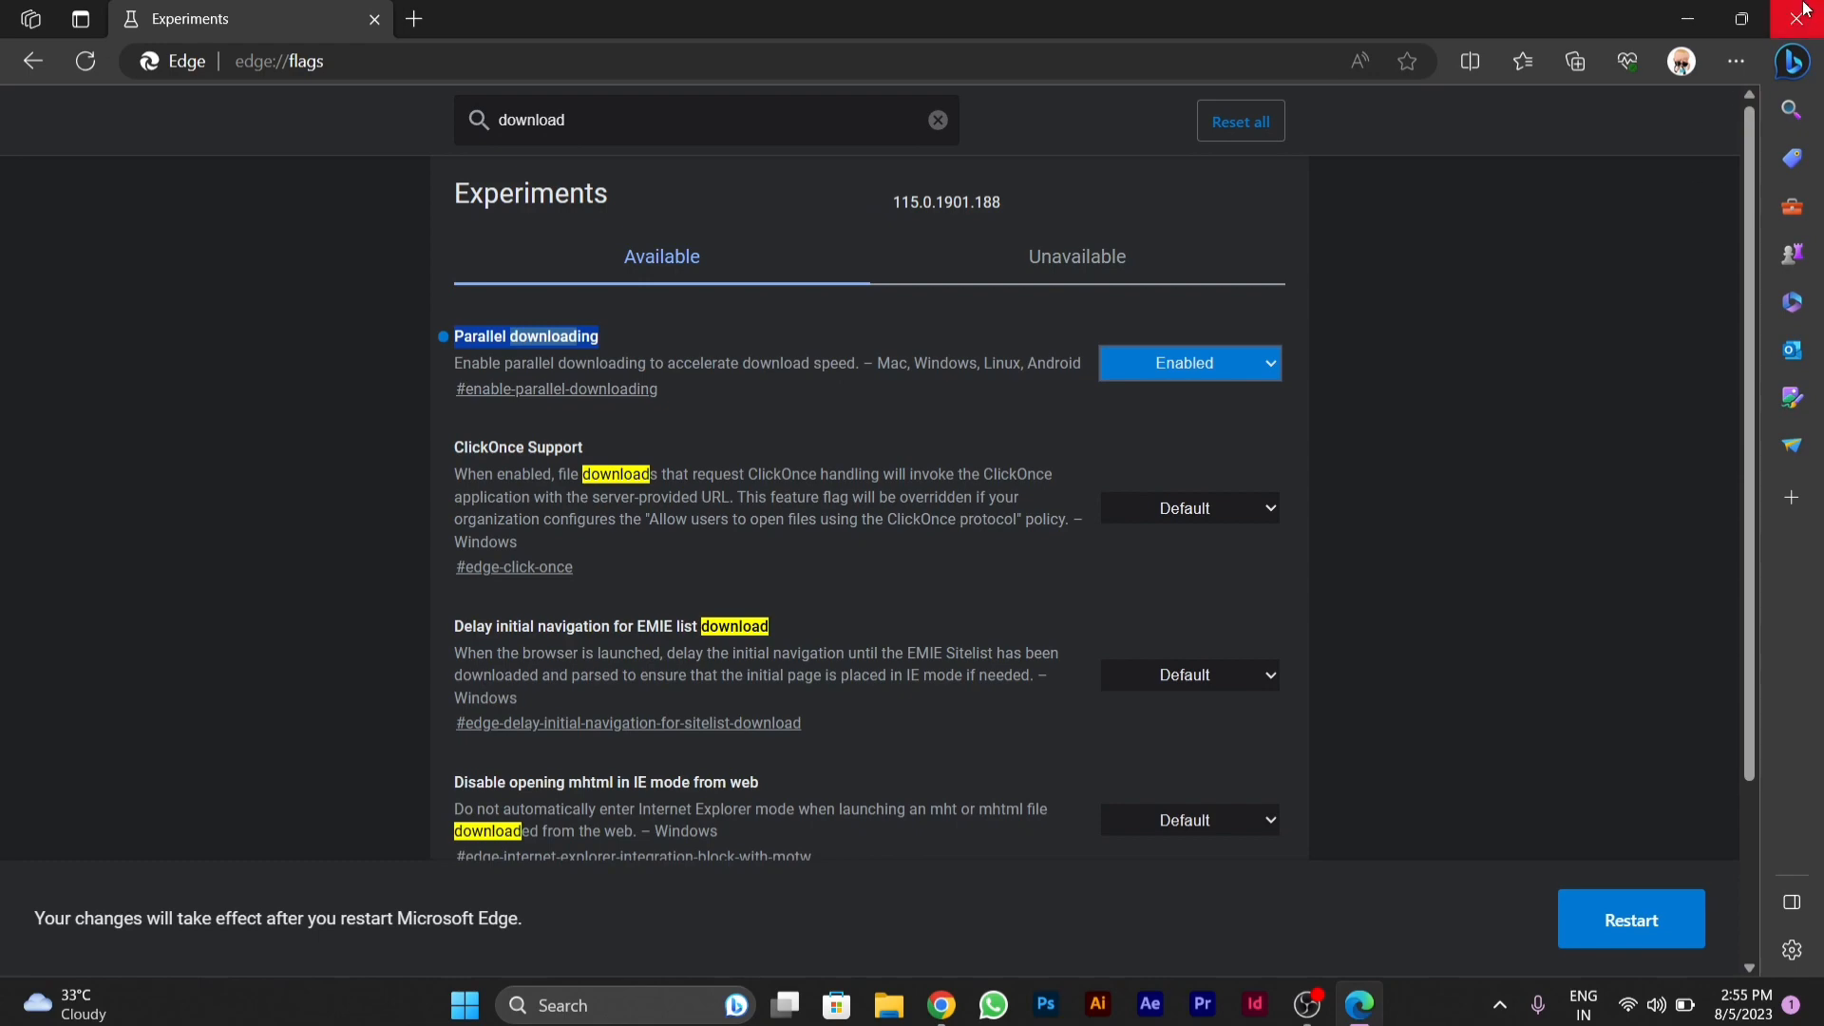
click(1802, 18)
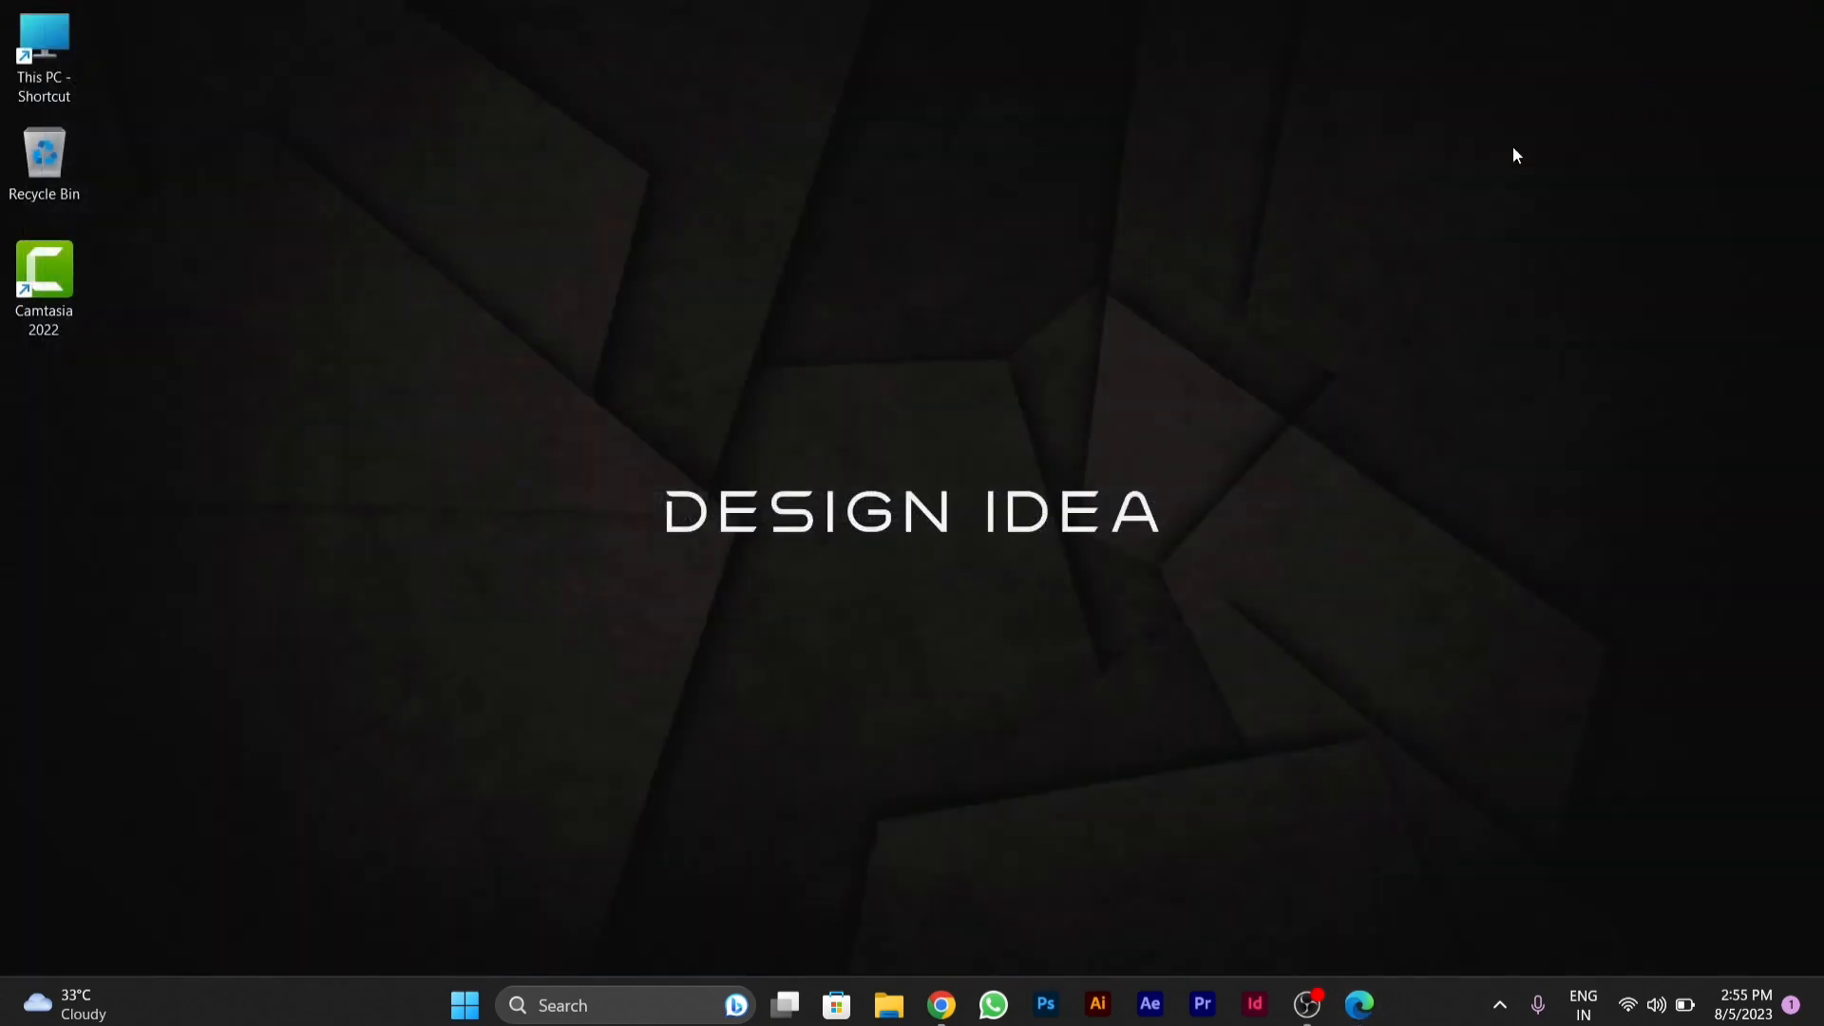
mouse_move(1380, 240)
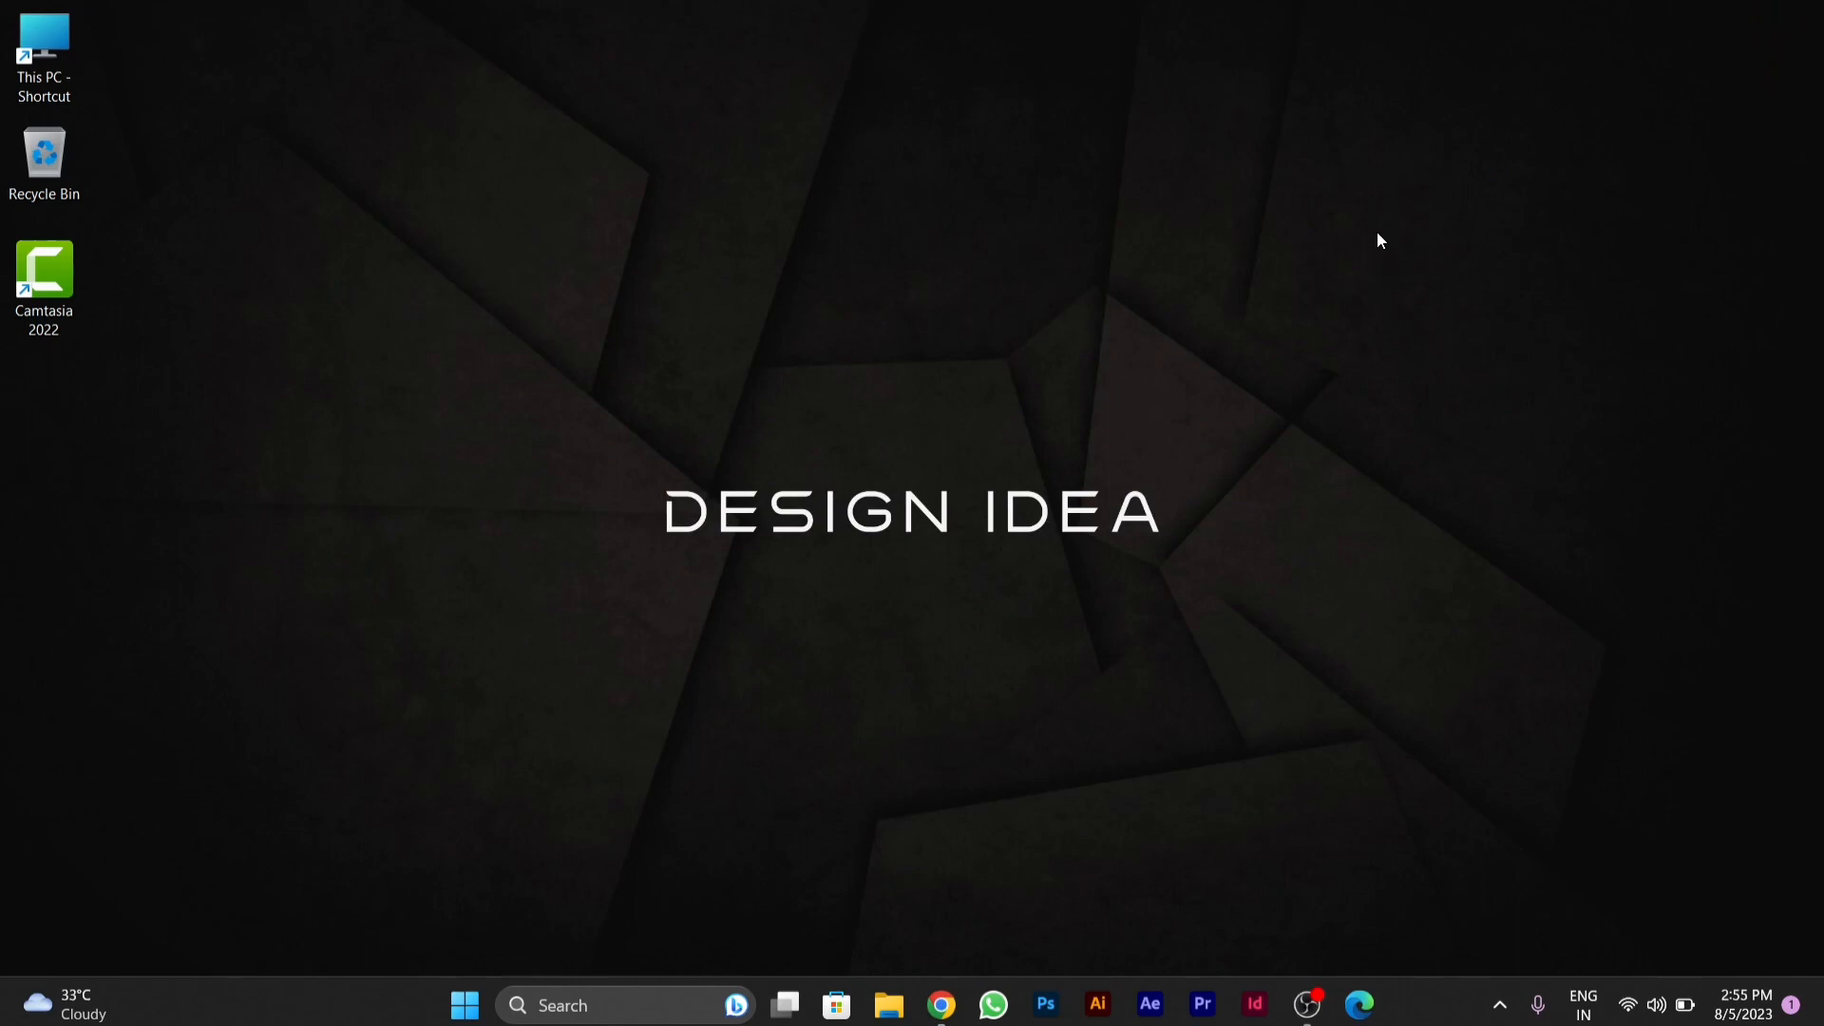